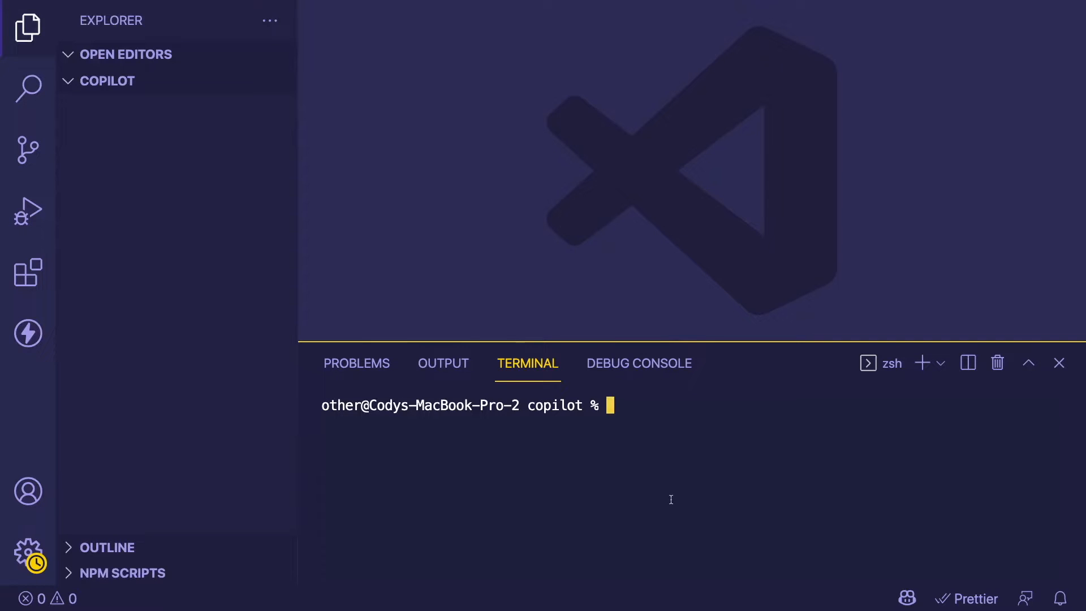
mouse_move(676, 473)
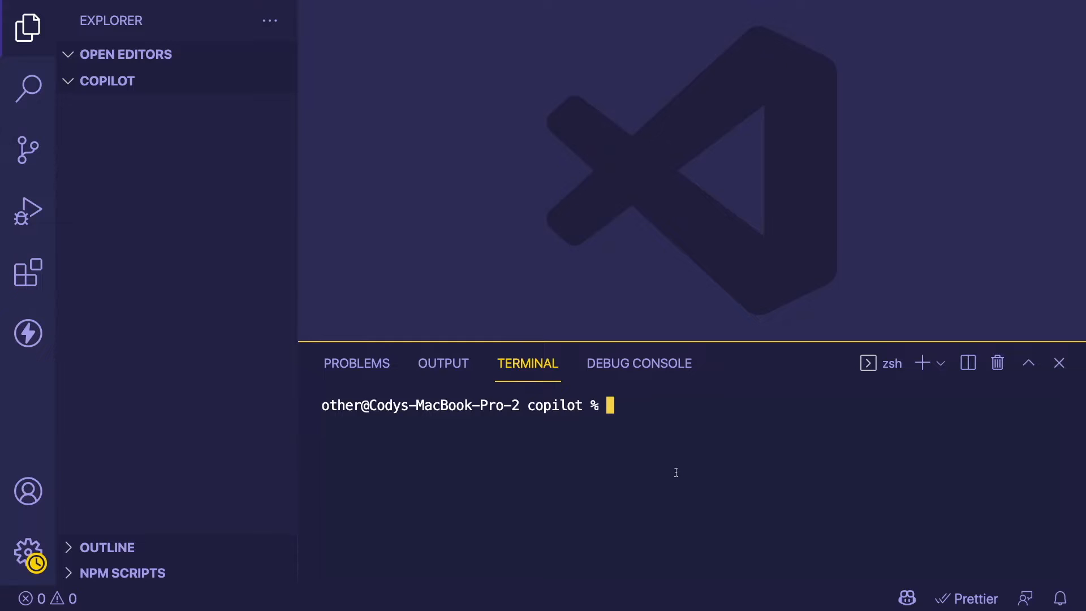
mouse_move(853, 548)
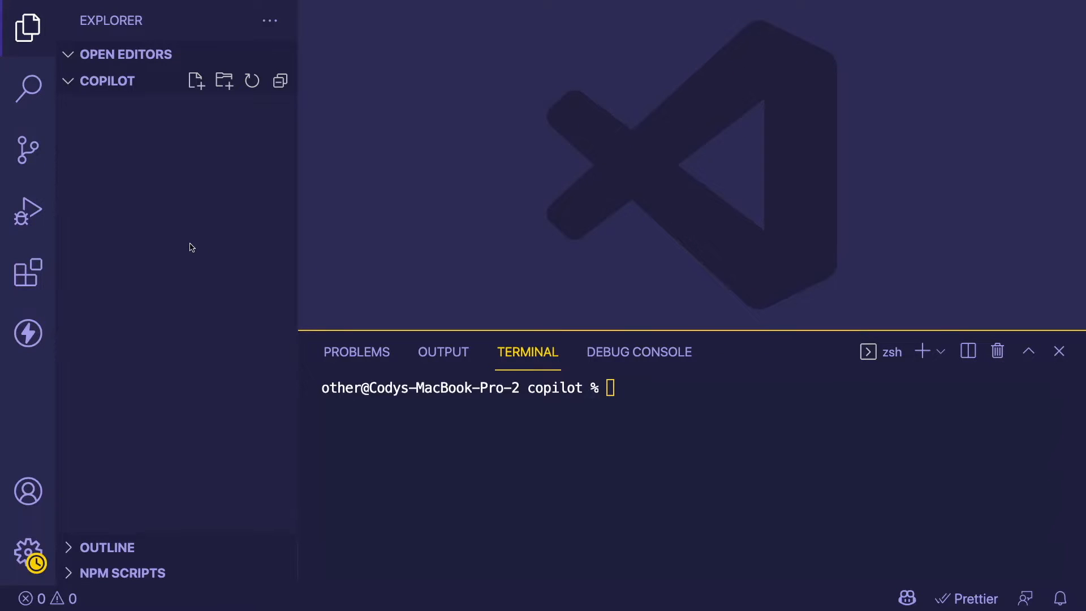
Create a new empty file named index.js in the copilot folder and open it
click(196, 80)
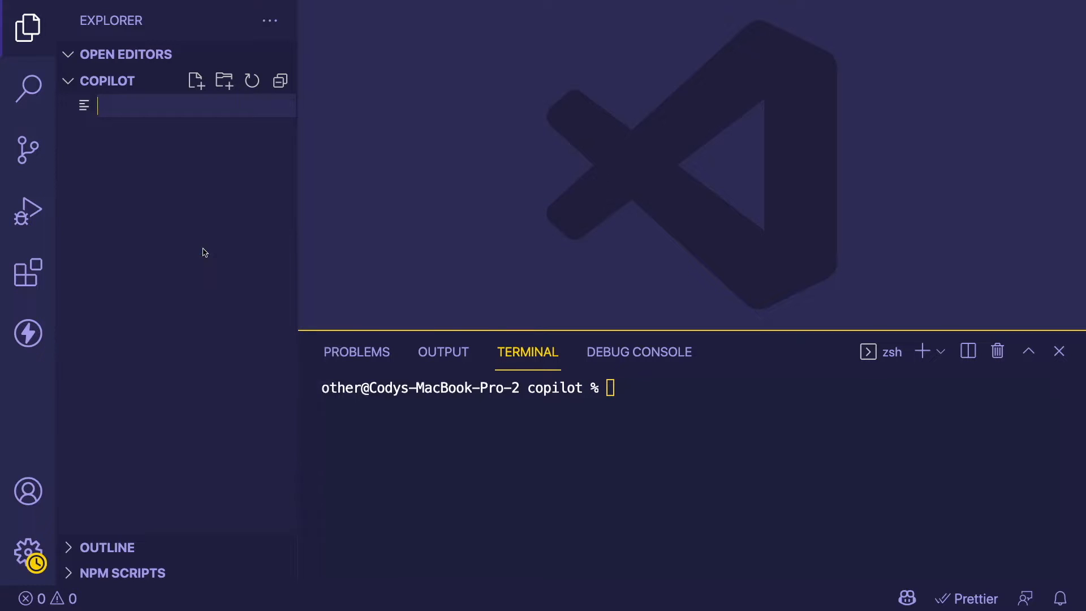
text(ind)
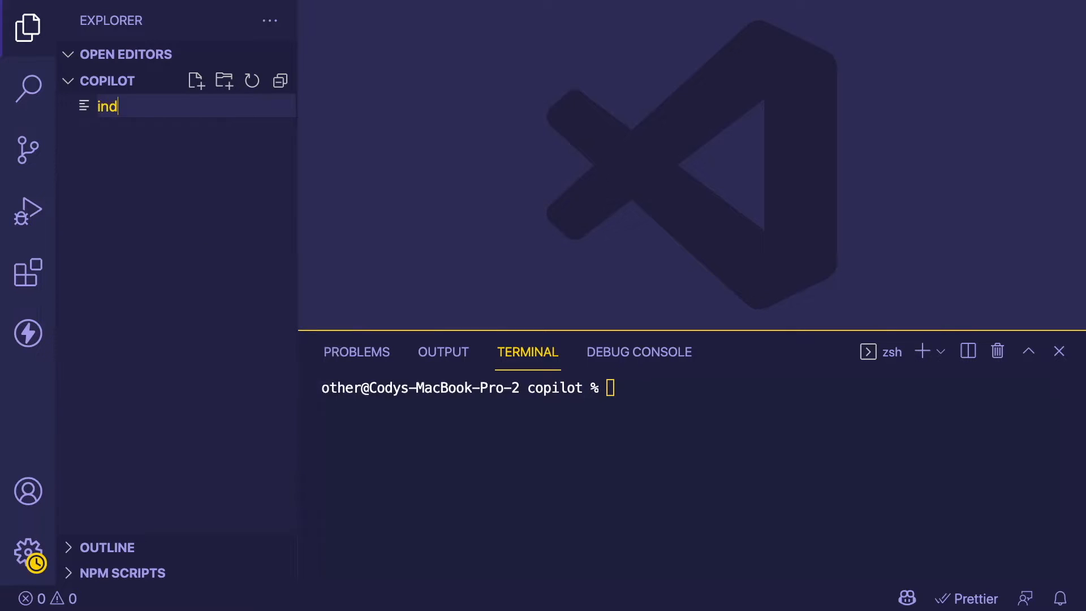
text(ex.js)
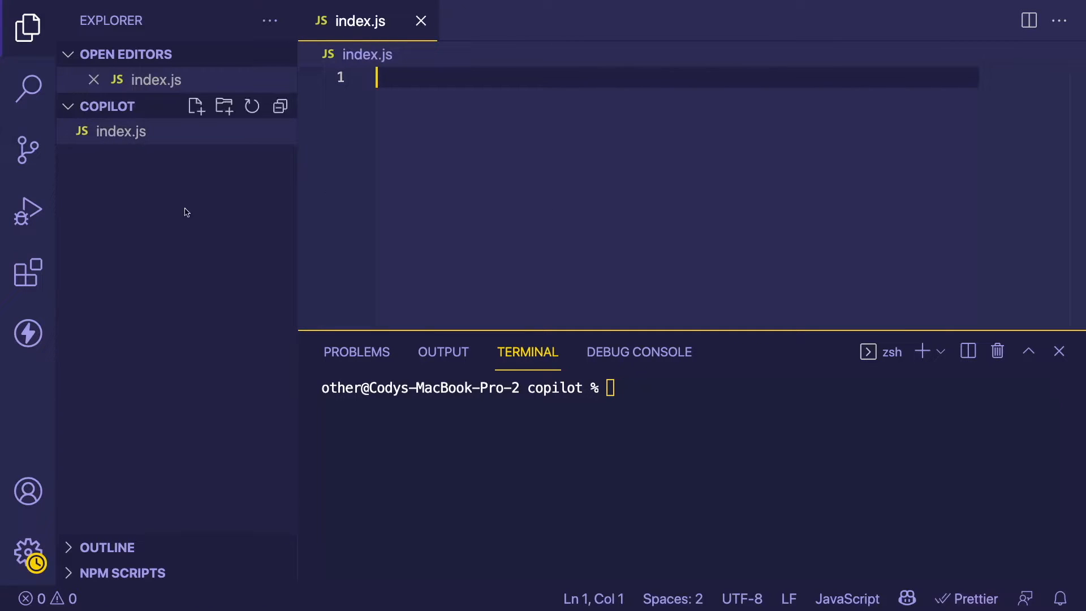
mouse_move(755, 328)
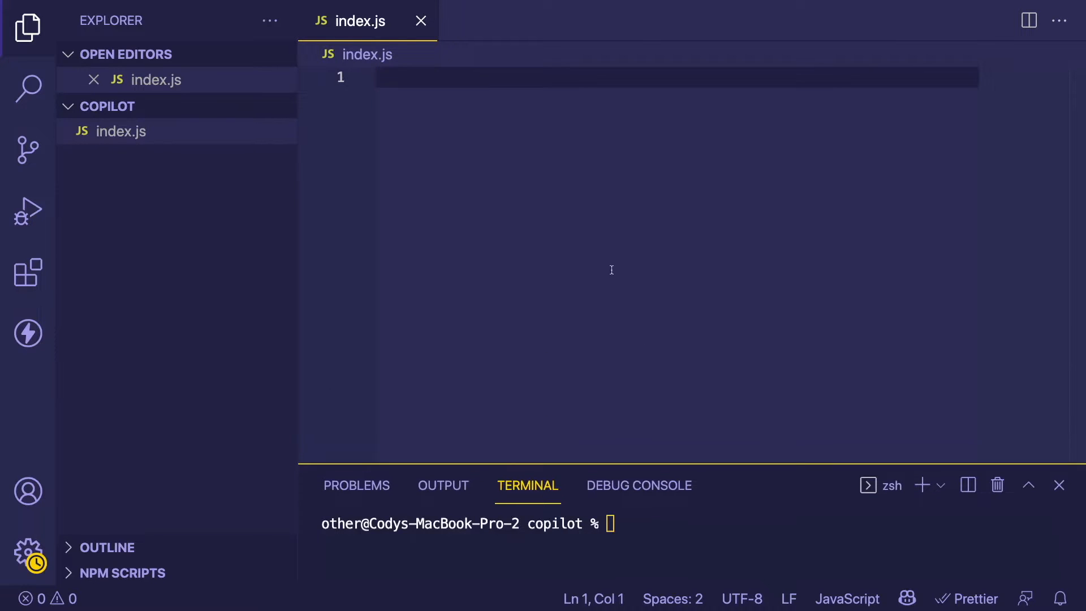
mouse_move(575, 206)
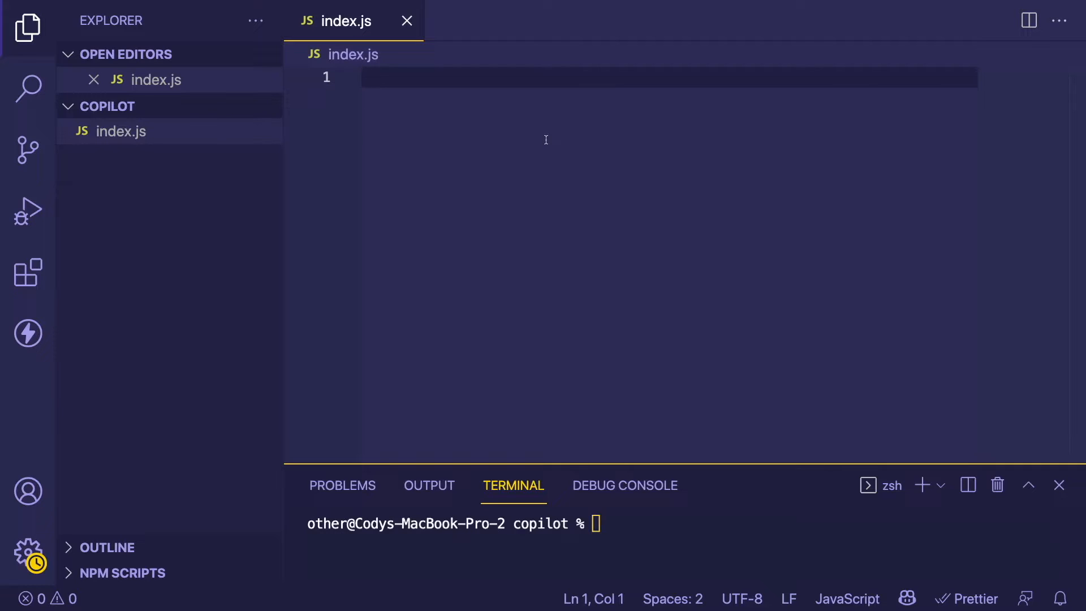
Write a '// setup a simple express server' comment followed by Copilot's express, app and passport require lines
text(//)
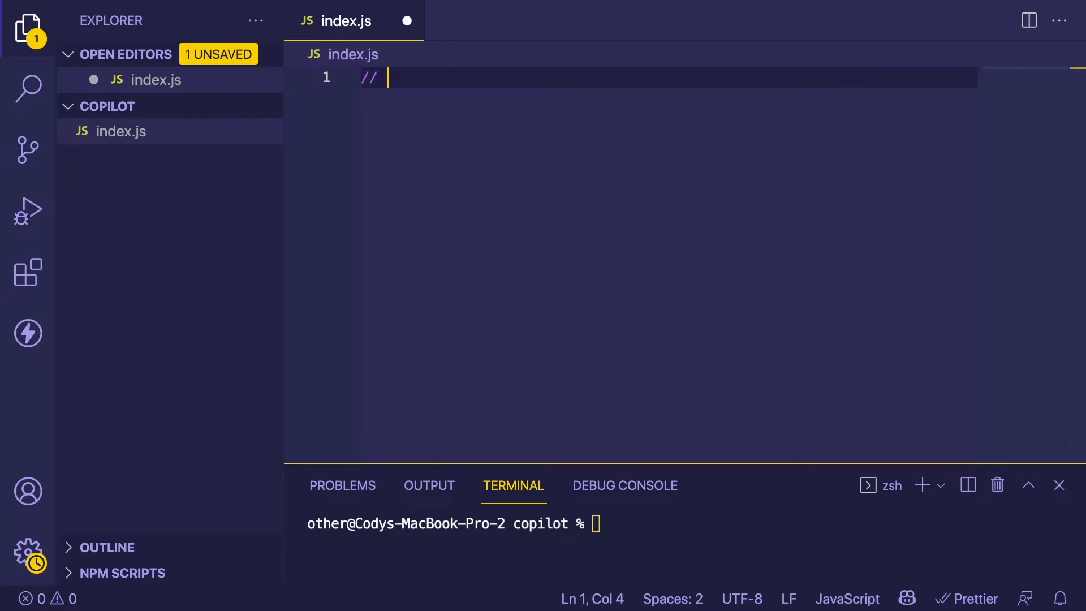
text(setup a simple expre)
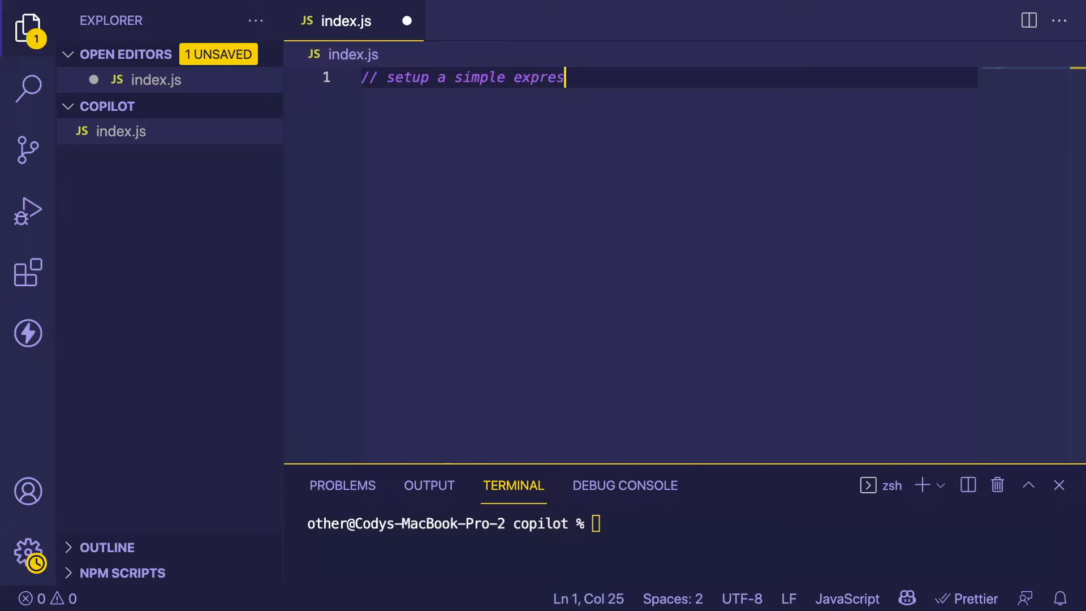
text(s server)
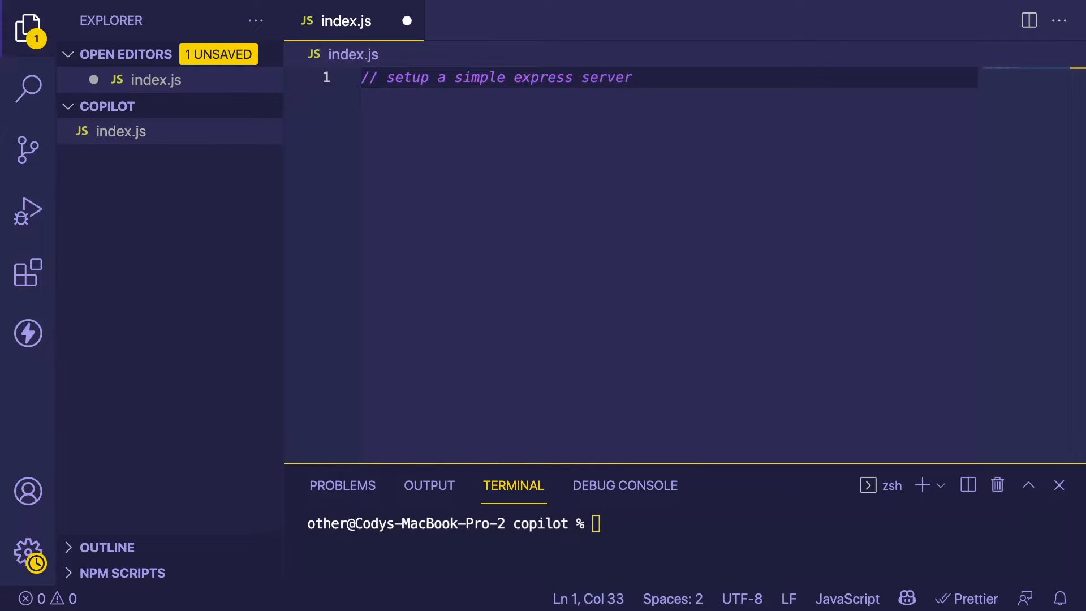
text(var express = require('express');)
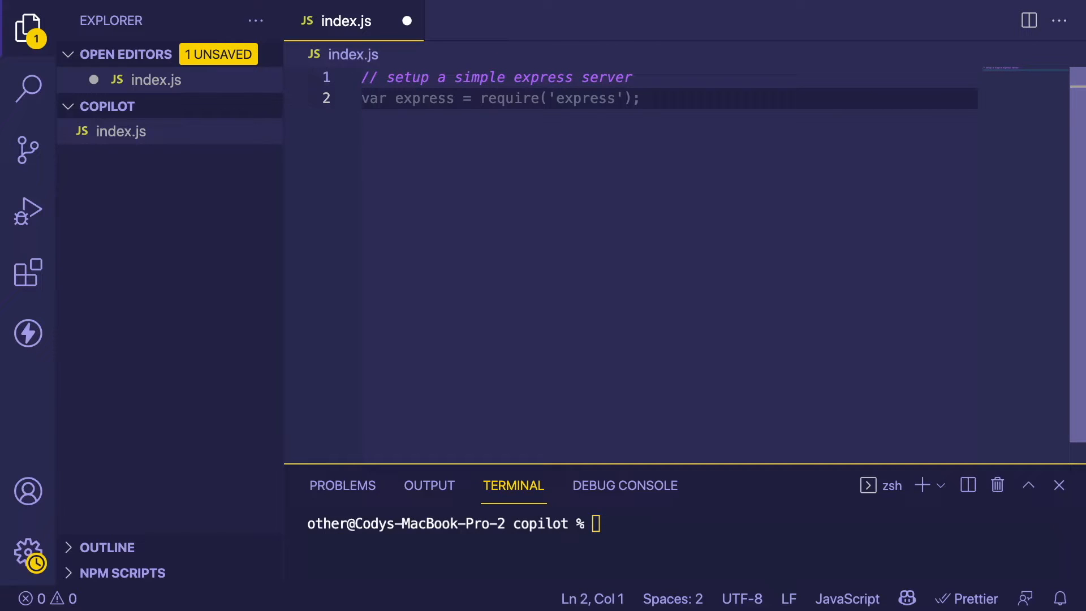
text(var app = express();)
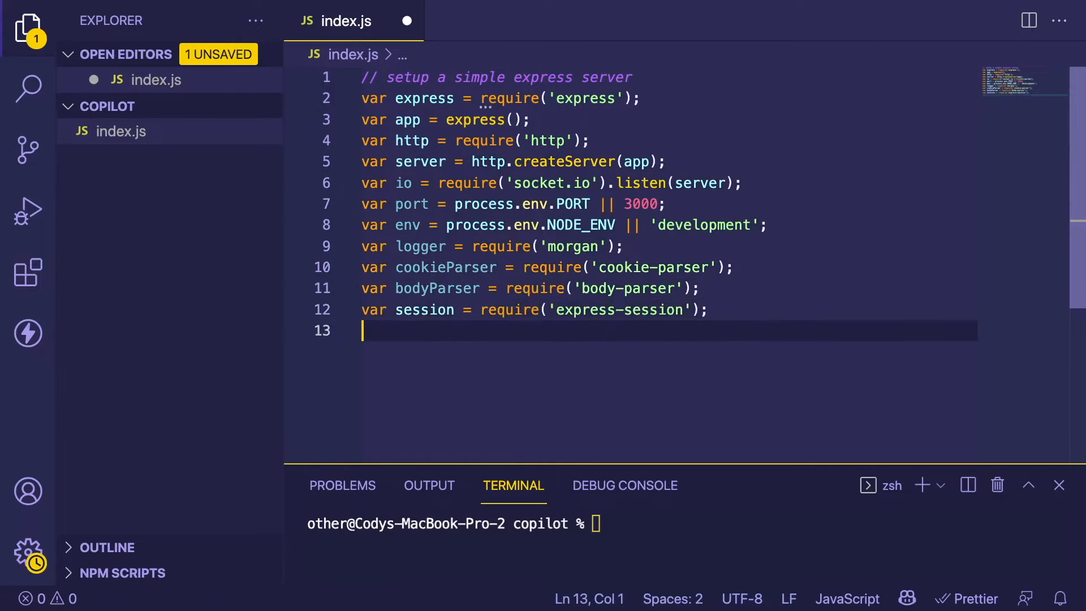
text(var passport = require('passport');)
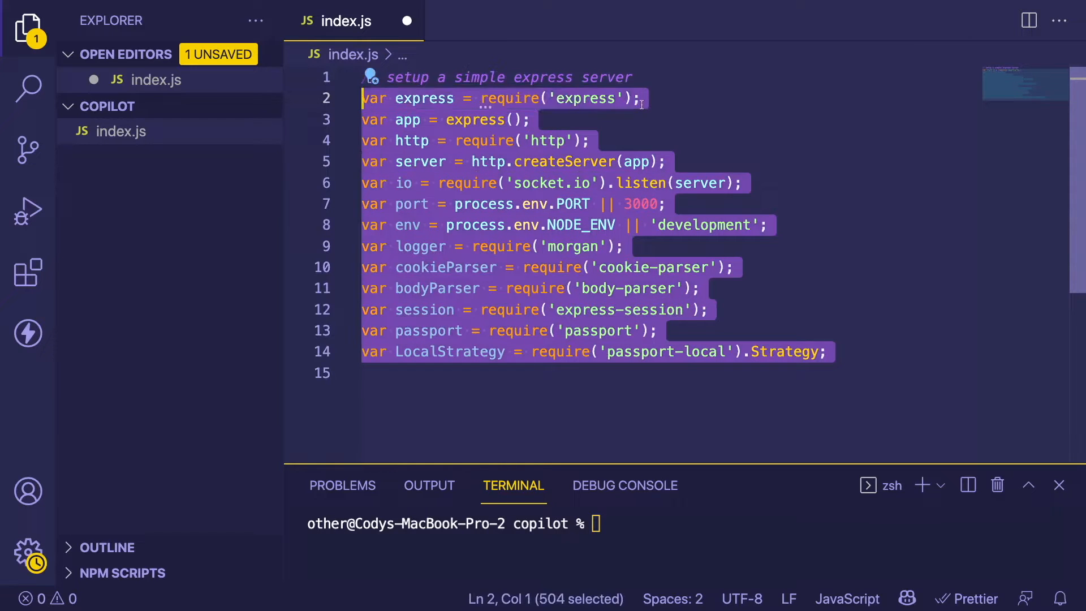
Replace the requires with a Copilot-completed setupBasicExpressServer arrow function and create package.json via npm init -y
key(Delete)
text(c)
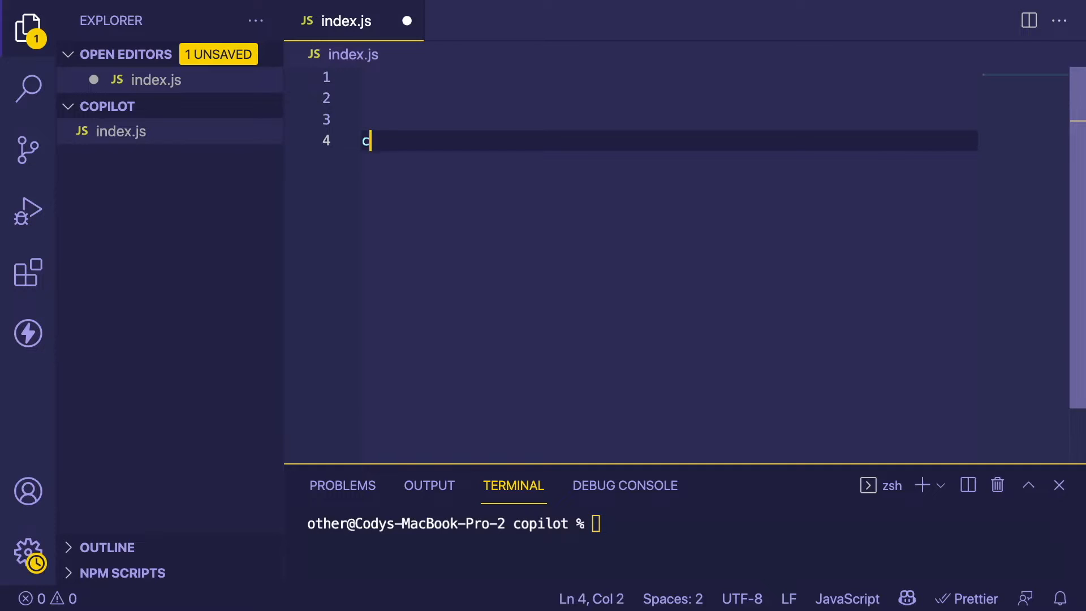
text(onst setup)
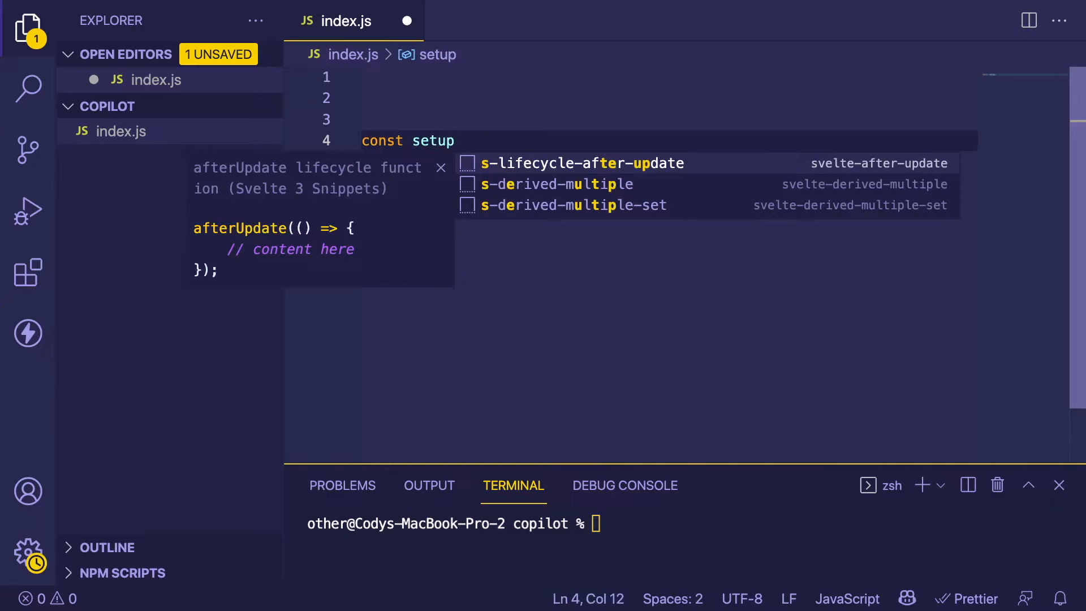
text(BasicExpre)
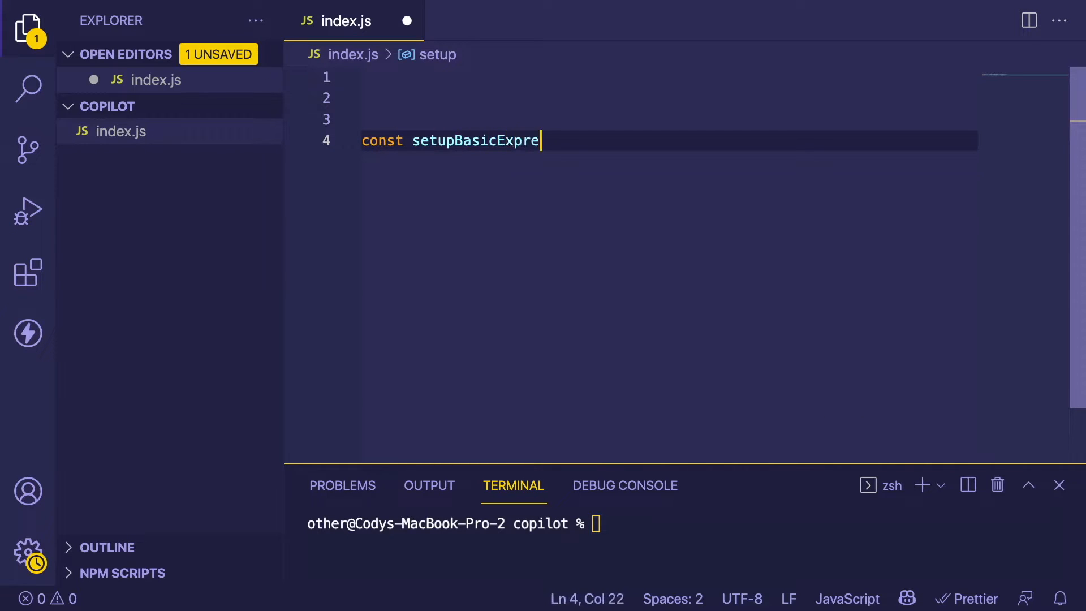
text(ssServer = ()
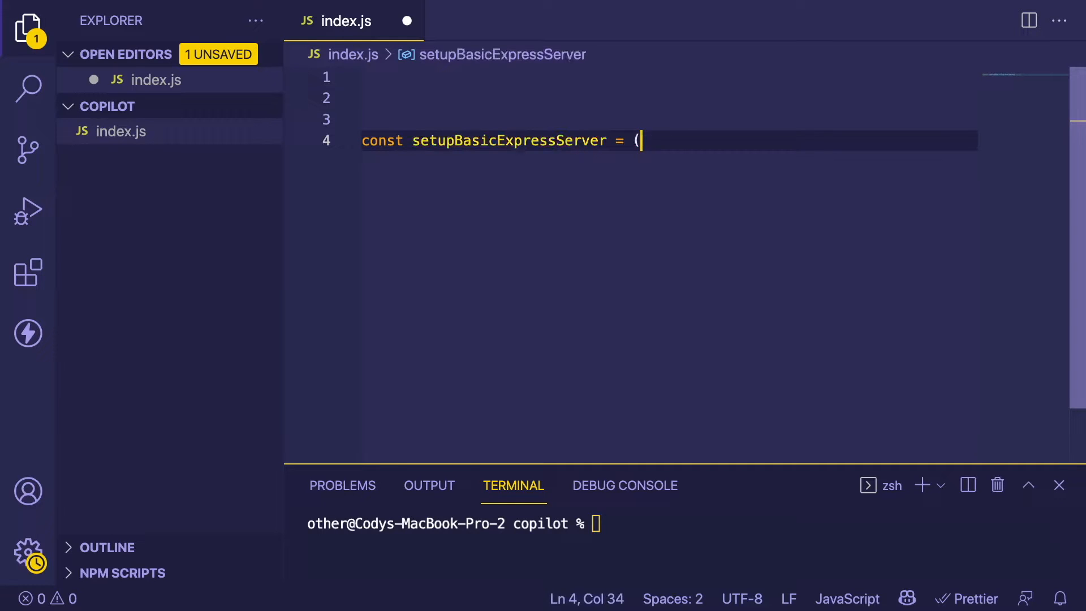
text() => {)
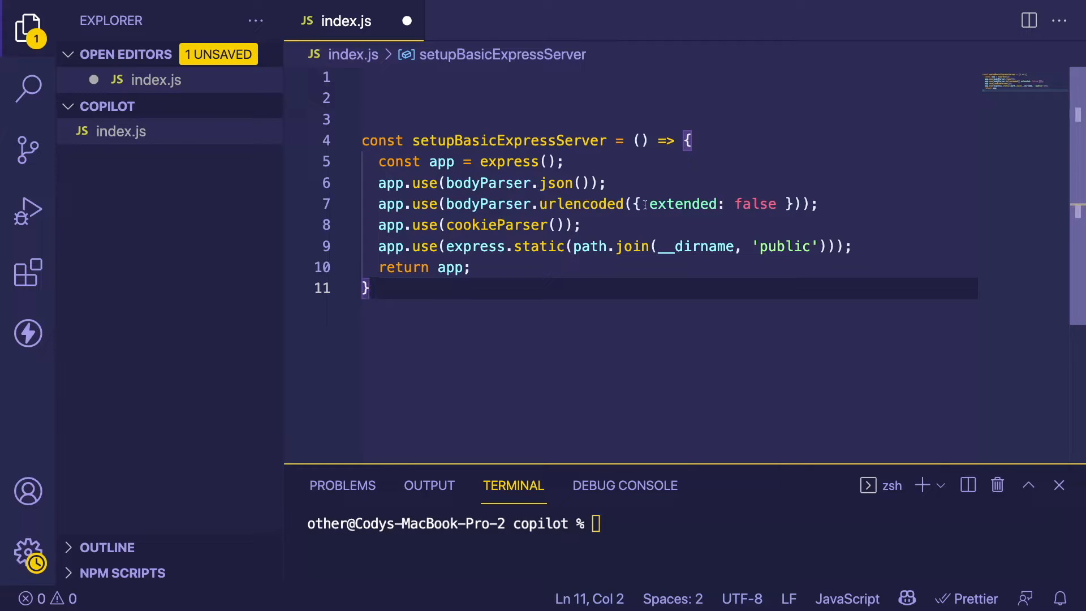
click(498, 183)
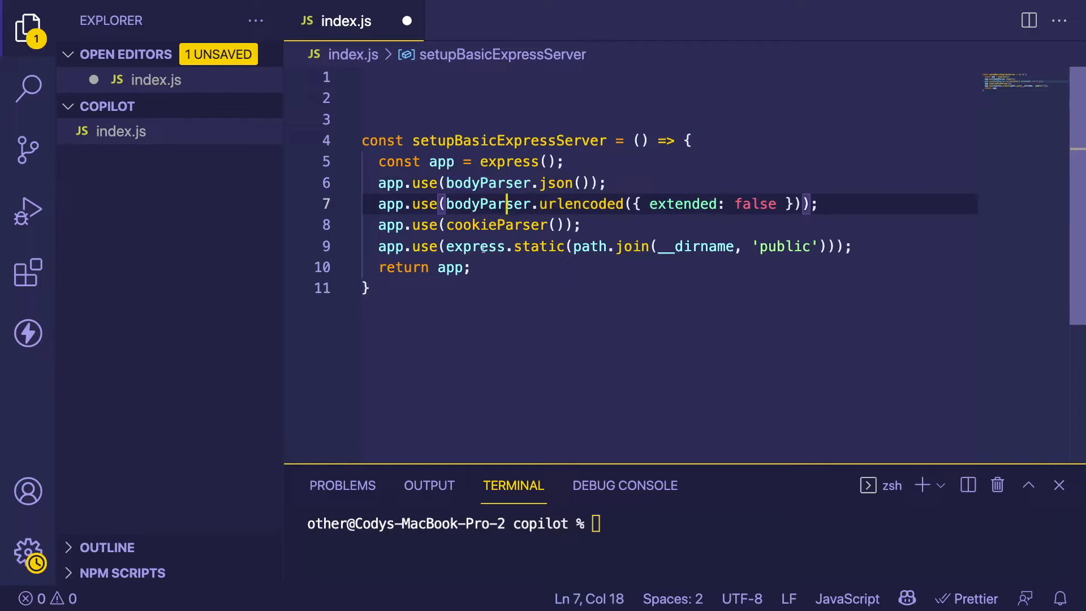
click(578, 552)
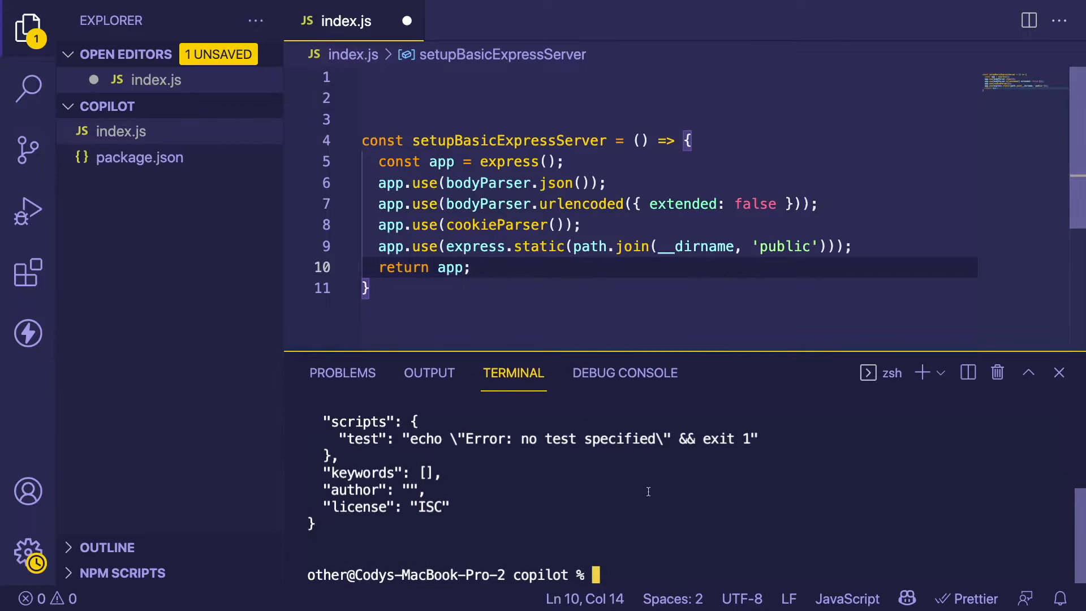
Add a '// start server' block listening on port 3000, save index.js and run node index.js
double_click(509, 161)
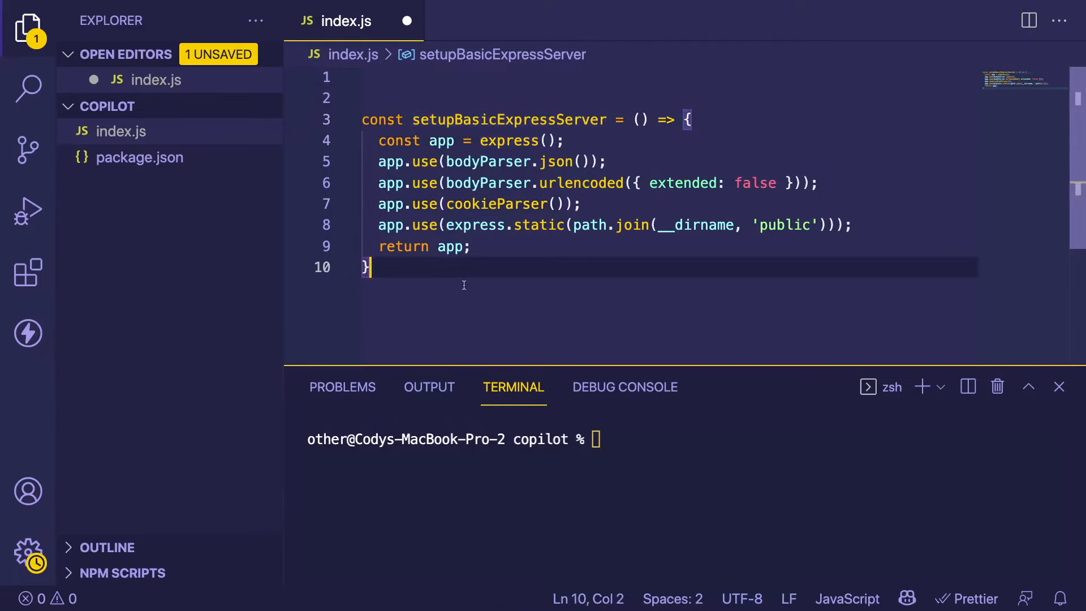
key(Enter)
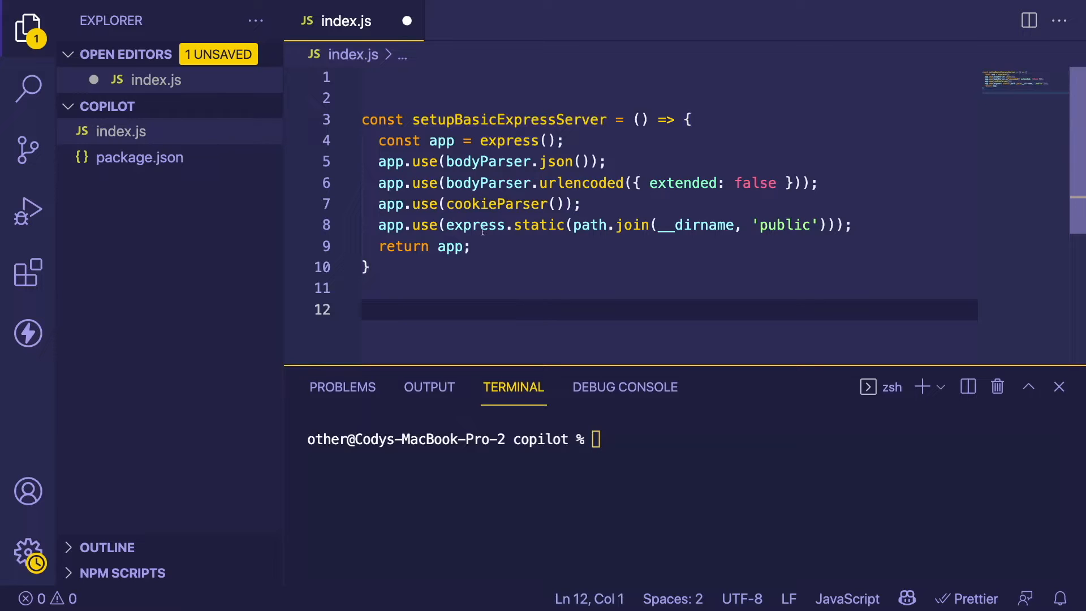
text(// start server)
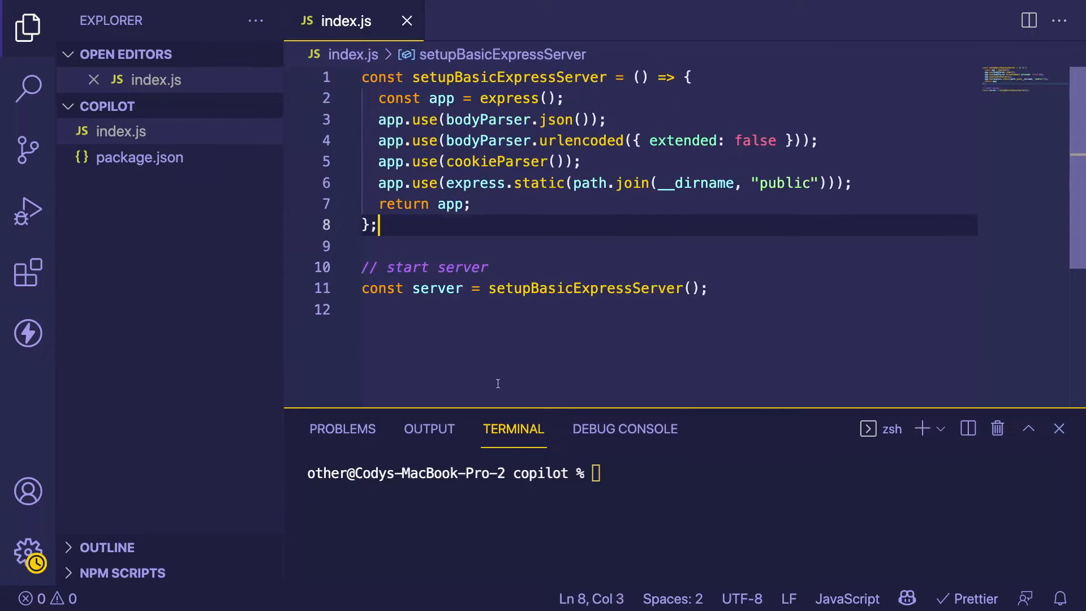
click(686, 289)
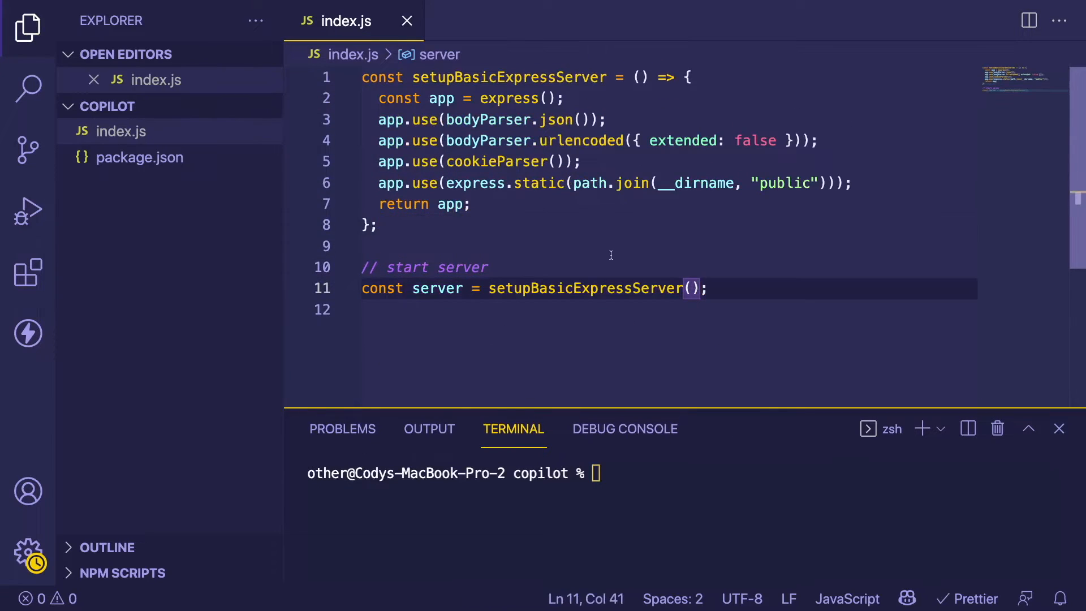
click(375, 224)
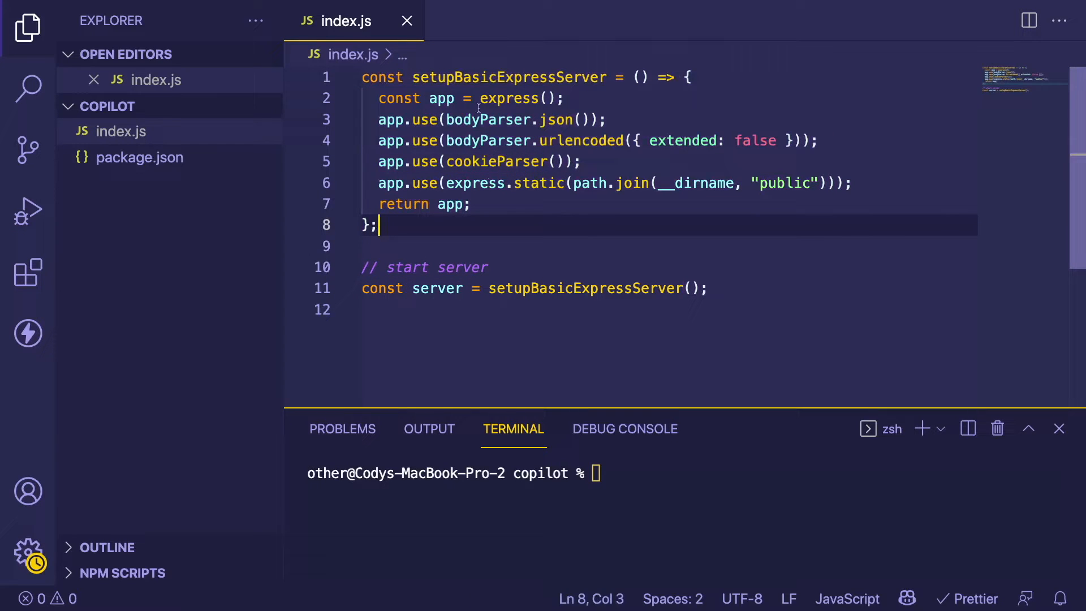
click(525, 288)
text(node index.js)
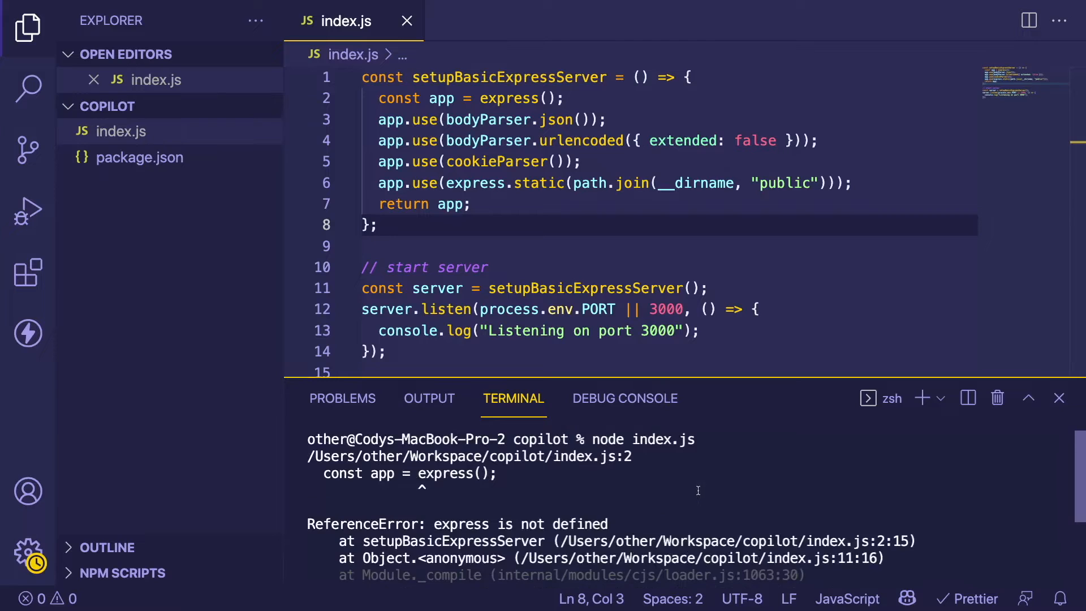
Add an express import at the top of index.js to fix the 'express is not defined' error
double_click(461, 524)
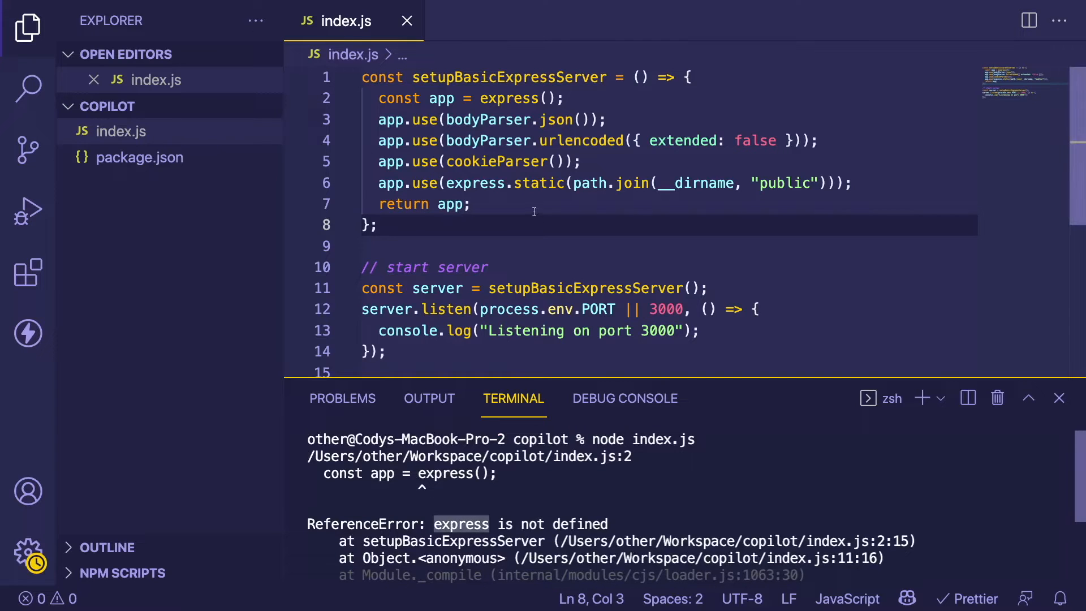
key(Enter)
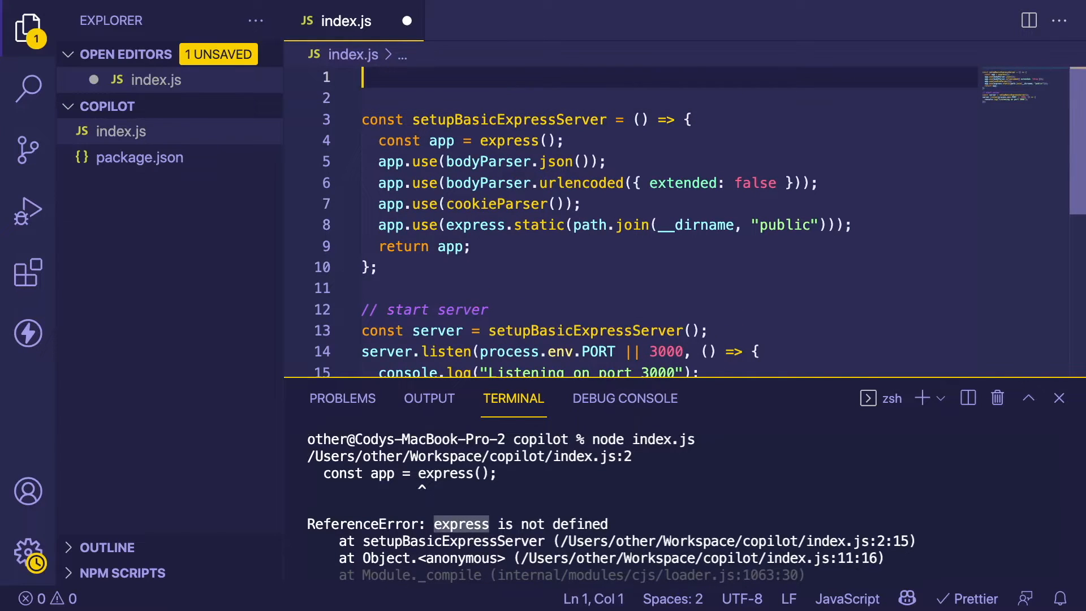
text(// import express npm package)
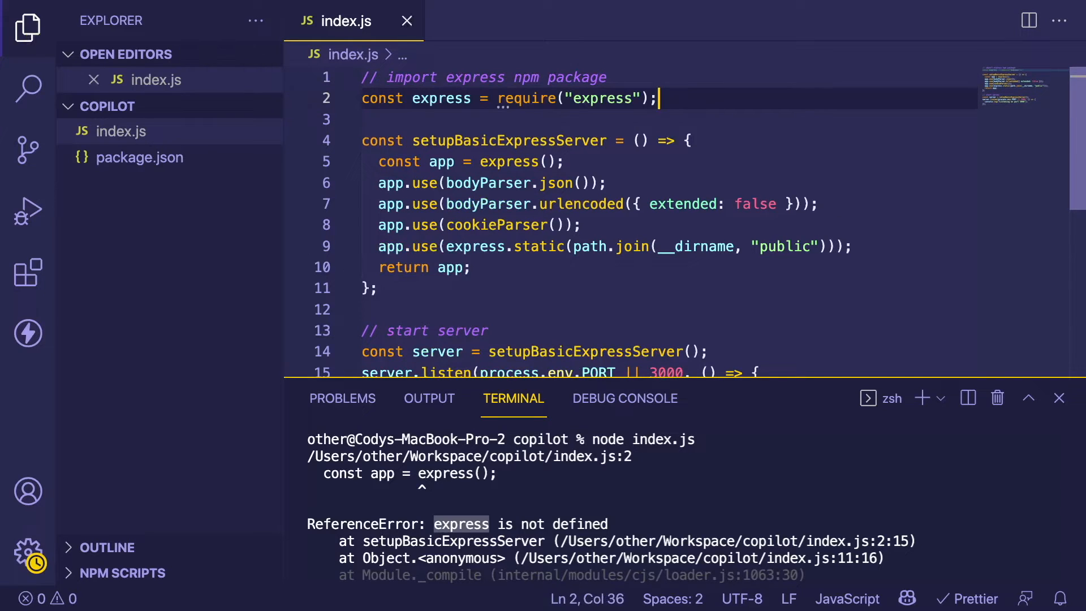
Trim setupBasicExpressServer to express.json() and static public middleware, then clear the terminal
key(Enter)
text(// setup bodyParser package)
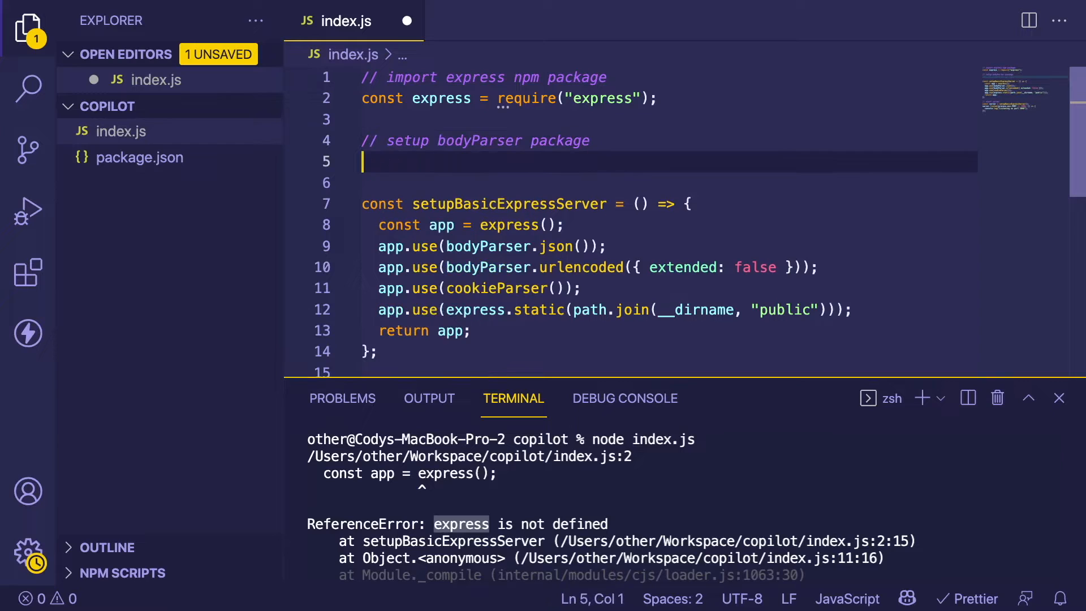
text(const setupBodyParser = () => {)
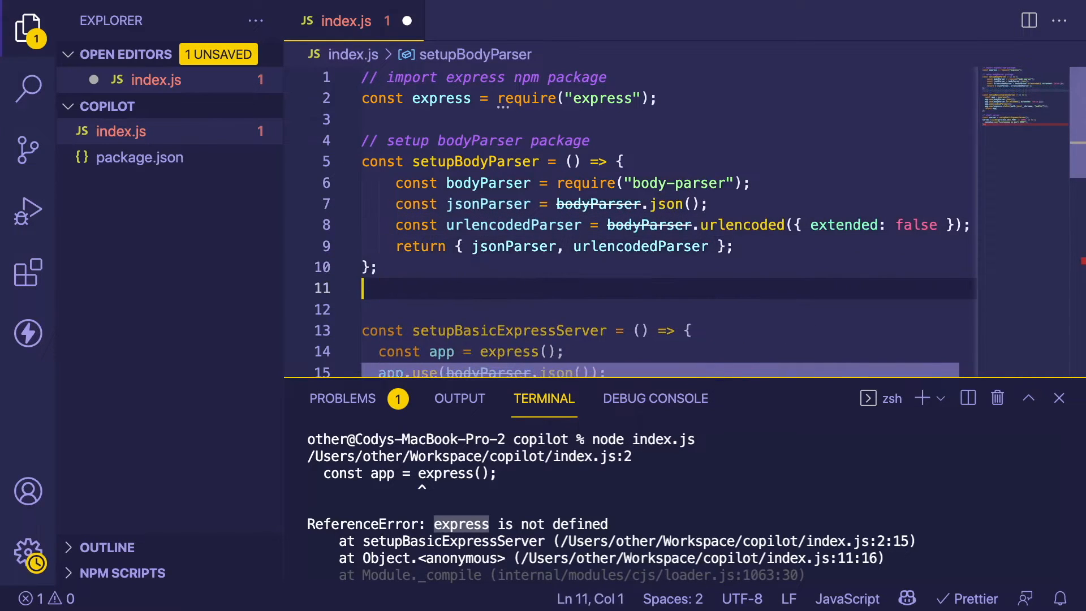
scroll(down, 3)
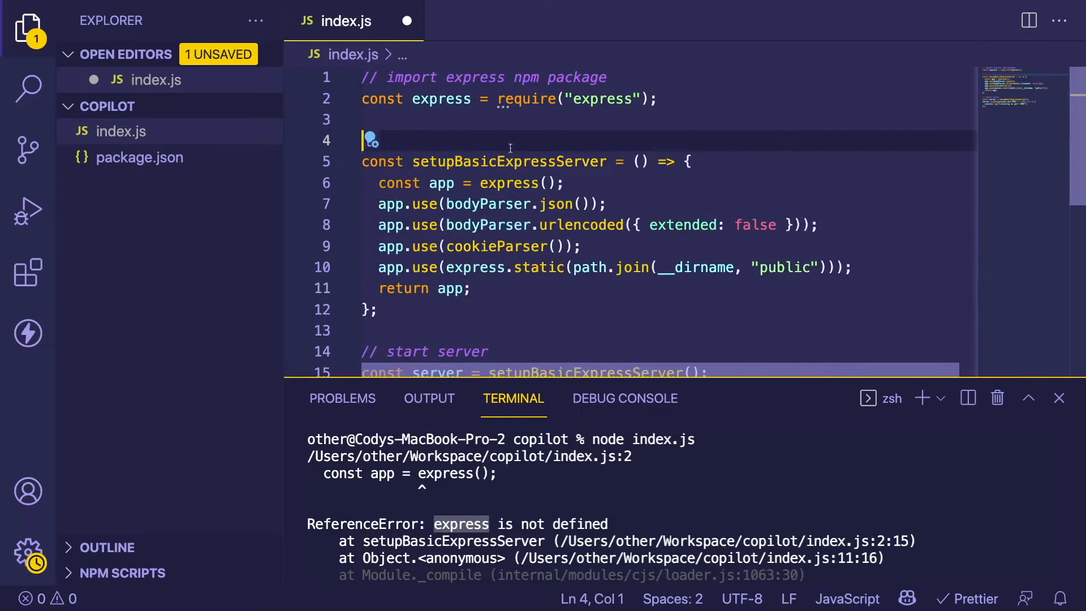
text(express)
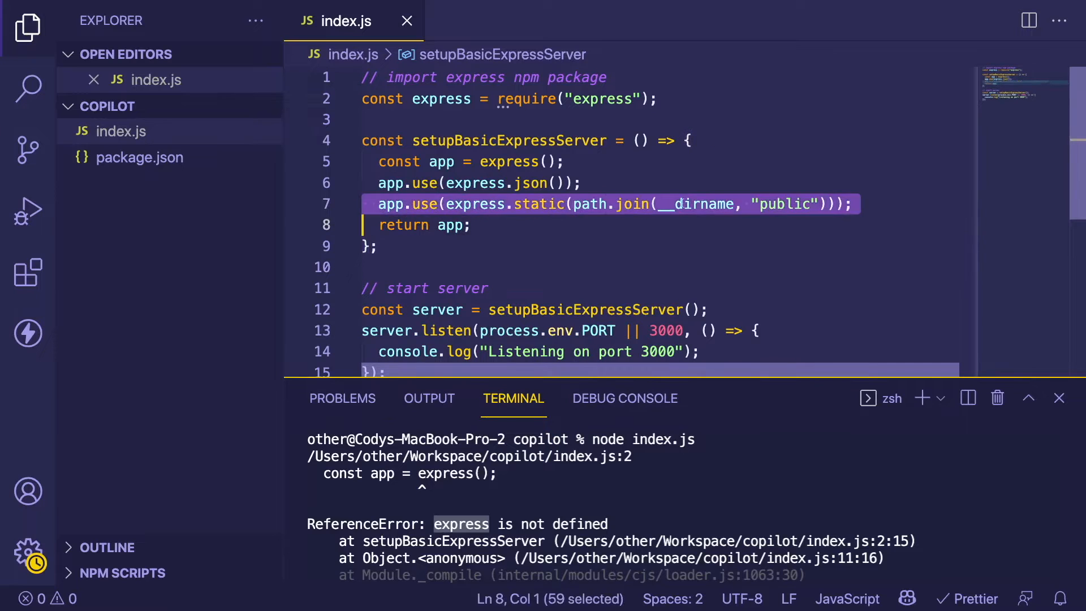
click(445, 77)
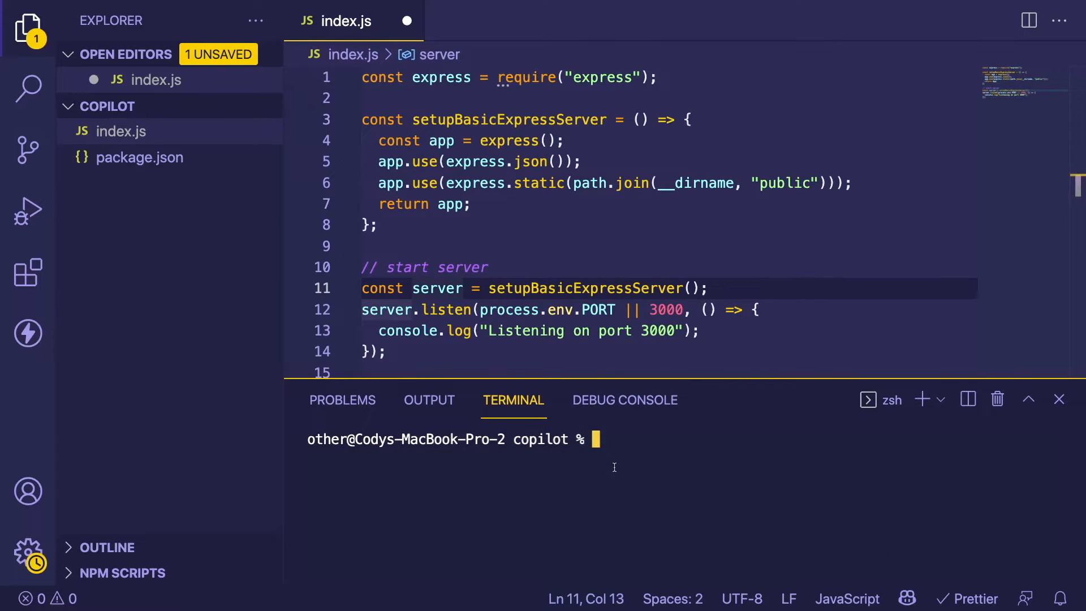
Install express with npm and run node index.js, exposing an undefined path error
text(npm install)
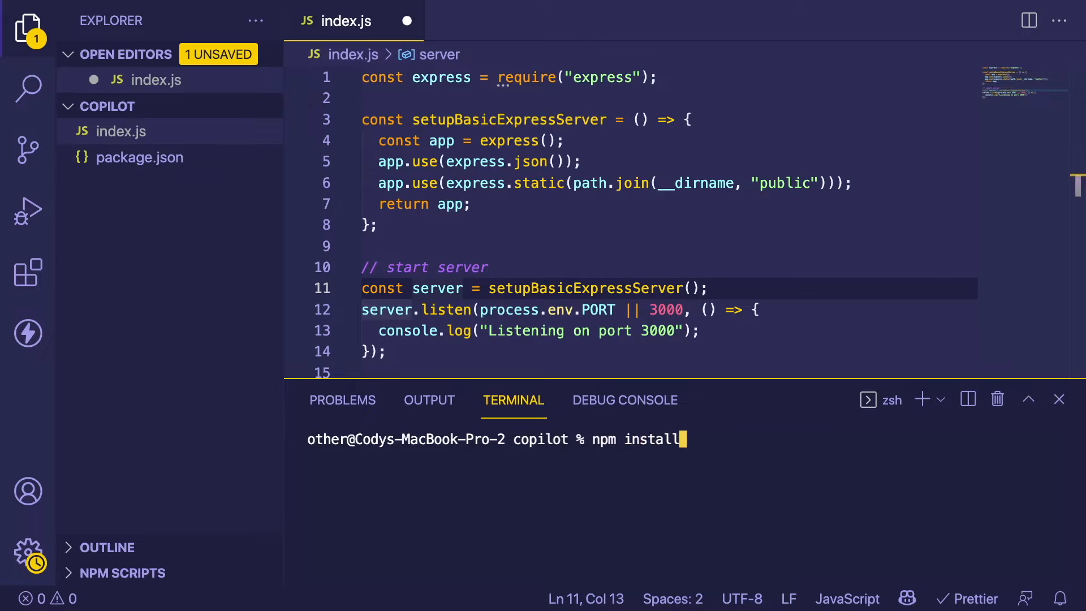
text(express)
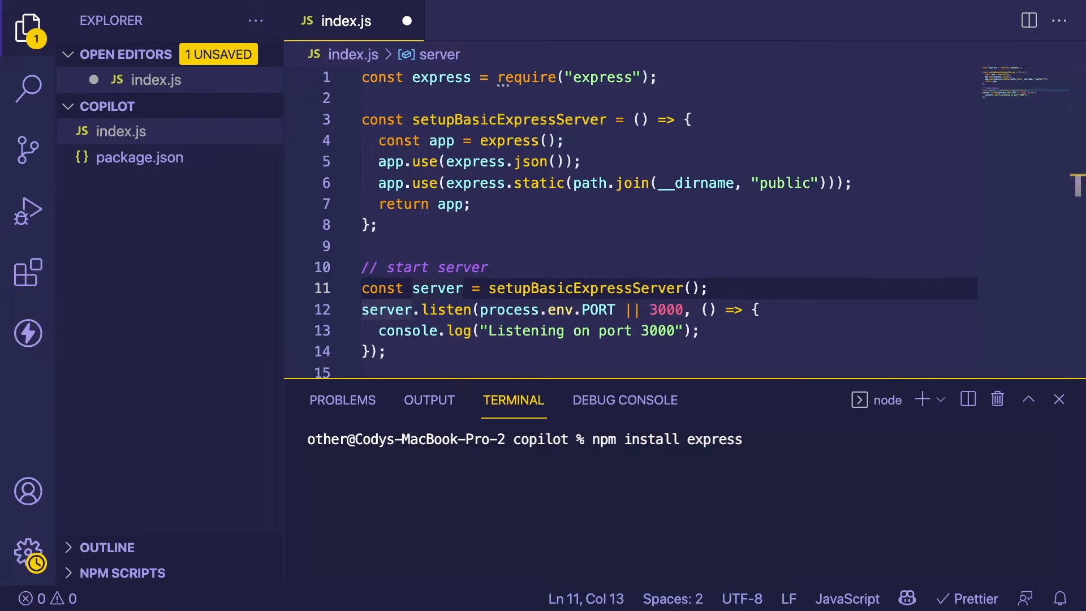
key(Return)
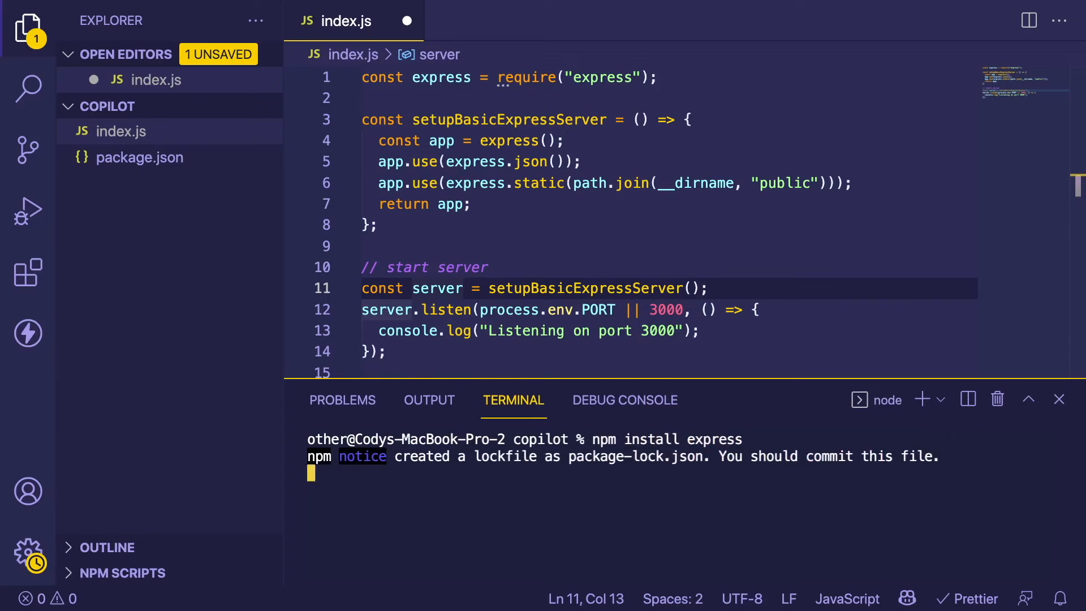
text(node index.js)
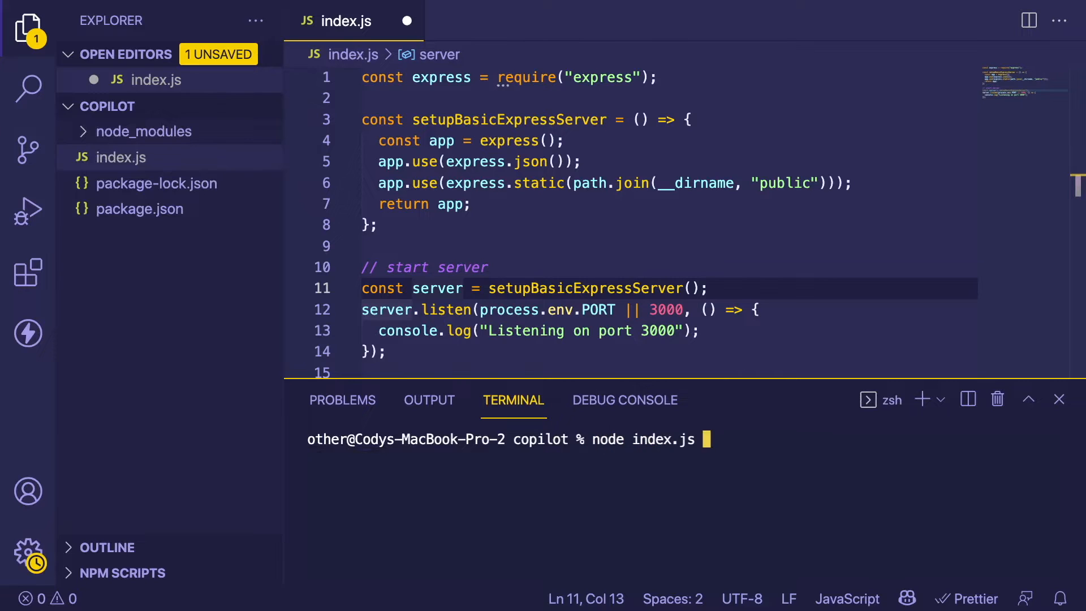
key(Return)
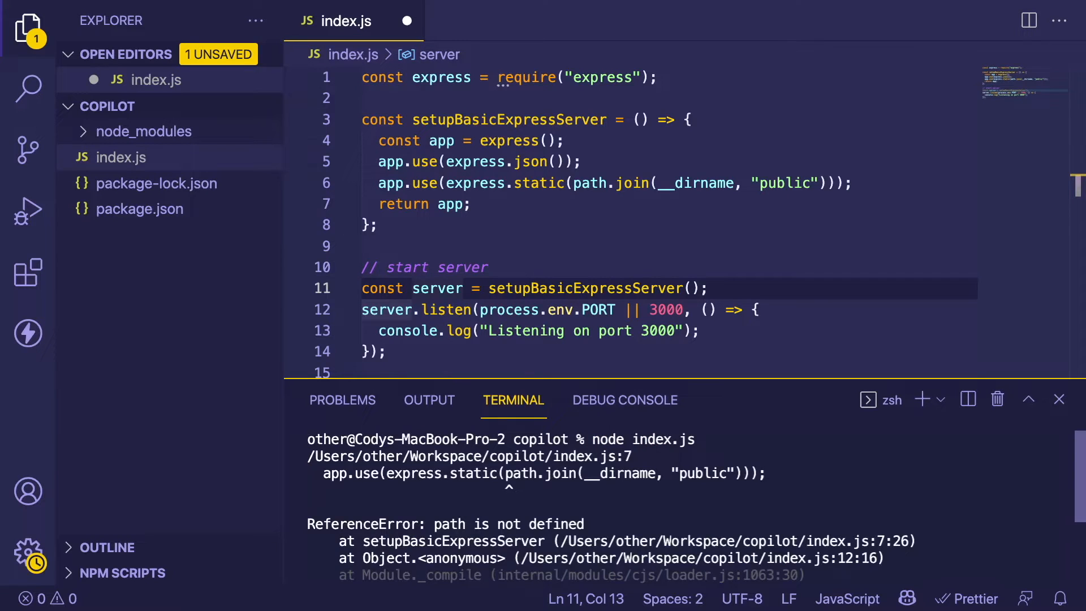
Add const path = require("path"); on line 2 and rerun the server so it listens on port 3000
double_click(590, 183)
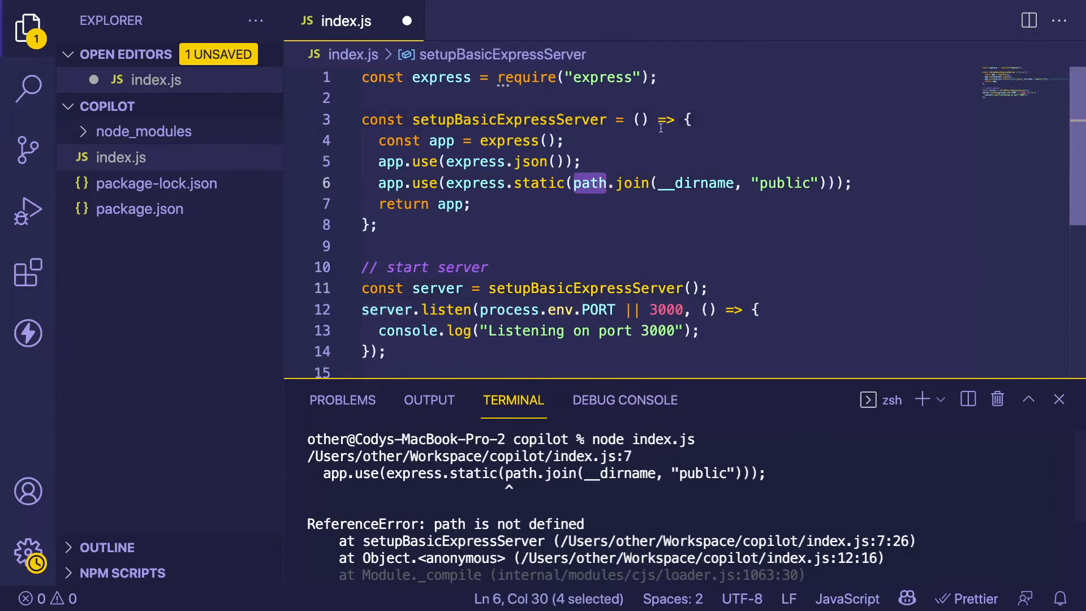
text(const)
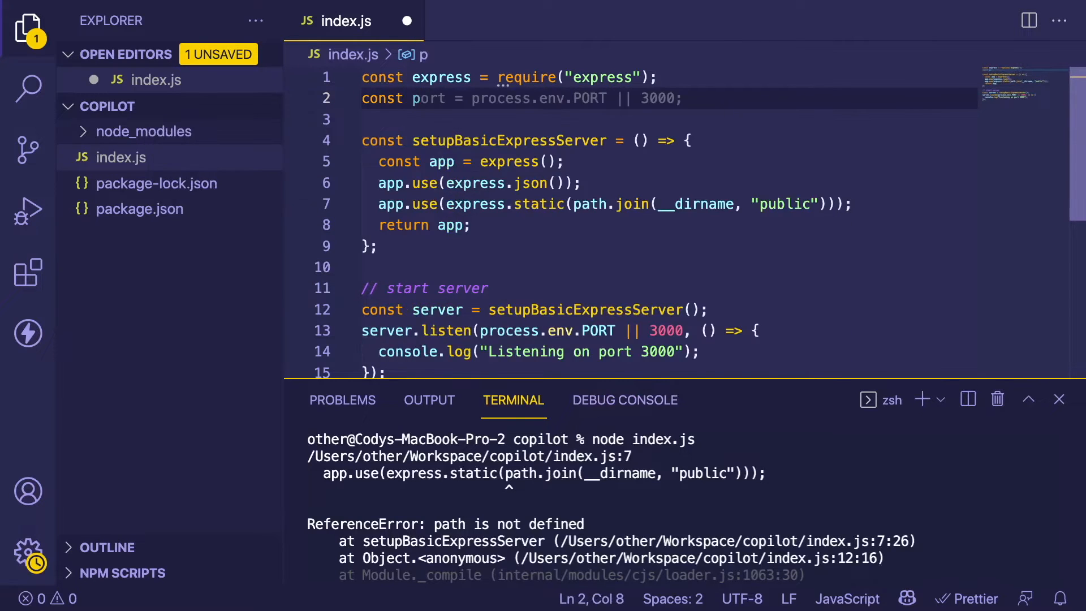
text(path)
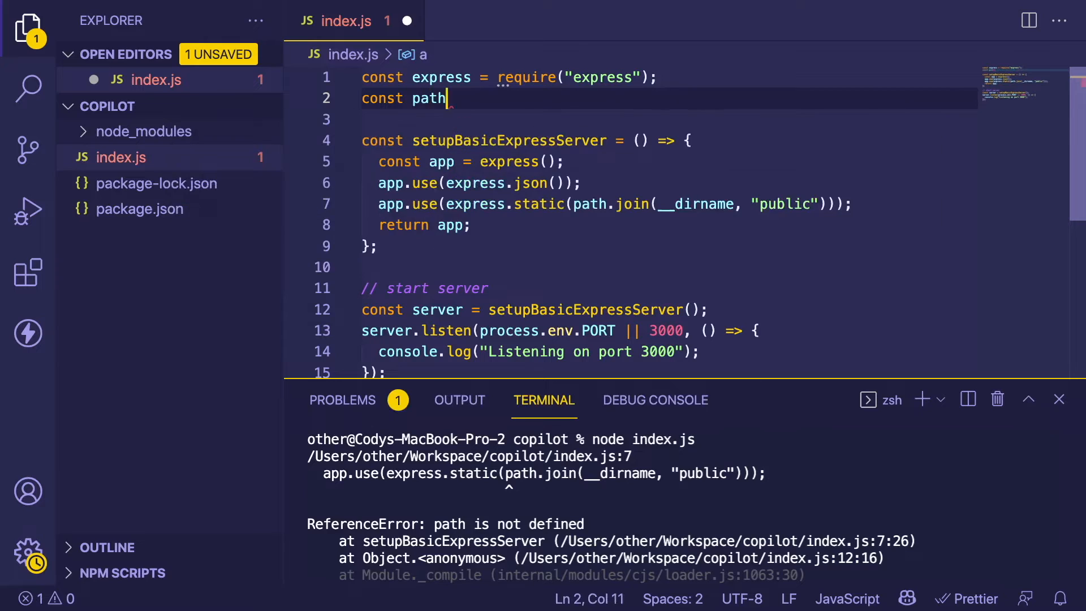
text(= require("path");)
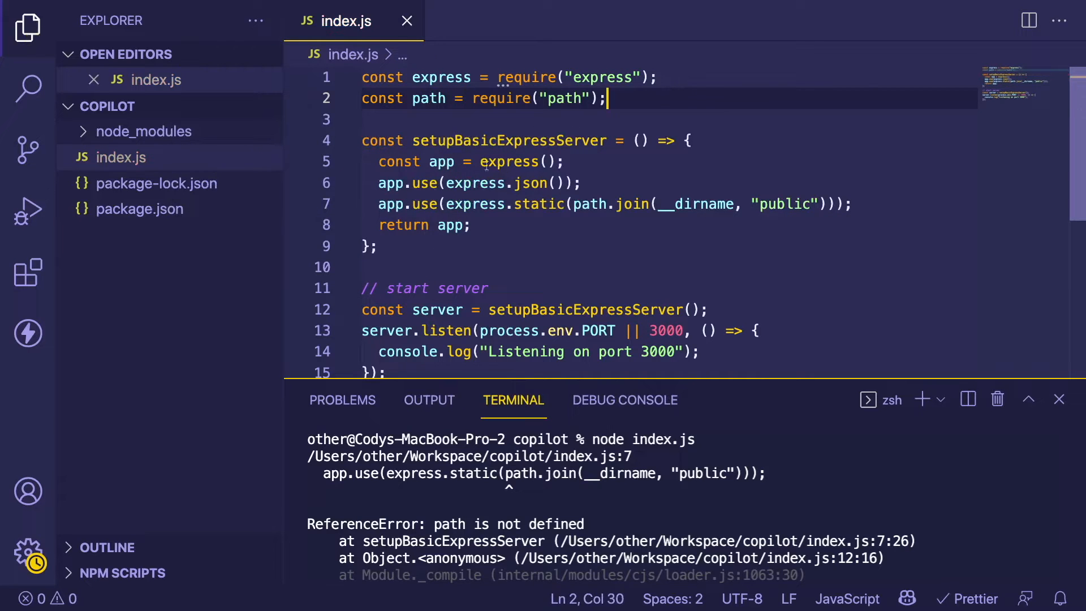
click(473, 98)
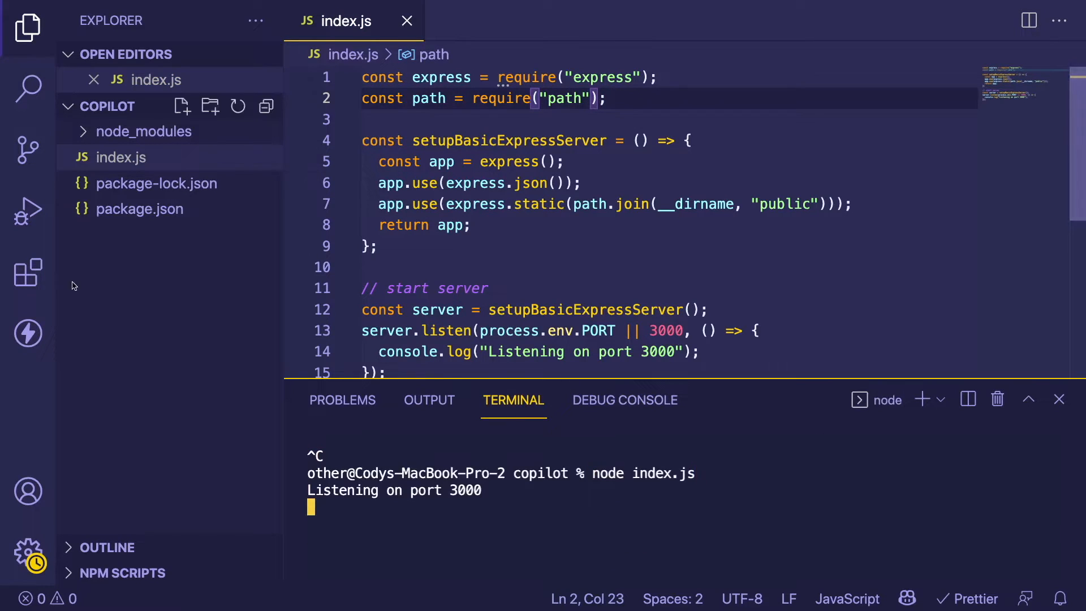
mouse_move(27, 332)
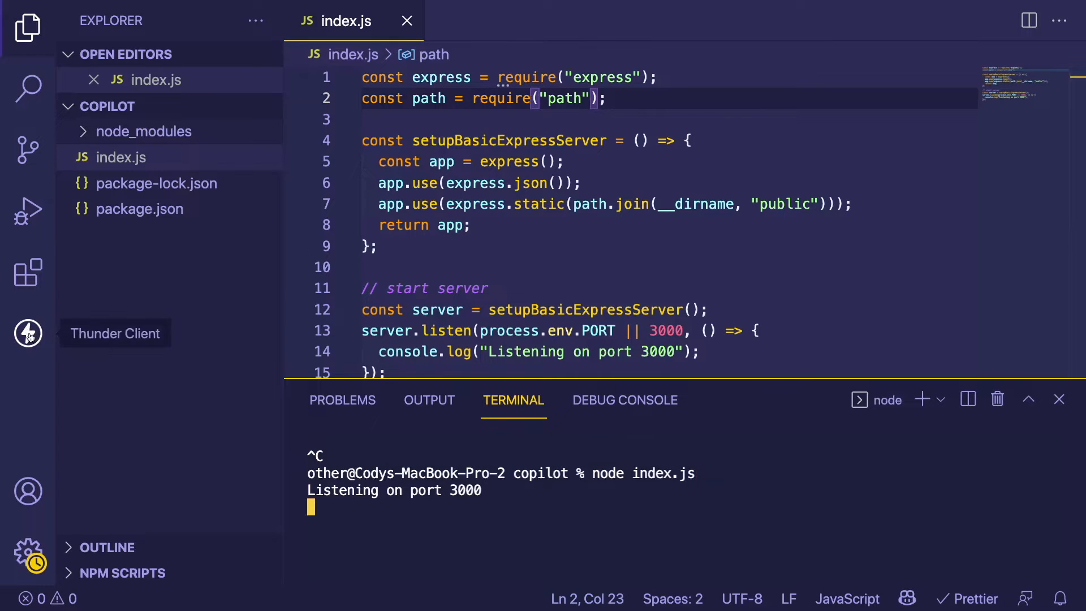
click(27, 333)
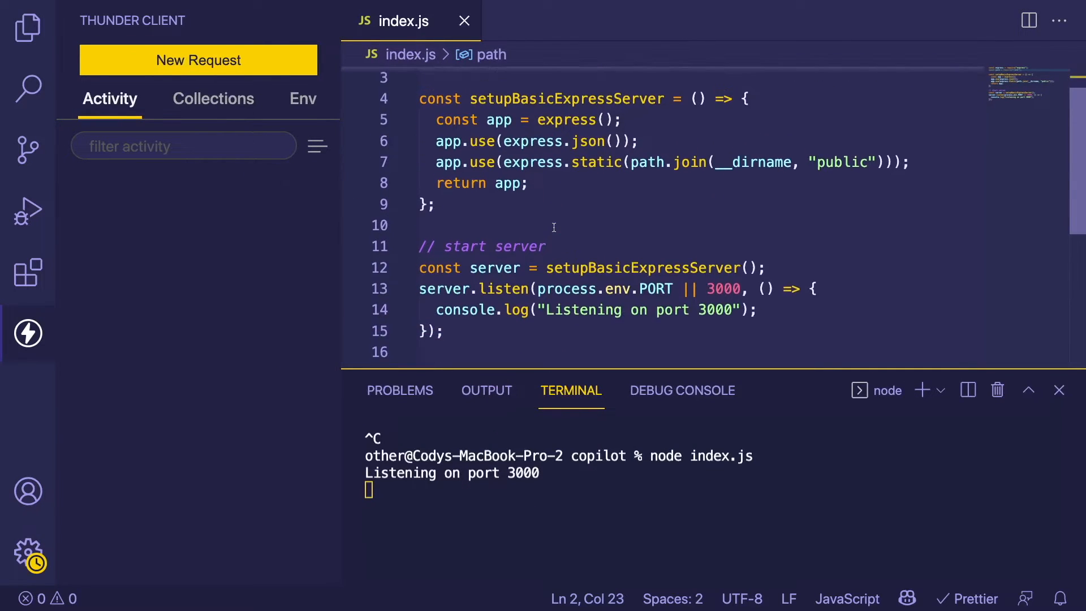
click(28, 28)
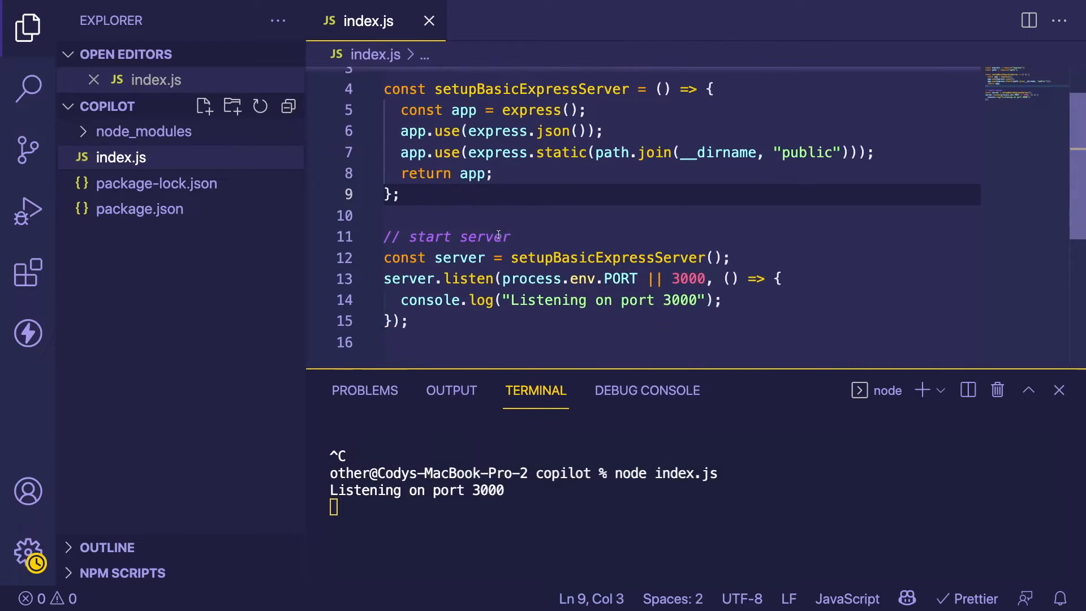
scroll(up, 3)
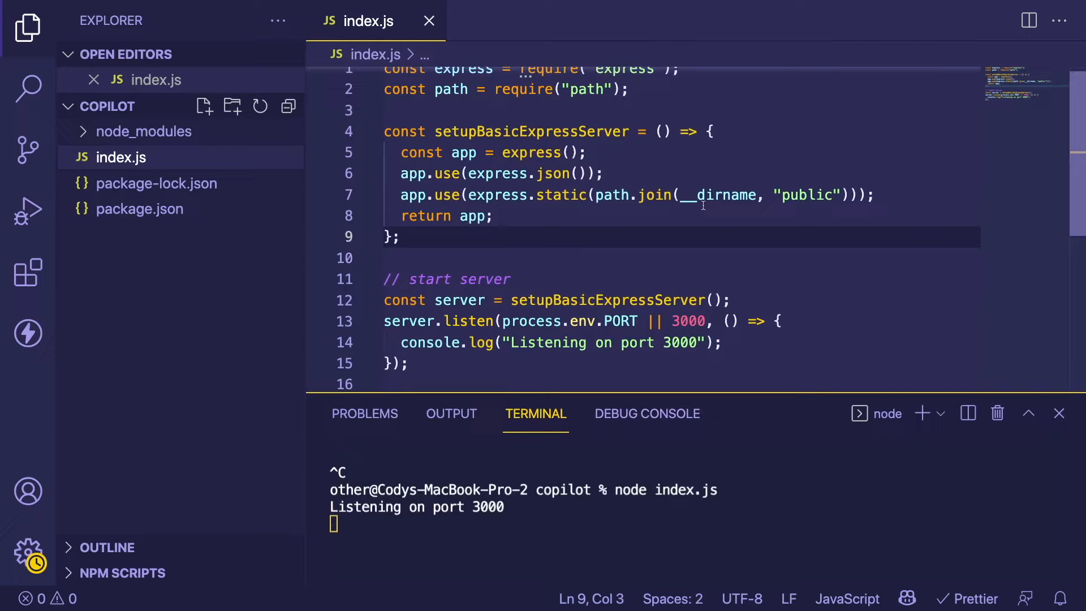
scroll(up, 3)
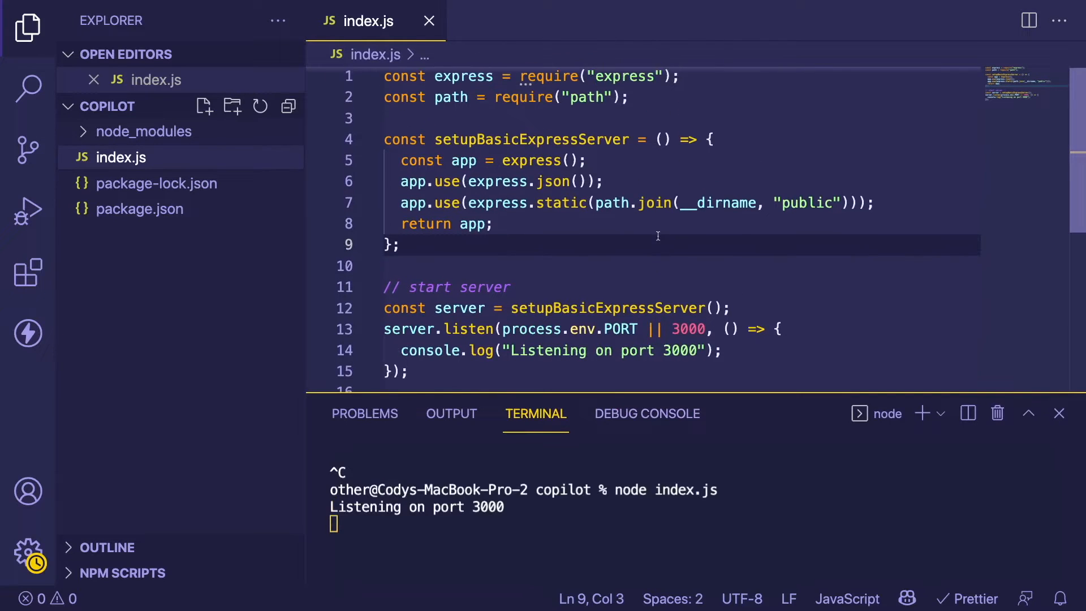
click(903, 204)
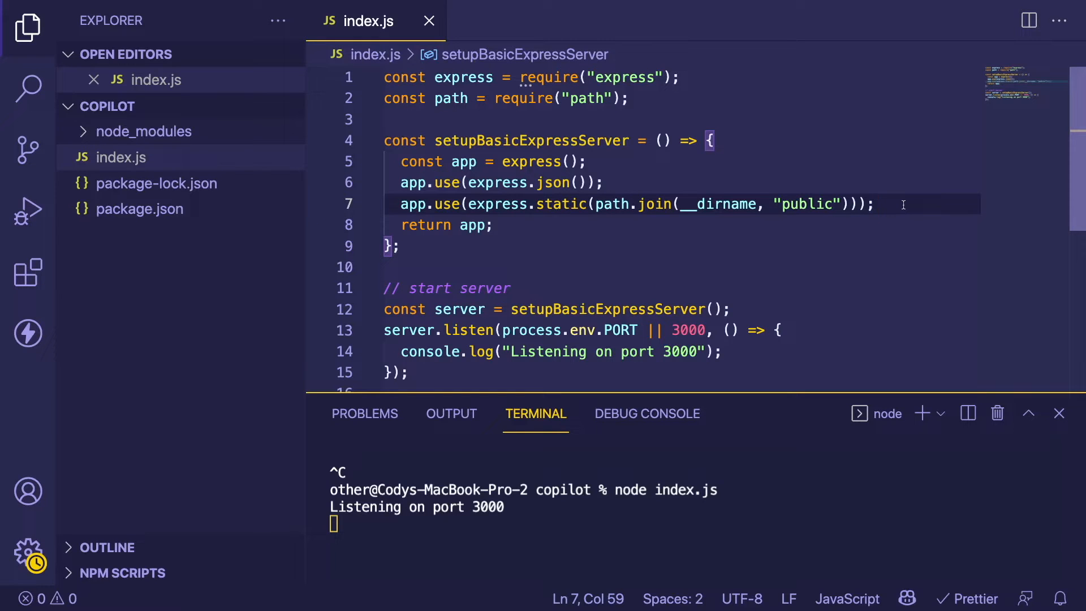
Write a comment for a route that creates a todo list item and accept Copilot's app.post("/todos") handler
key(Enter)
text(// create an express)
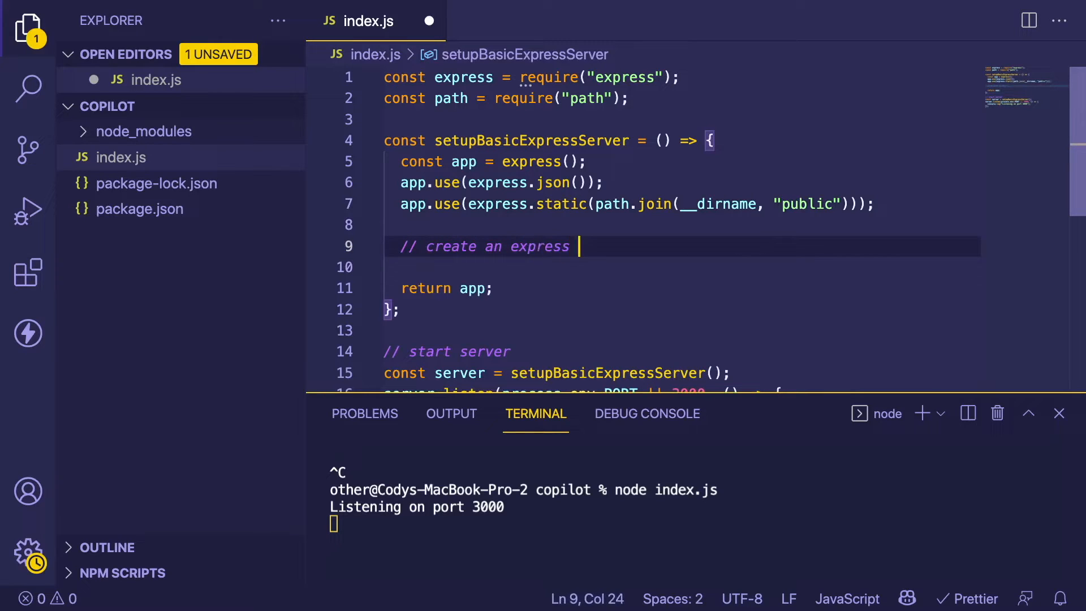
text(route which)
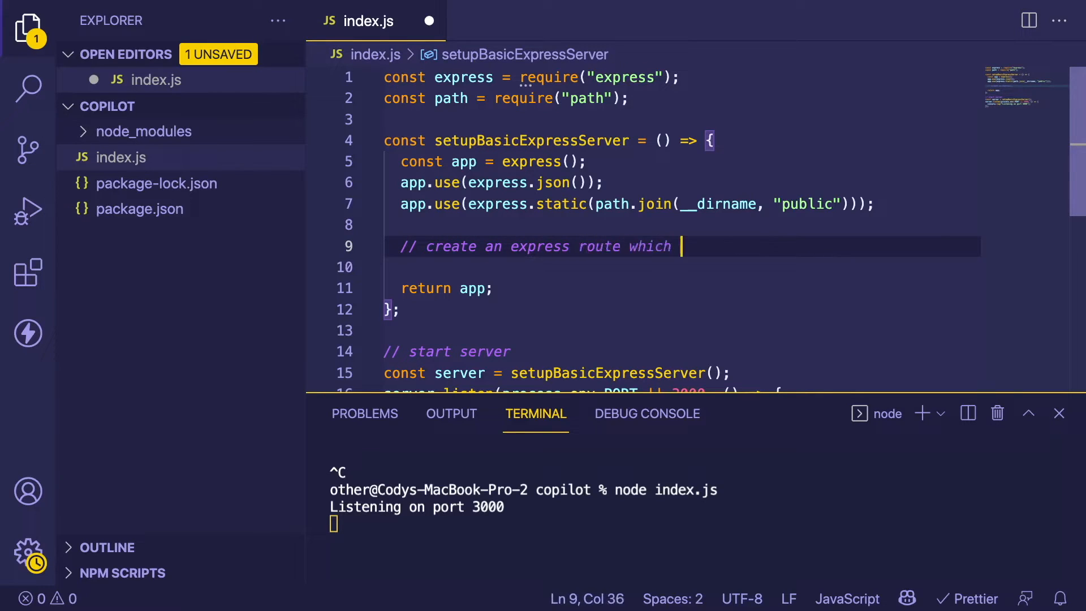
text(can create)
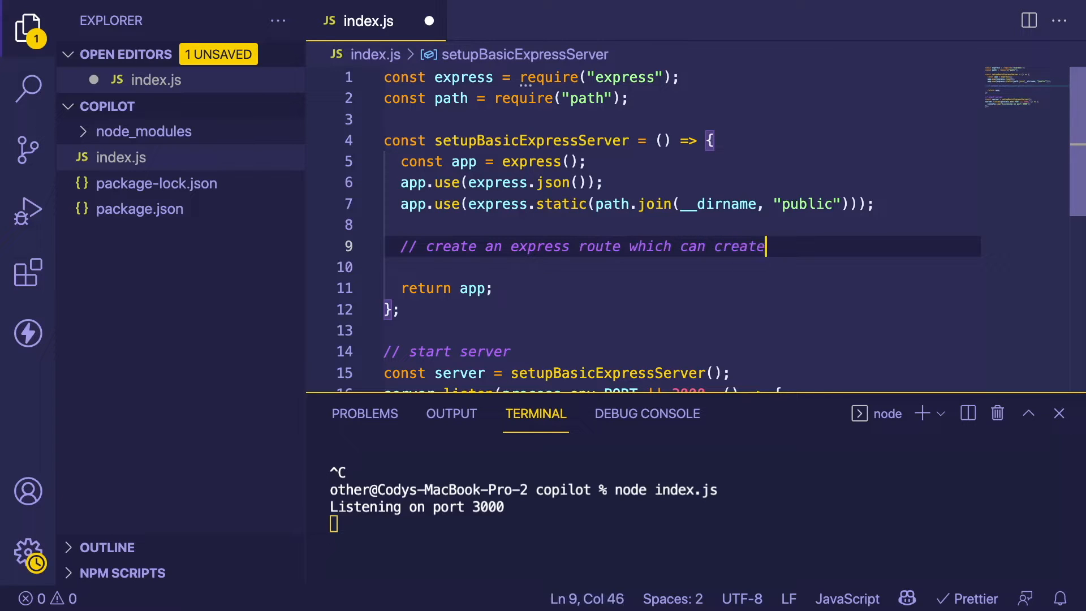
text(a todo list item)
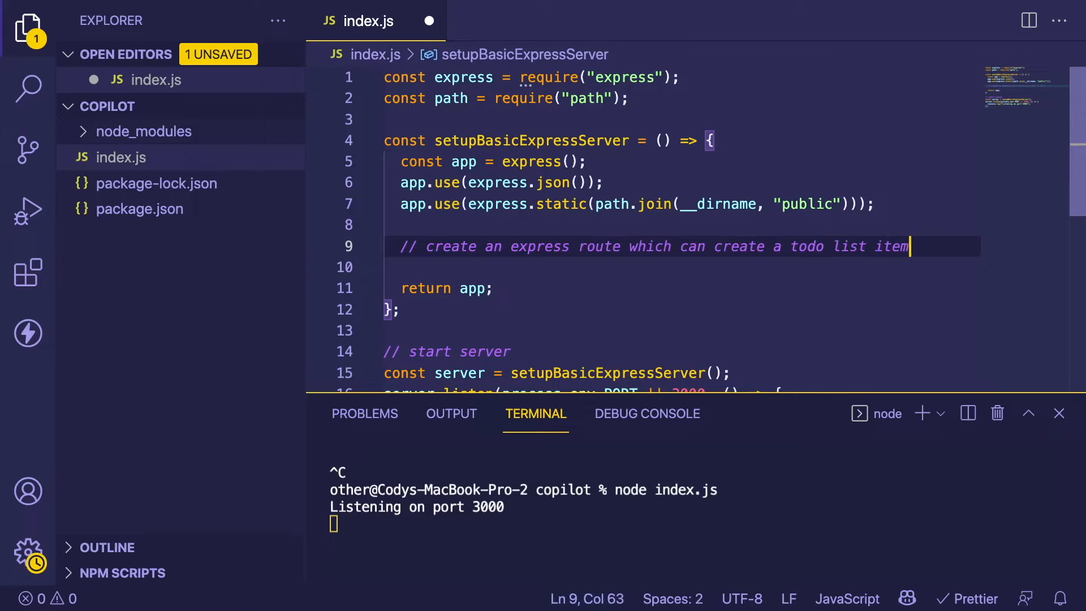
text(and put it into)
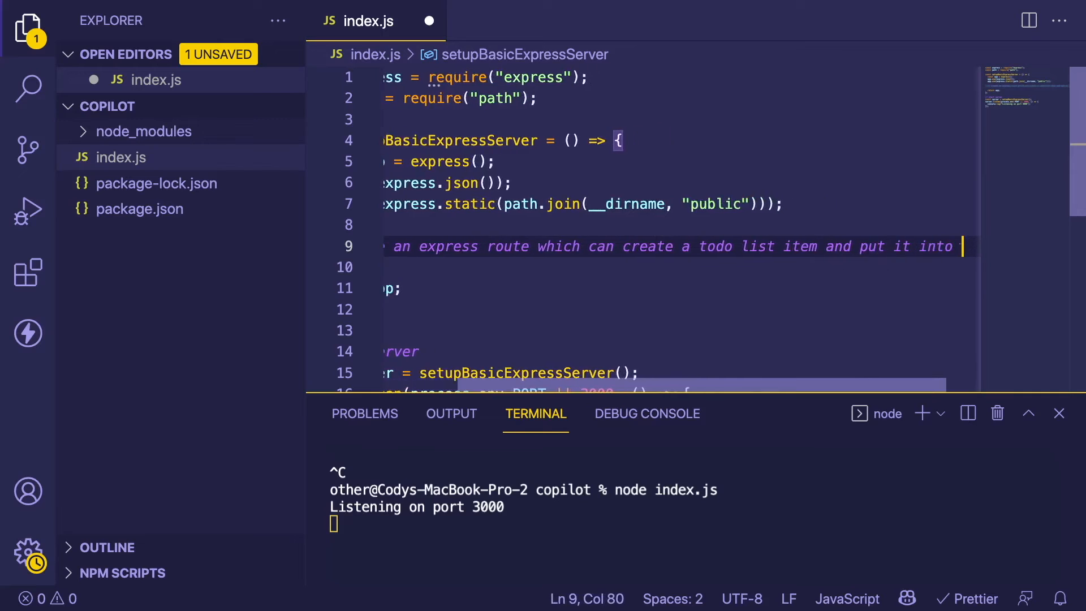
double_click(928, 246)
text(app.post("/todos", (req, res) => {)
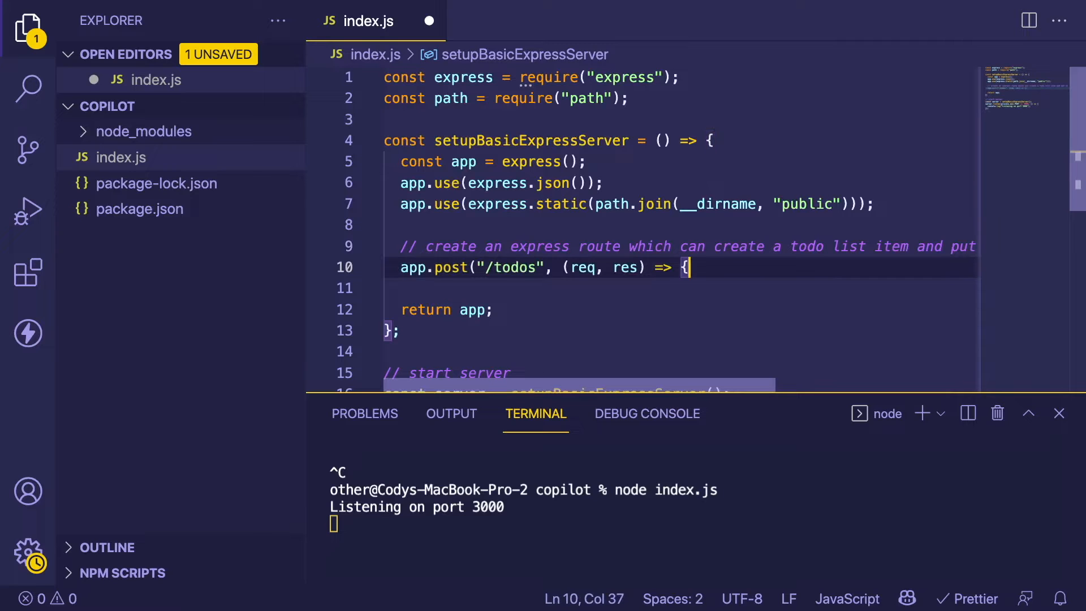
Make the handler async, build a todoModel from req.body, await its save and res.send(todo)
text(const todo = req.body;)
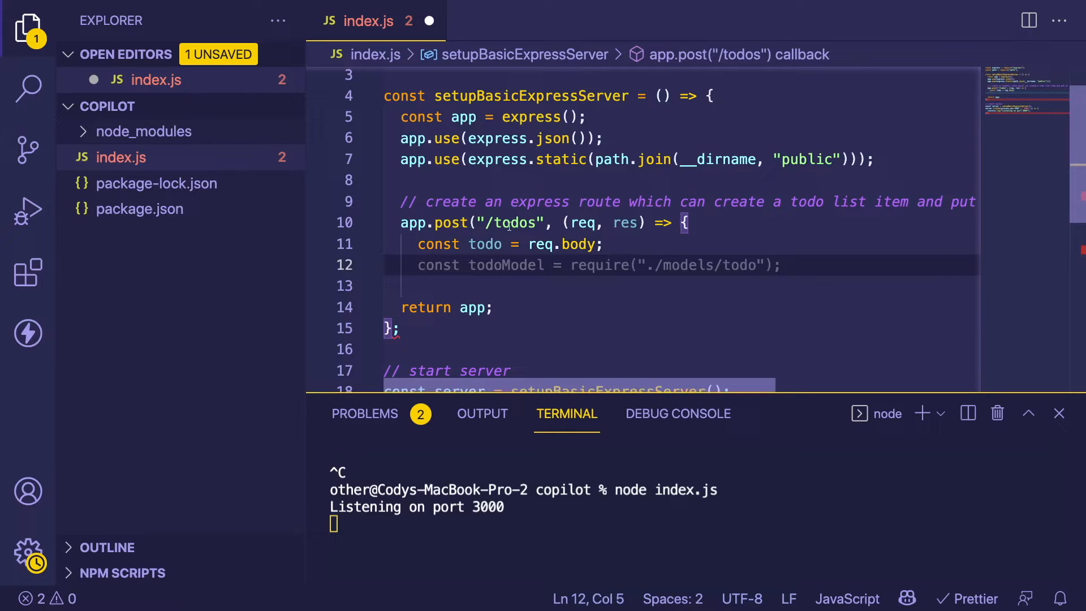
click(783, 265)
text(const todoModel = require("./models/todo");)
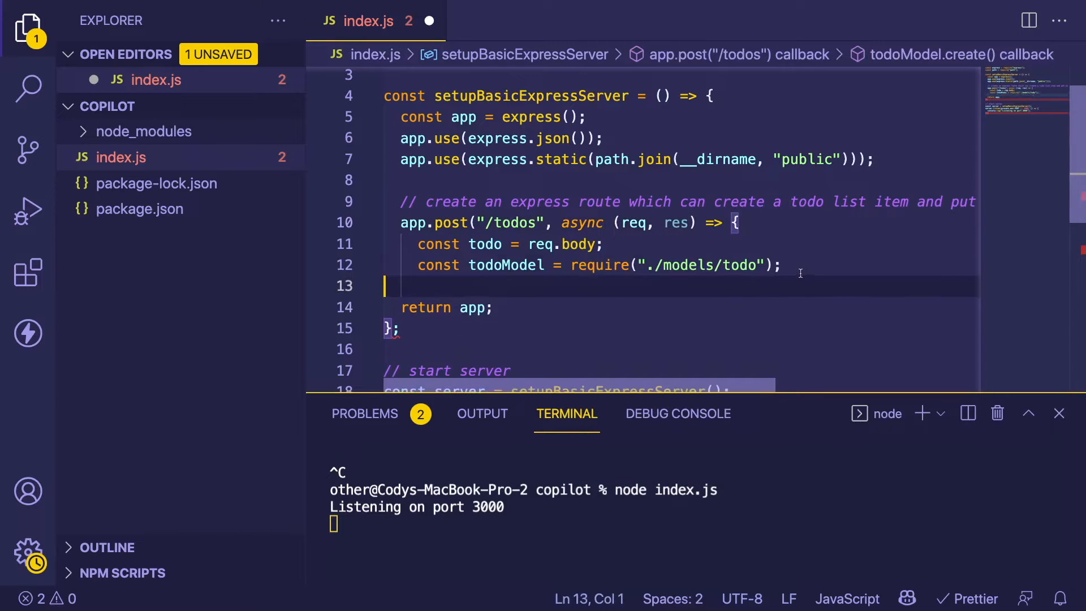
text(const todoModelInstance = new todoModel(todo);)
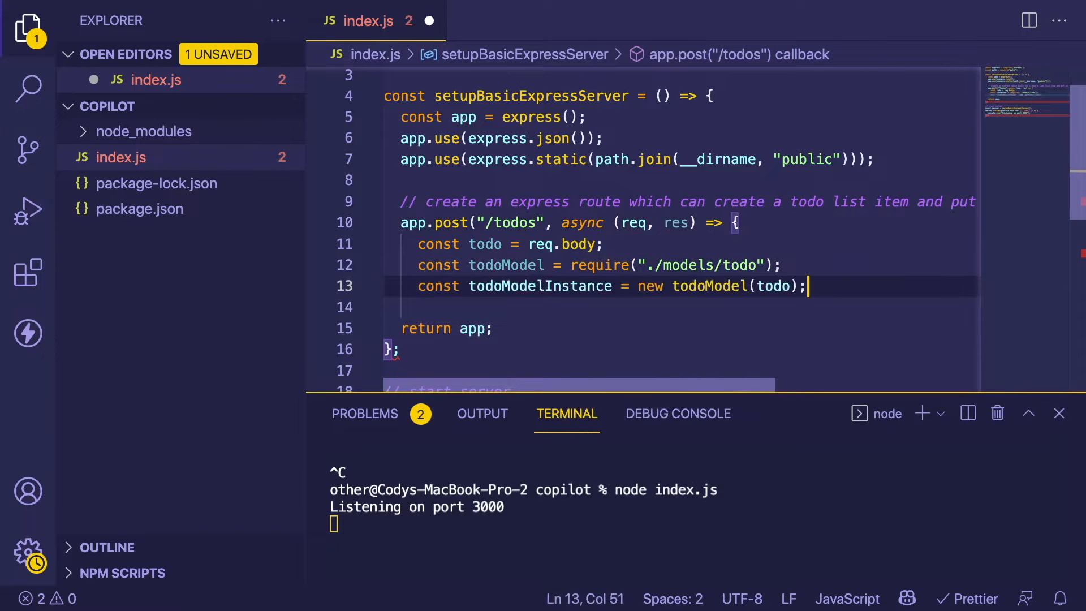
text(await todoModelInstance.save();)
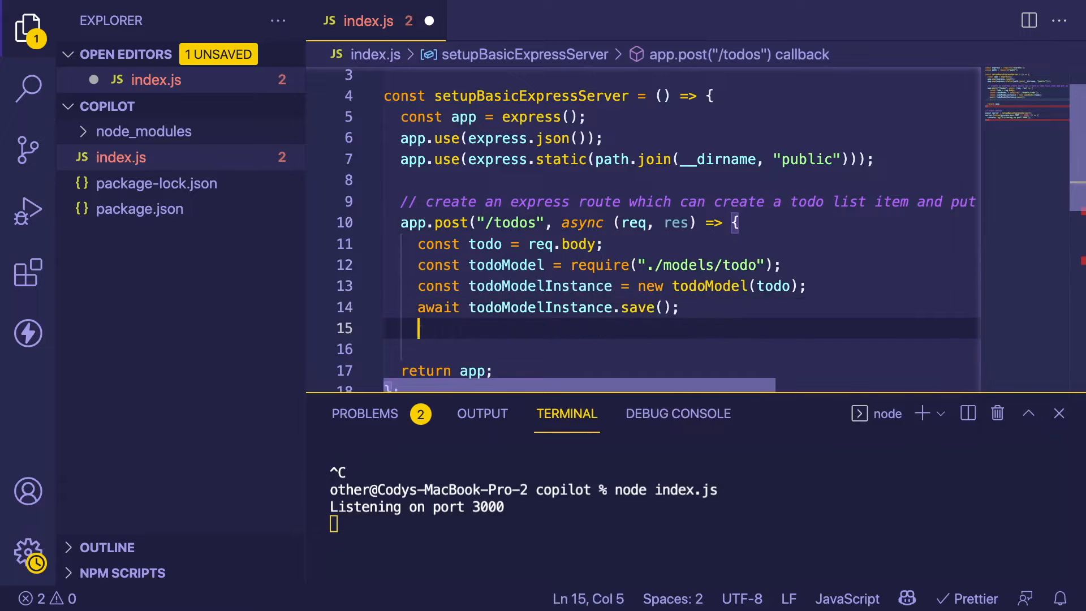
text(res.send(todo);)
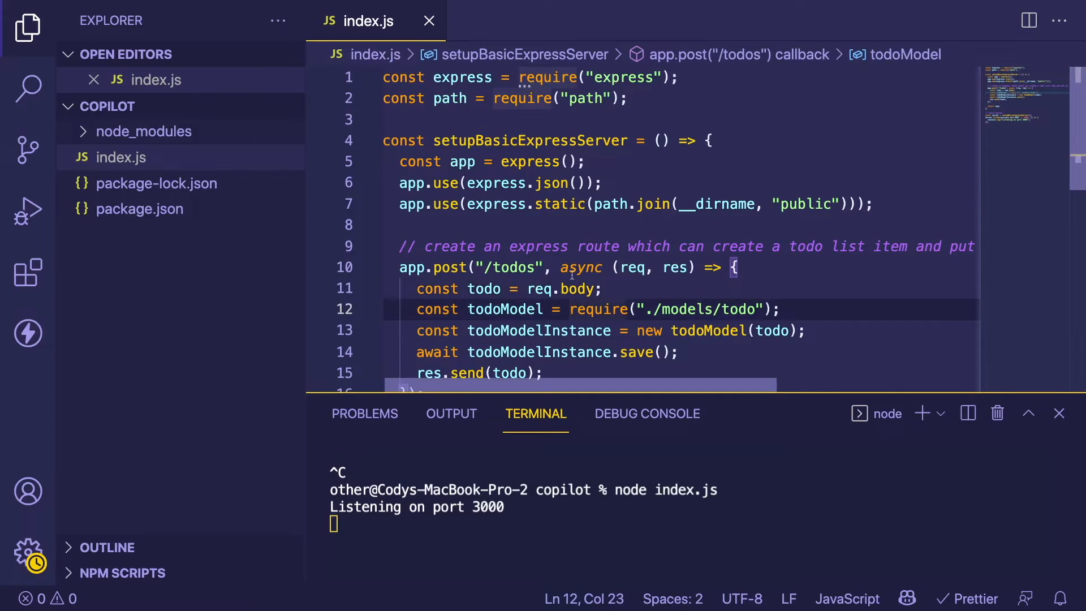
Add a '// setup a mongoose connection' comment with mongoose.connect to the local todomvc-mongodb-example database
text(//)
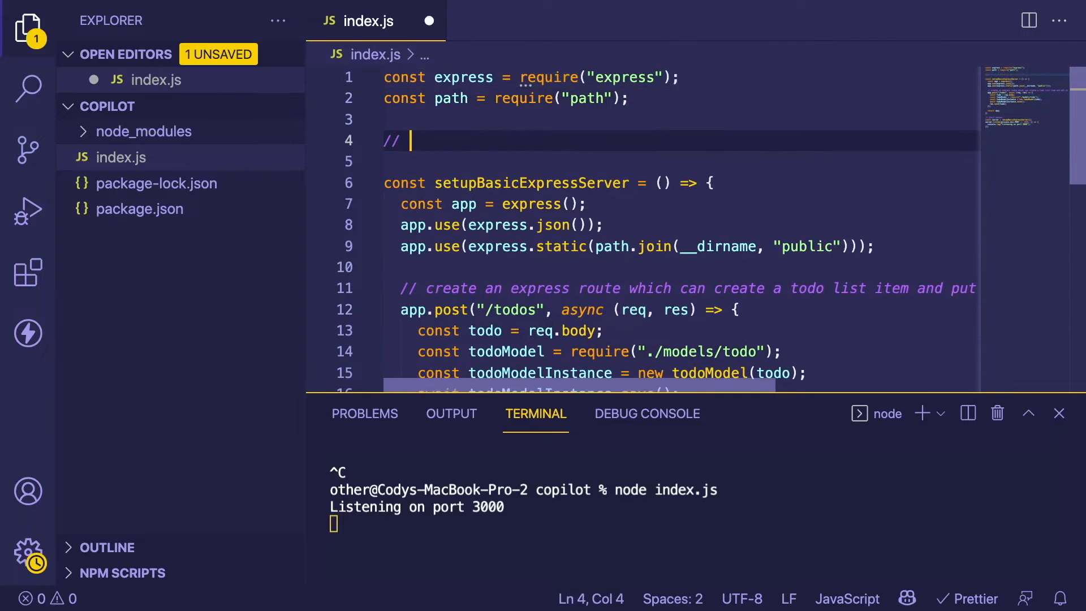
text(setup a mongoose connection)
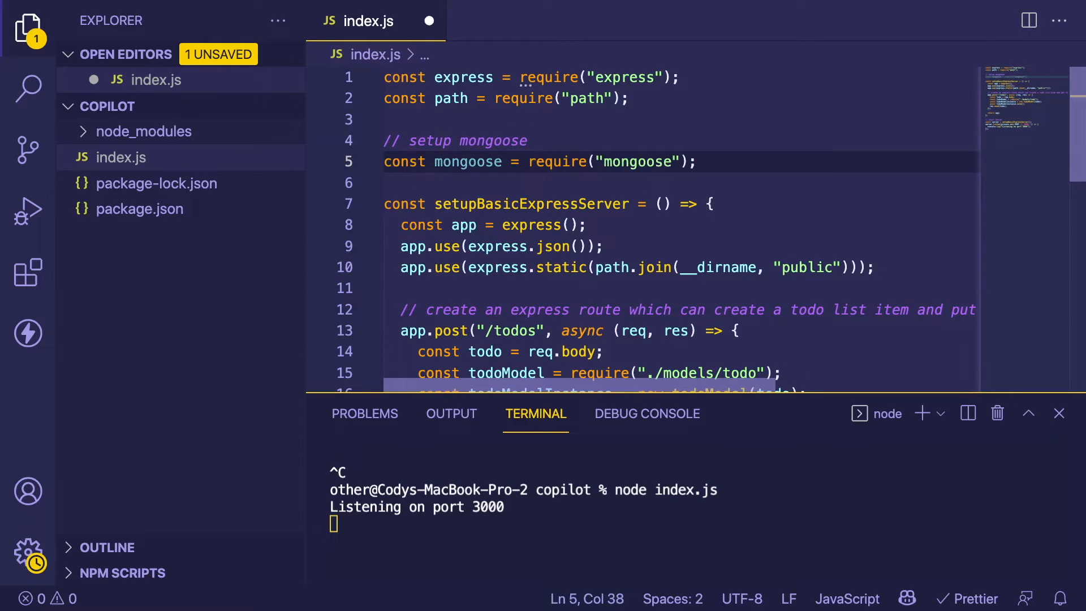
text(mongoose.connect("mongodb://localhost:27017/todomvc-mongodb-example");)
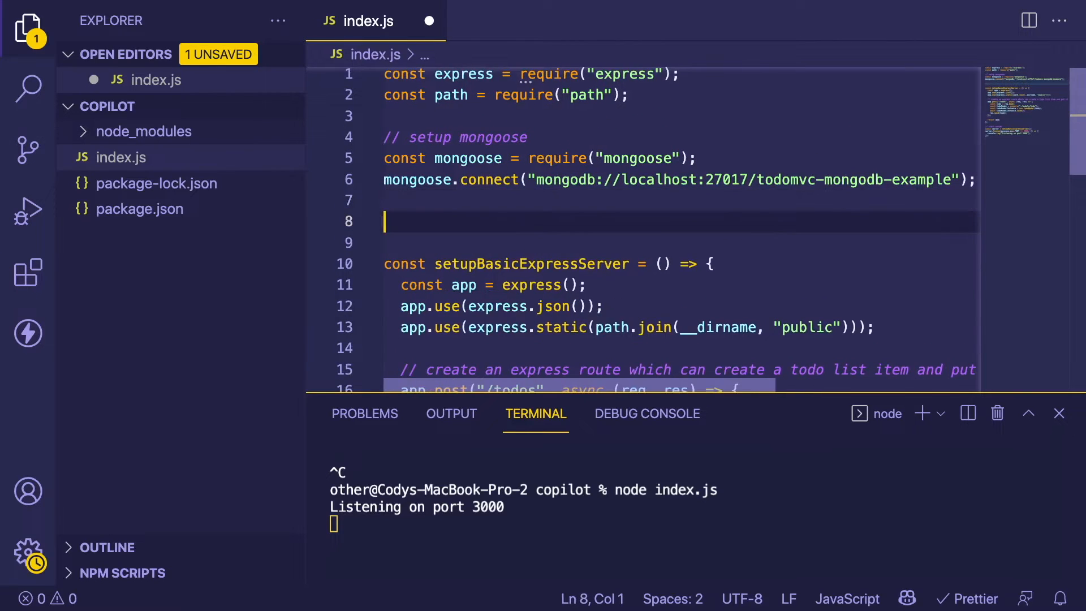
Add the comment '// setup mongoose model called todo' below the connection
text(// setup the webpack dev server)
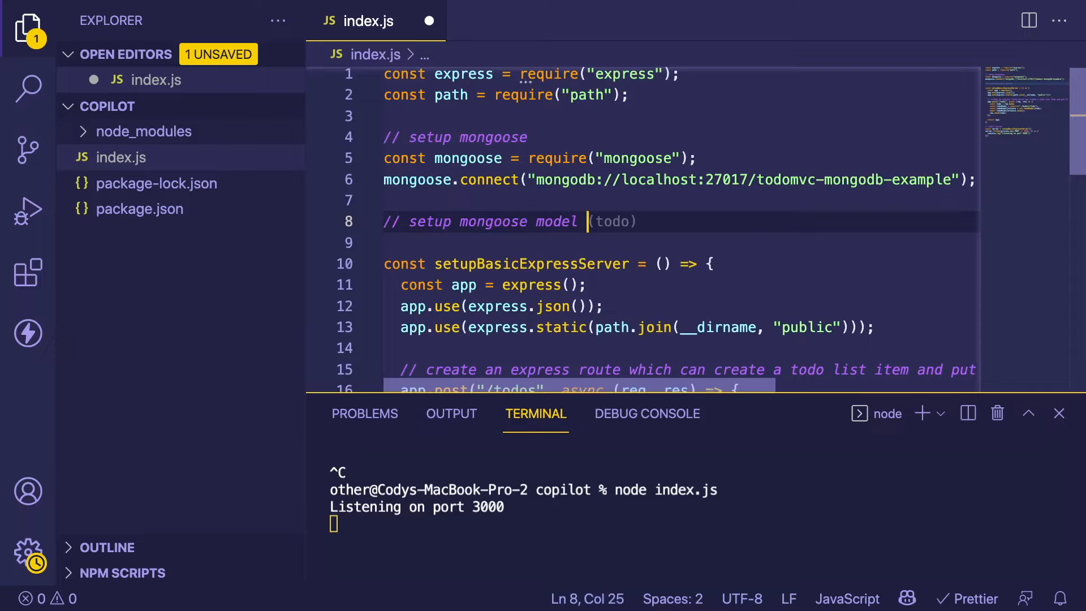
scroll(down, 3)
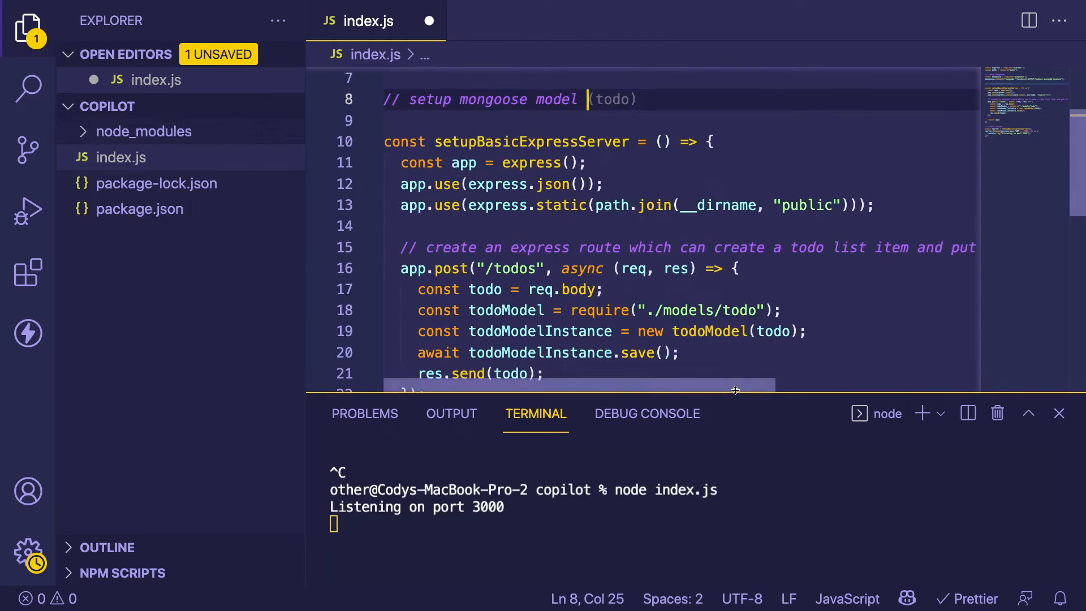
text(call)
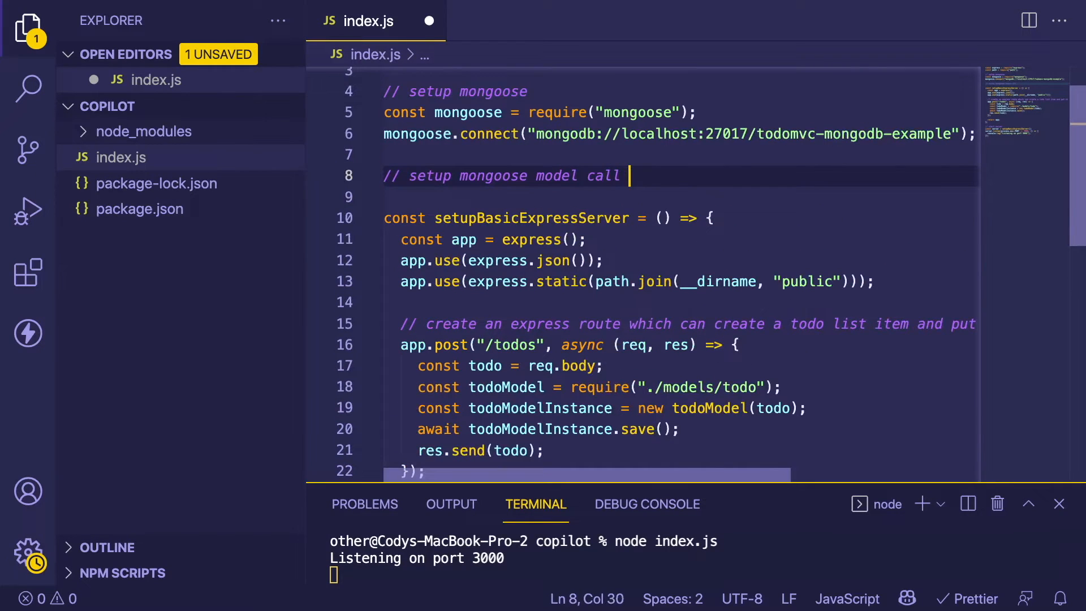
text(ed todo)
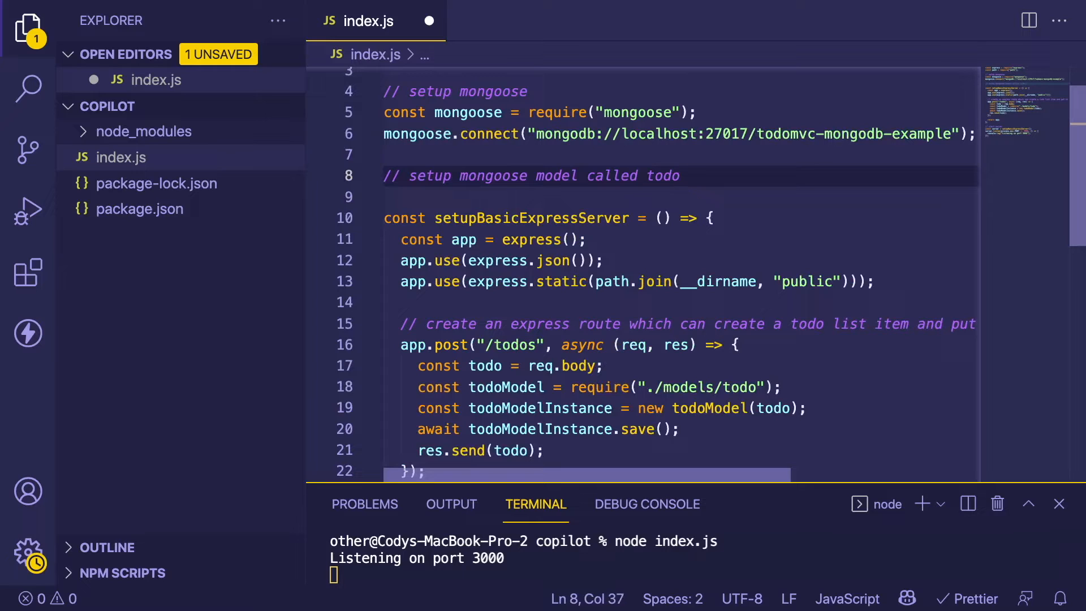
key(Enter)
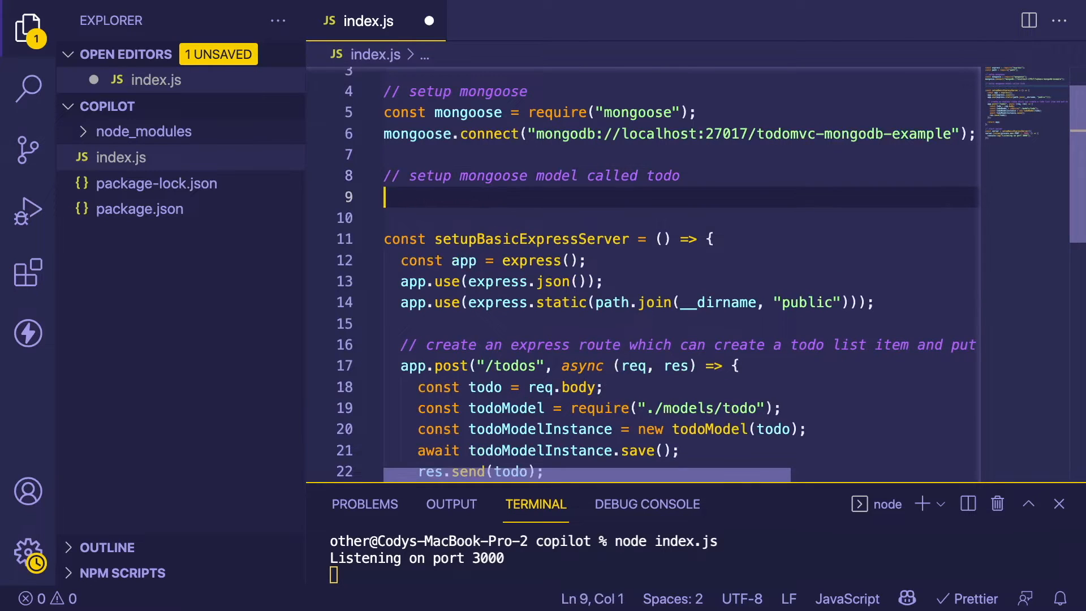
Define a todoSchema mongoose.Schema with required text and completed fields
text(const setupMongooseTodoModel = () => {)
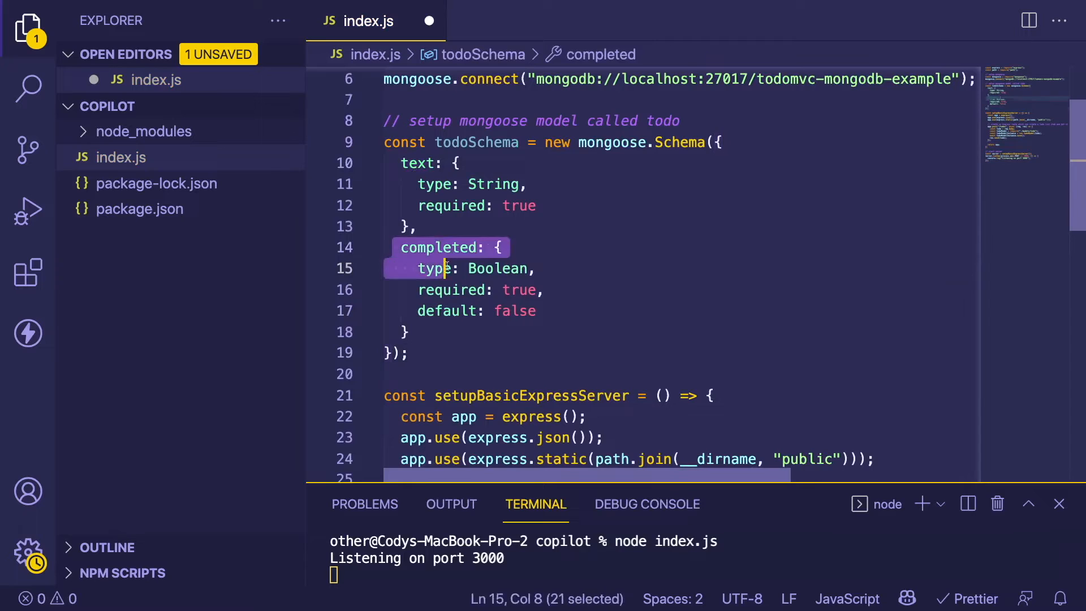
click(460, 163)
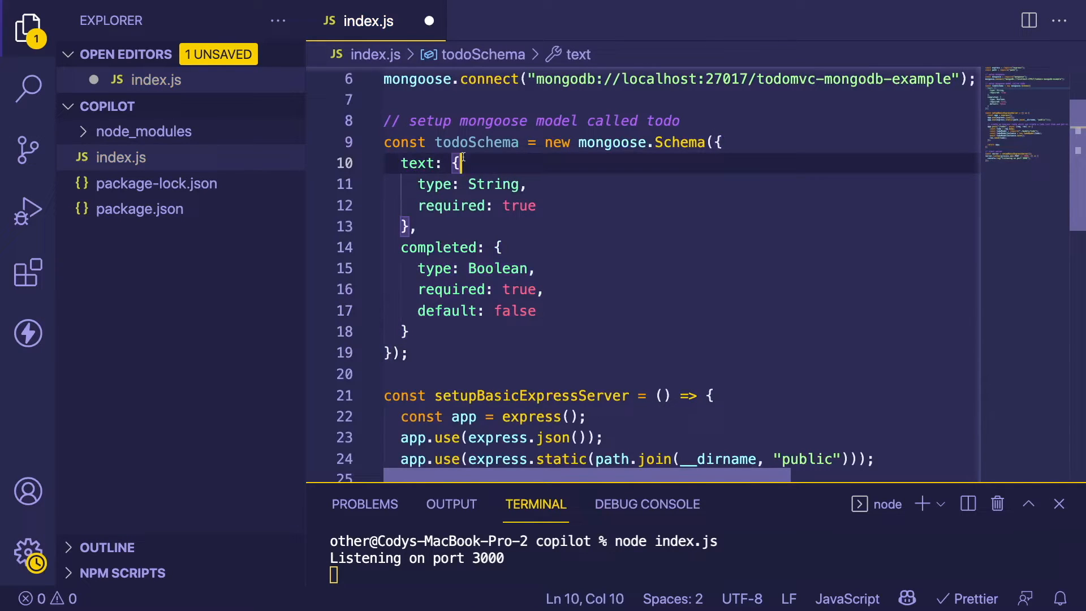
double_click(477, 142)
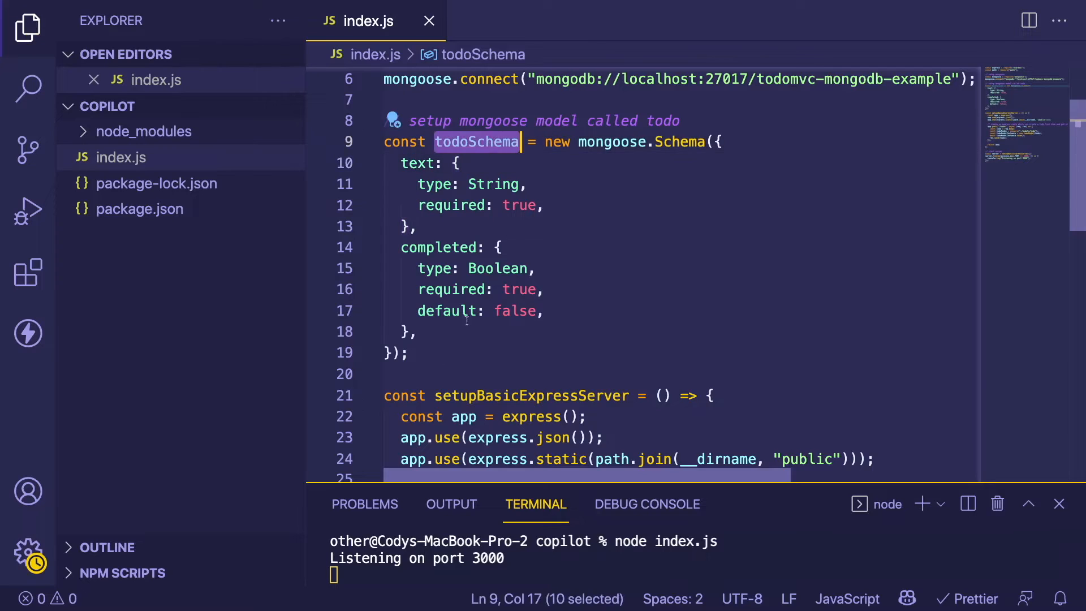
Register the schema as const todoSchemaModel = mongoose.model("todo", todoSchema) and save
key(Enter)
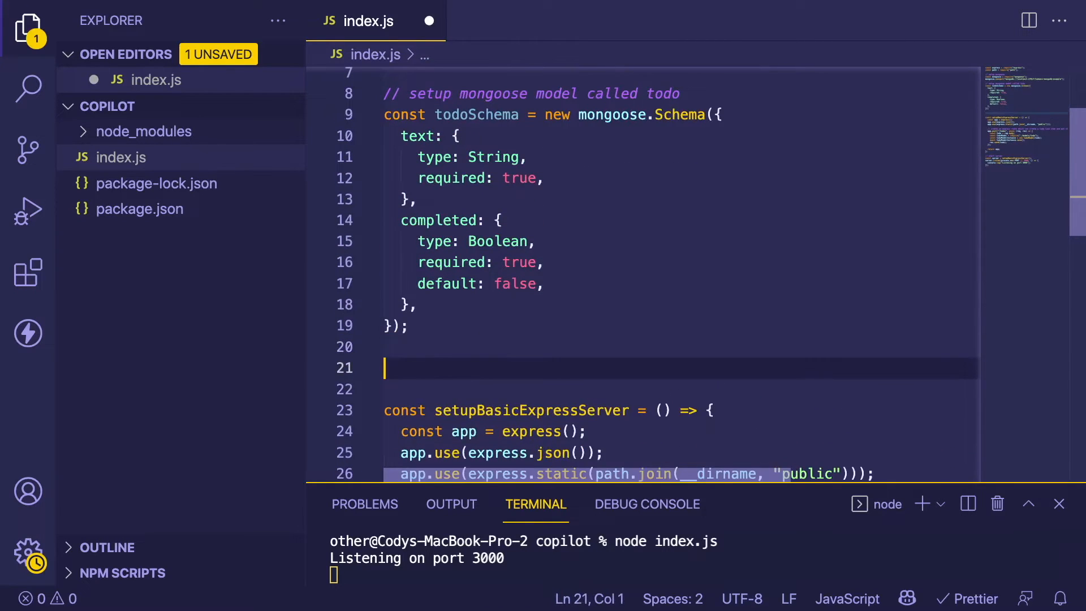
text(// register the todoScheme)
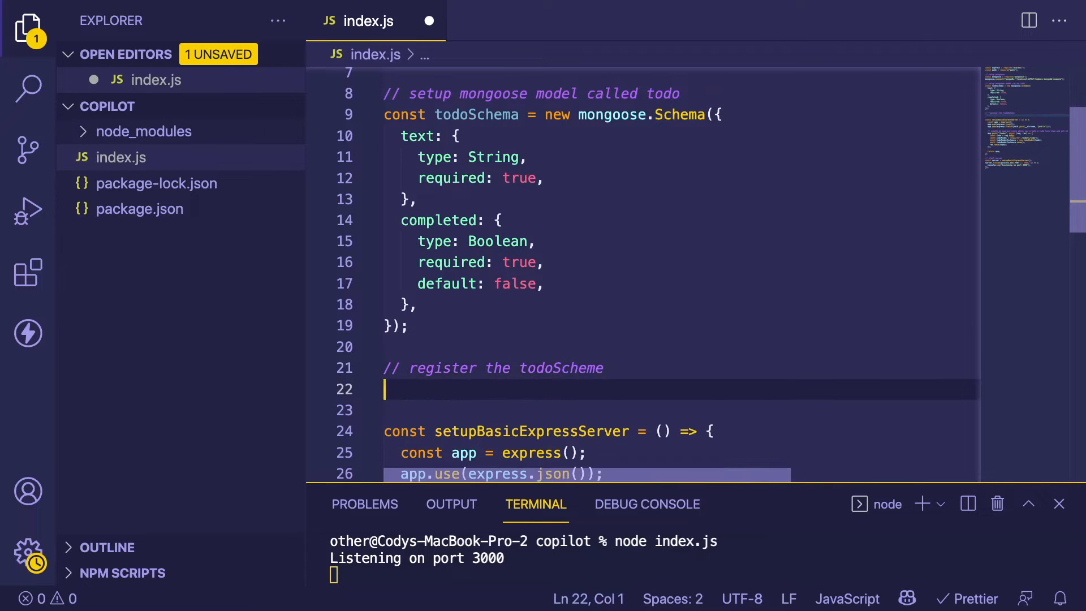
text(const todoSchemaModel = mongoose.model("todo", todoSchema);)
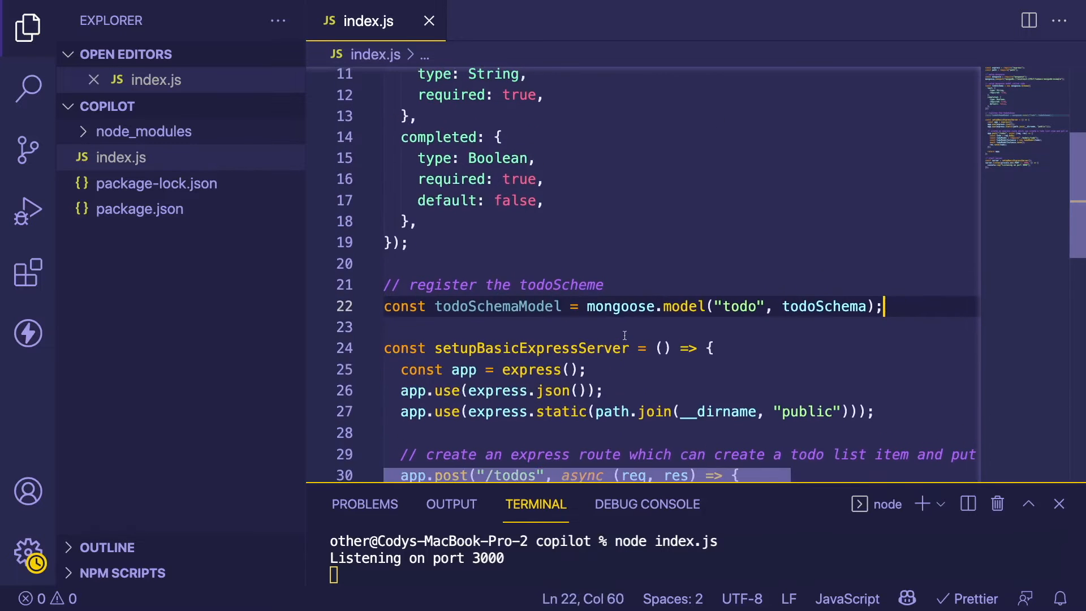
double_click(498, 372)
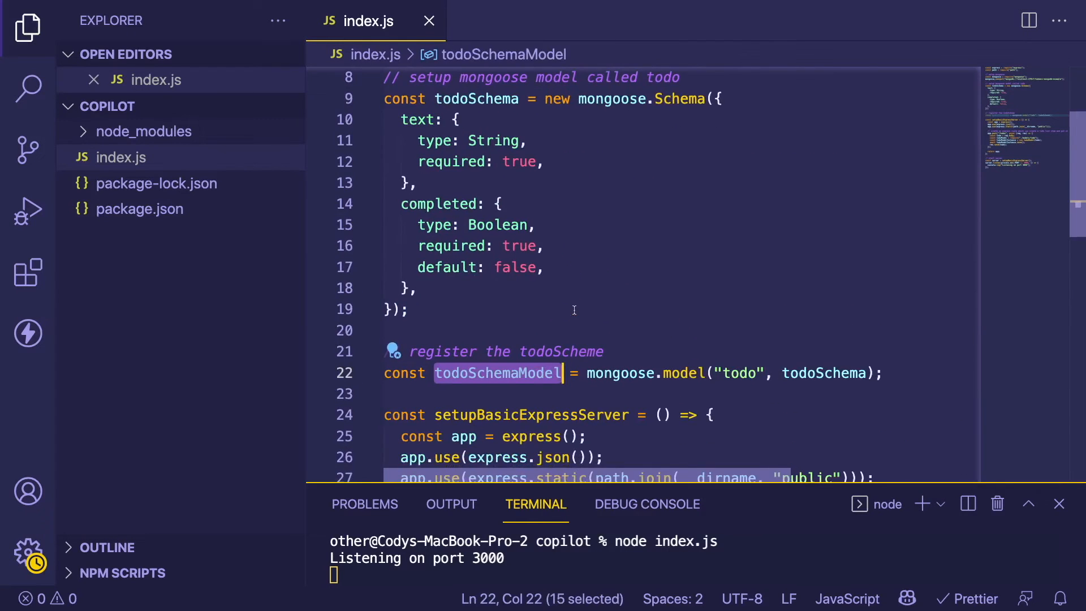
scroll(up, 3)
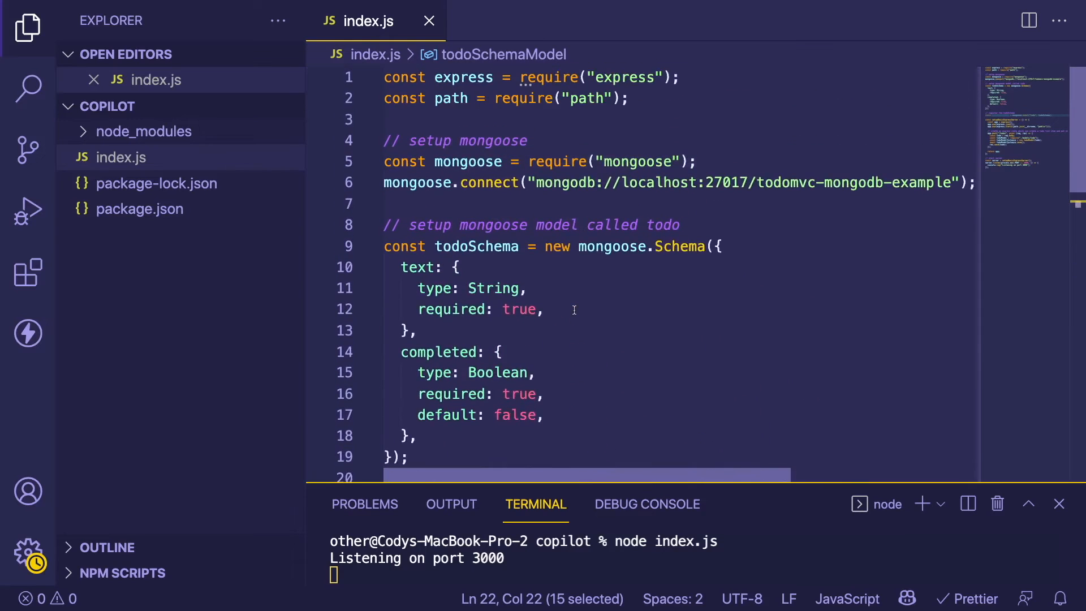
scroll(down, 3)
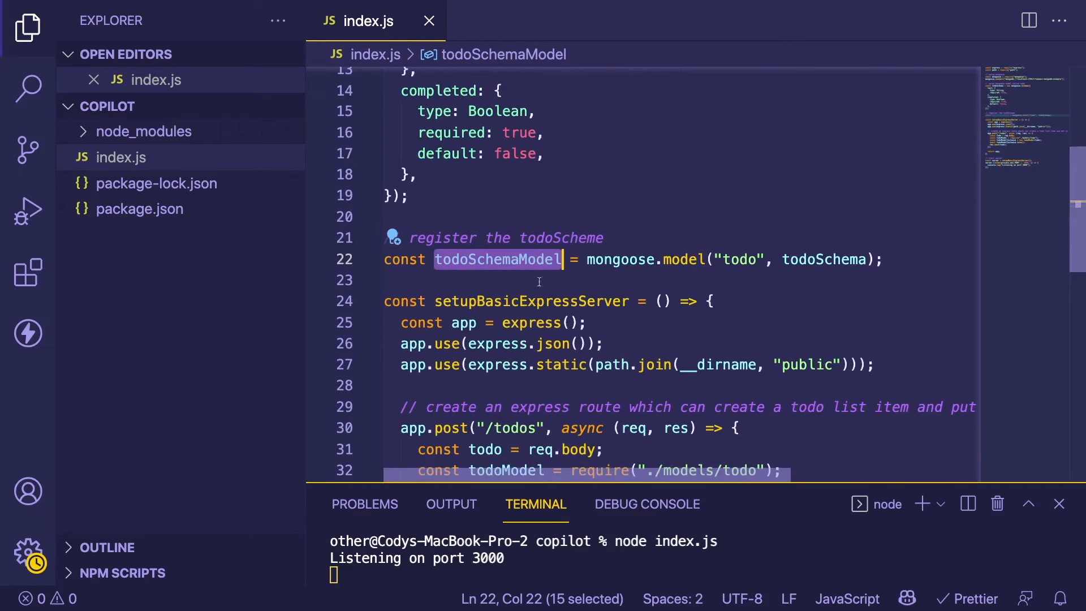
scroll(down, 3)
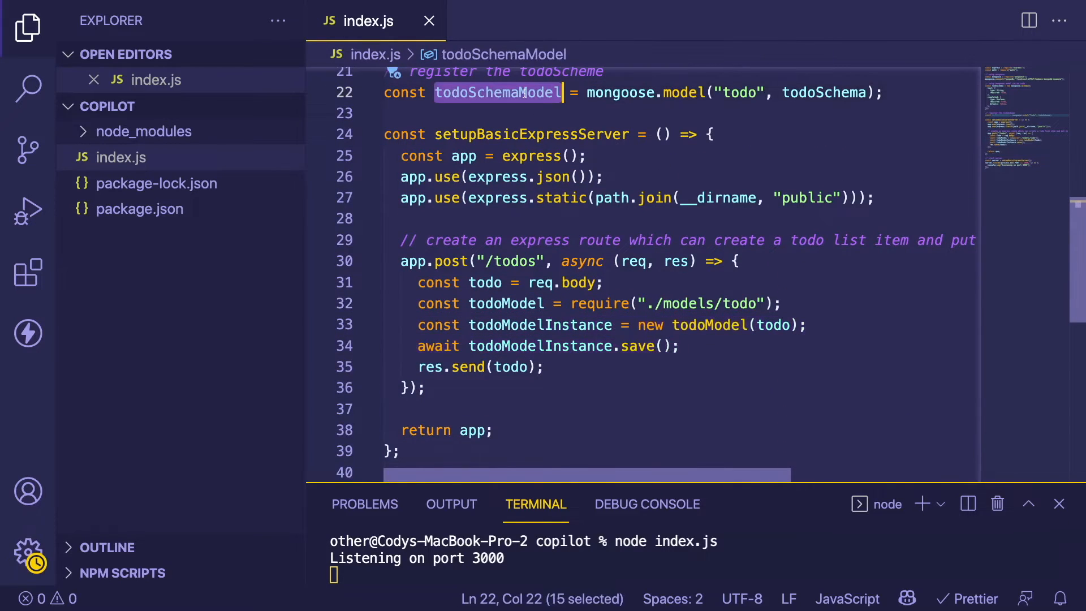
Rewrite POST /todos to create a new todoSchemaModel(todo), await newTodo.save() and res.sendStatus(201)
click(682, 346)
text(newTodo.save((err, todo) => {)
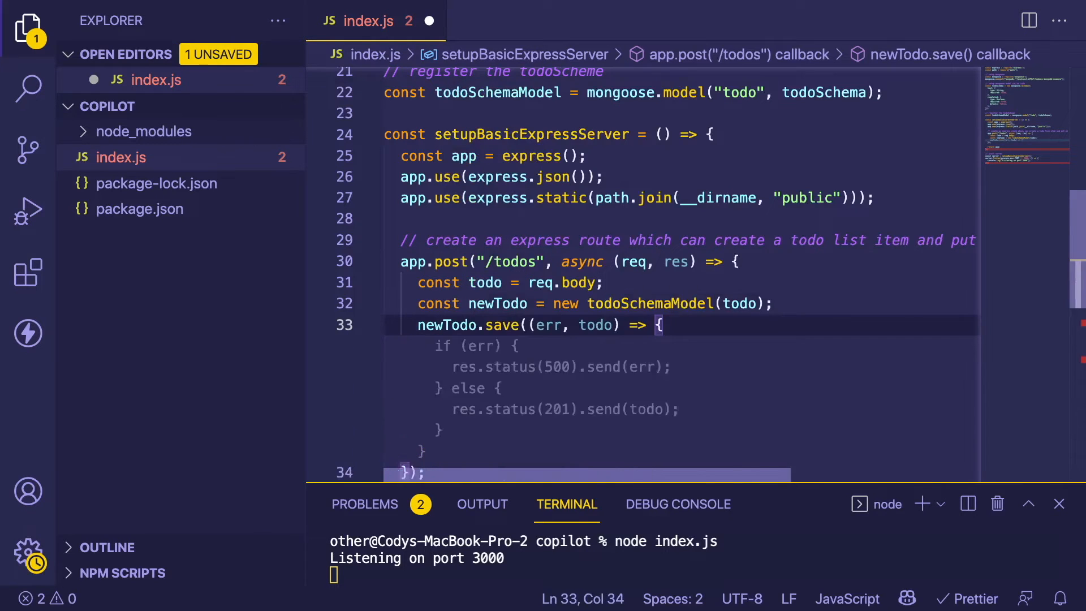
text(await newTodo.save();)
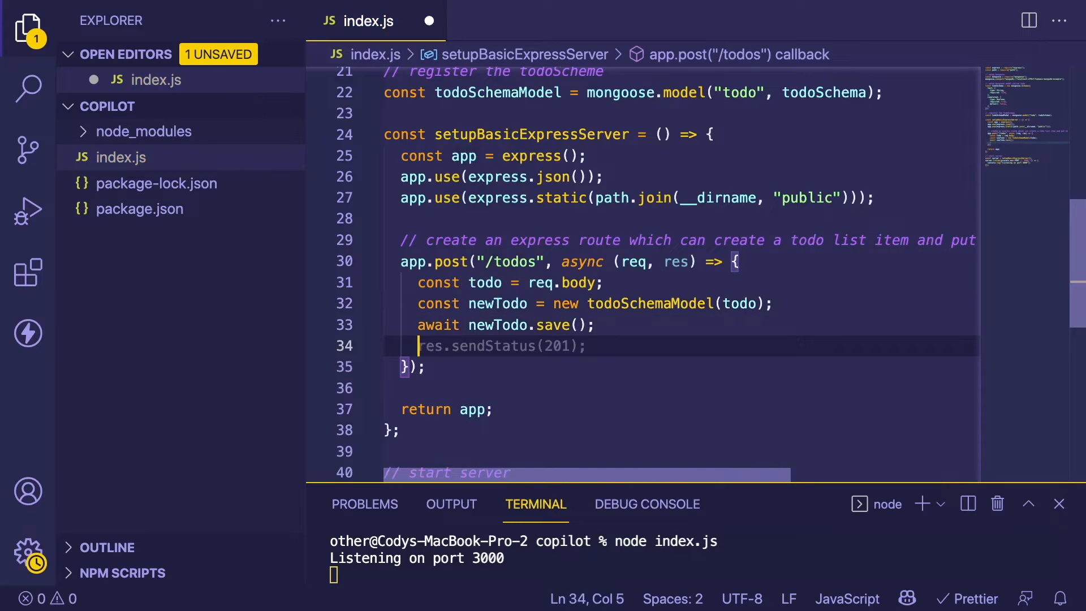
key(Enter)
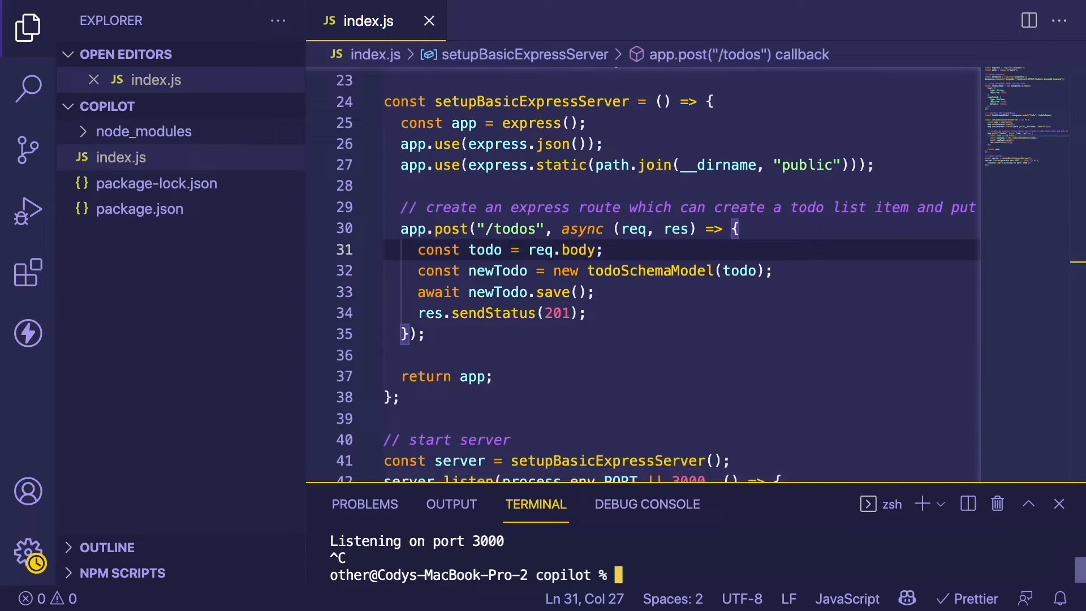
Install mongoose with npm and relaunch the server via npx nodemon index.js on port 3000
text(npx nodemon in)
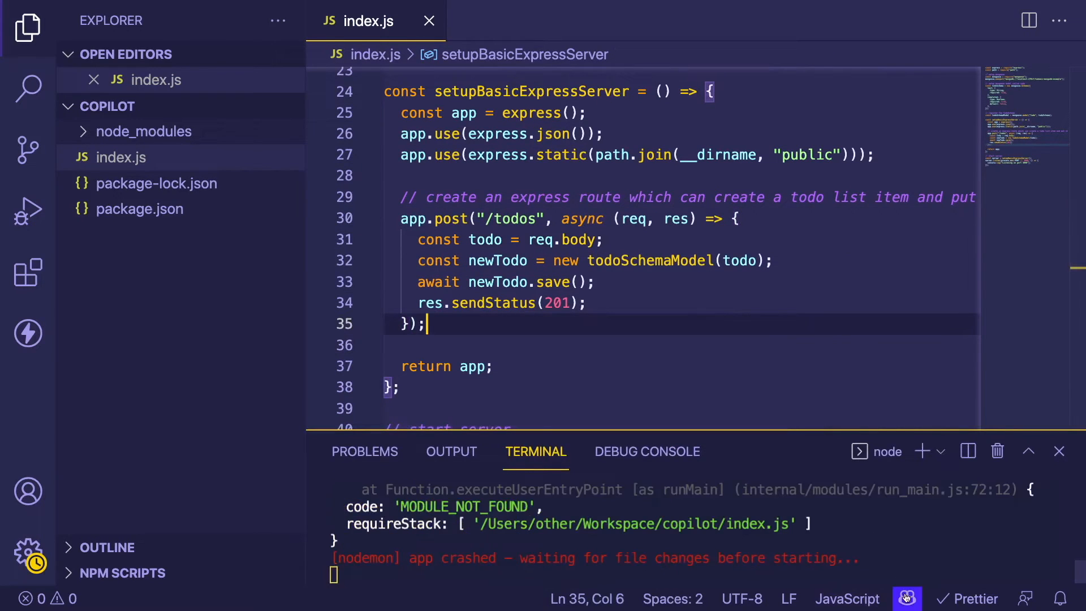
scroll(up, 3)
text(npm i mongoose)
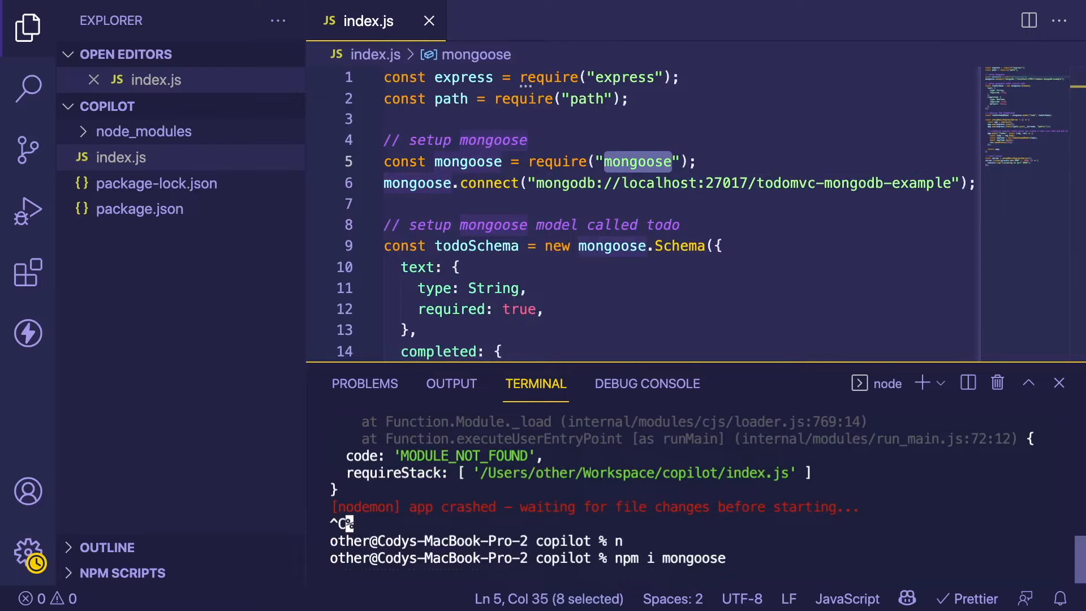
key(Return)
text(npx nodemon index.js)
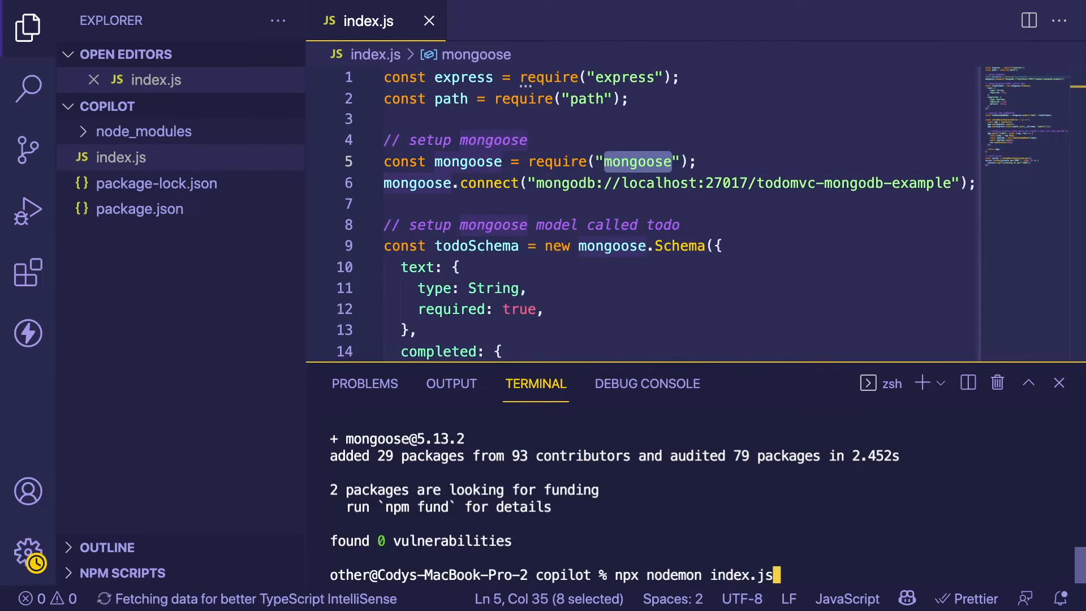
key(Return)
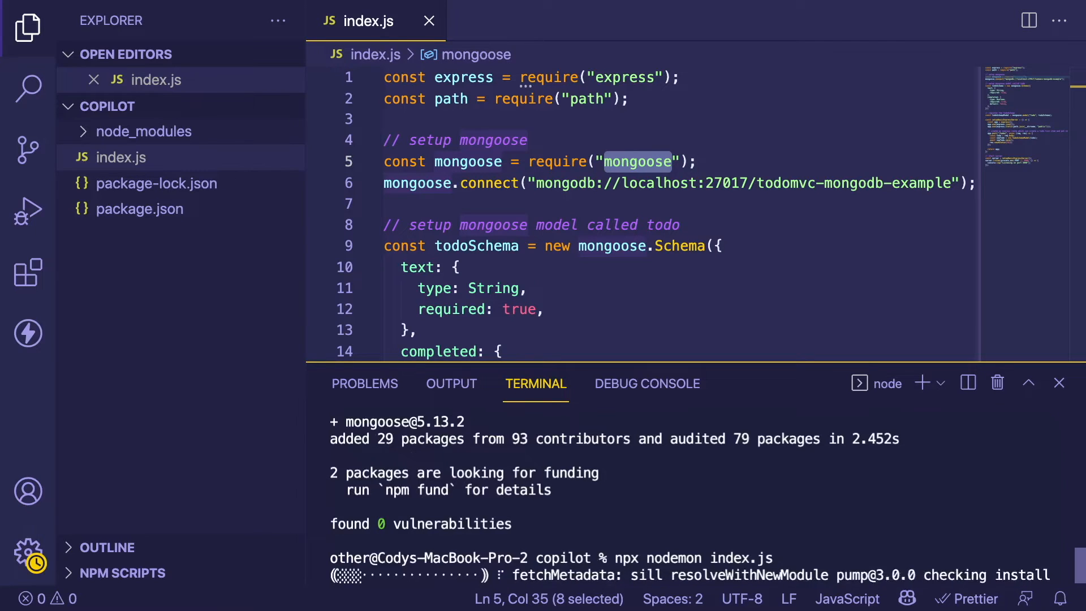
scroll(down, 3)
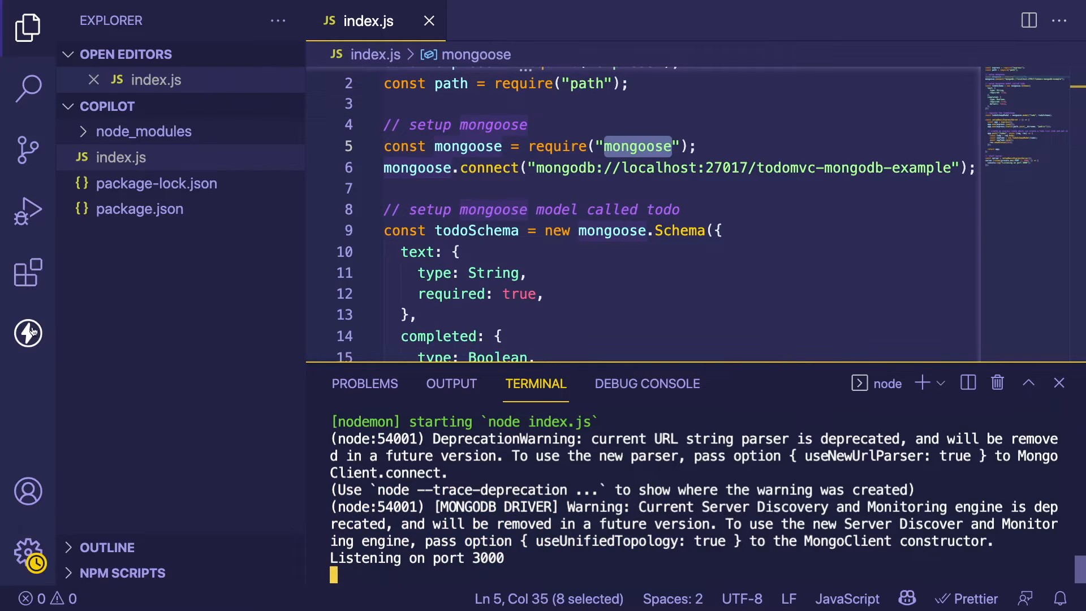
click(27, 333)
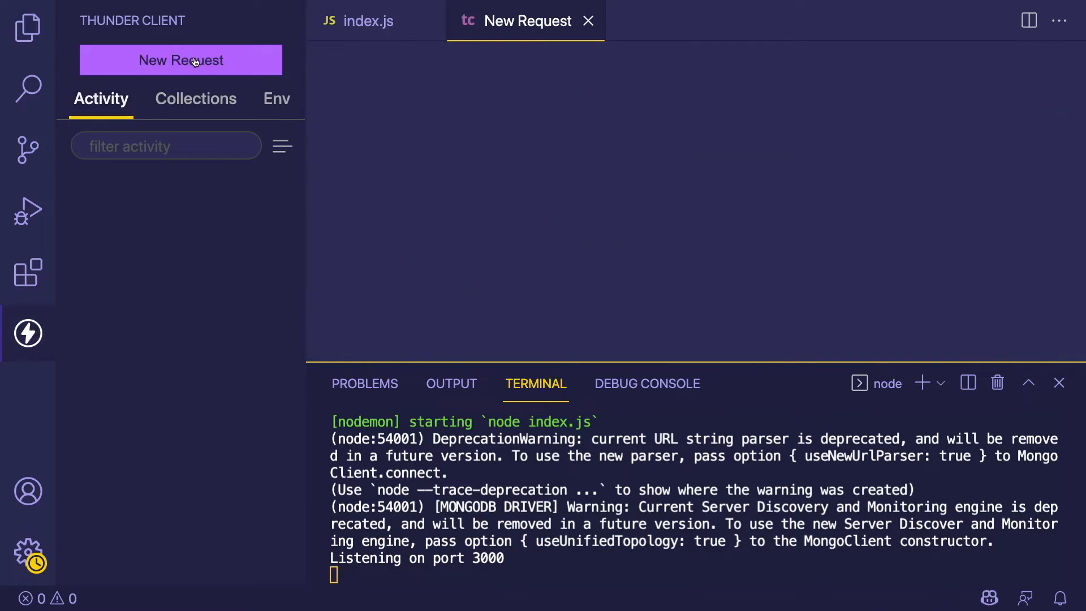
click(180, 60)
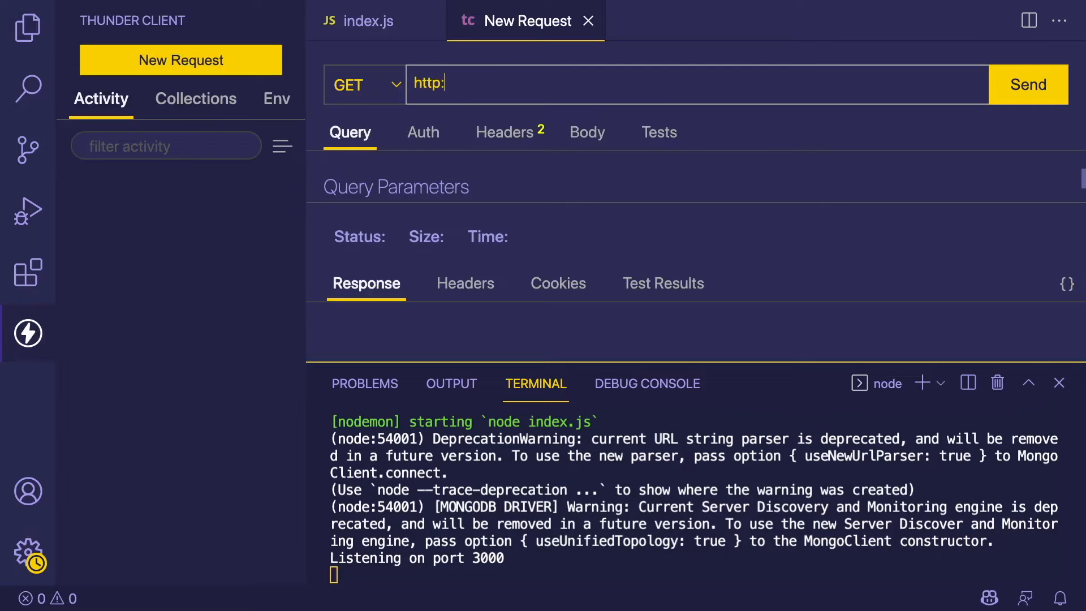
text(//localhost:3000)
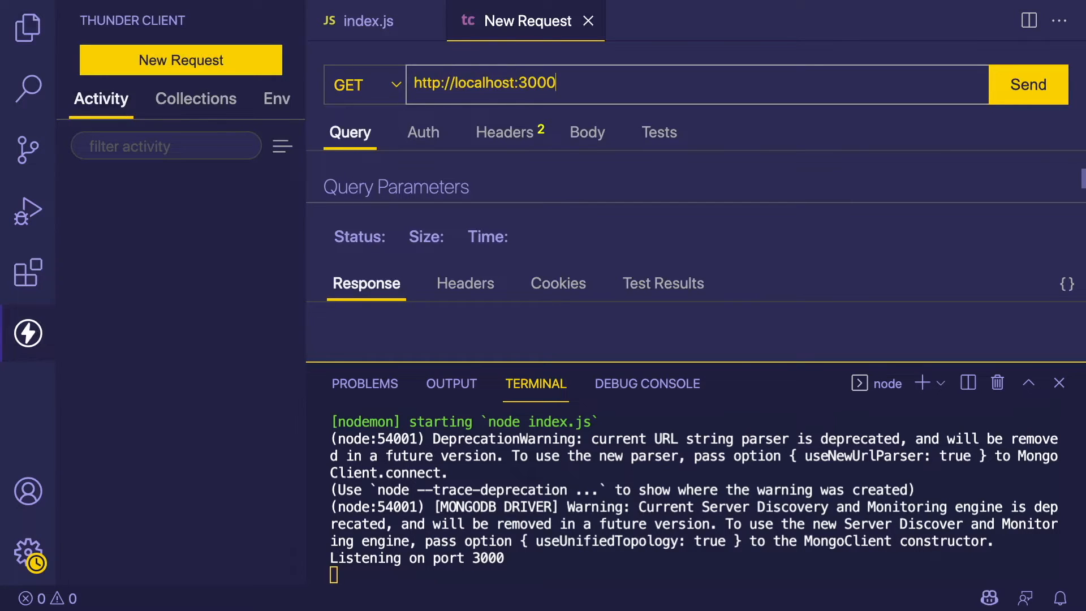
click(369, 21)
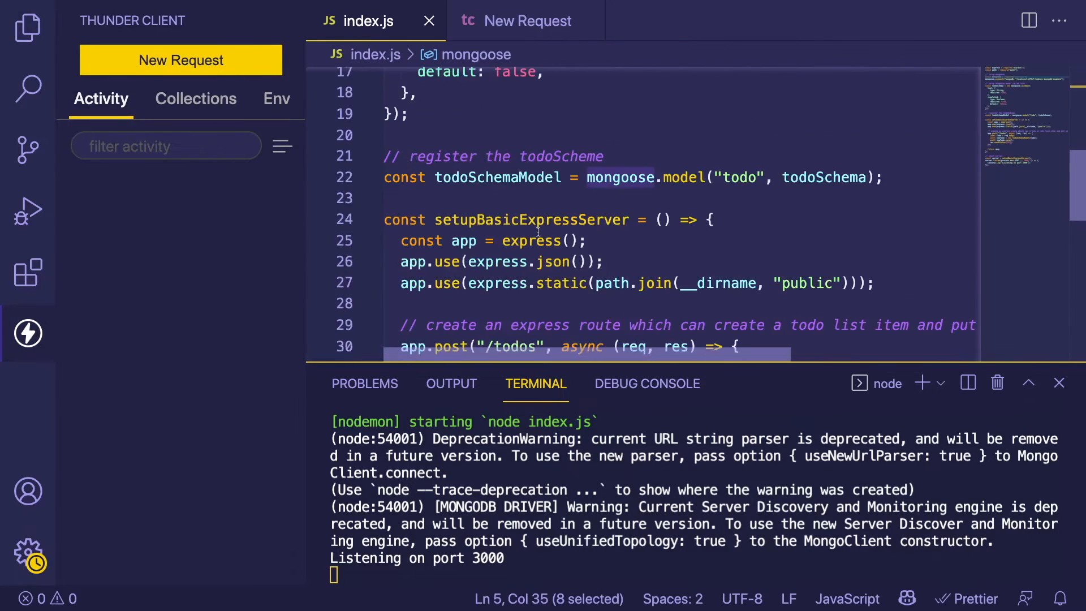
scroll(down, 3)
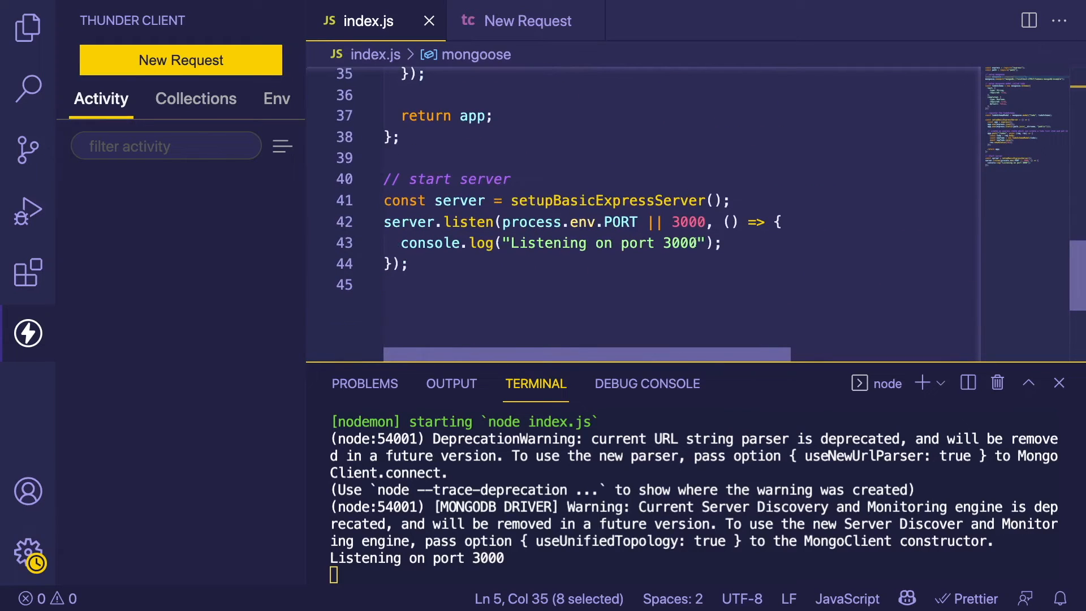
click(526, 20)
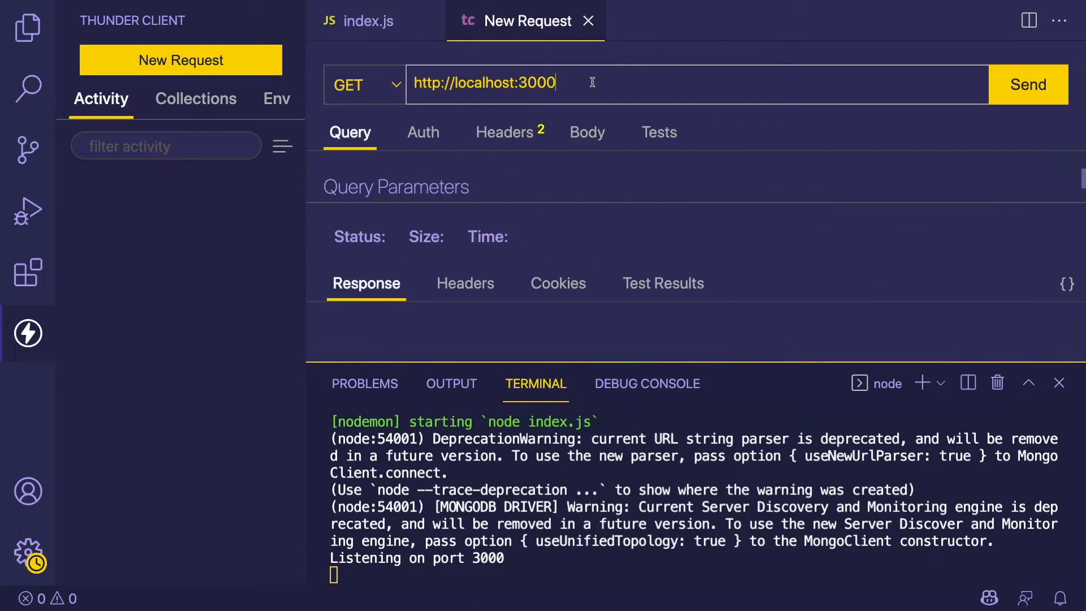
Point the request at /todos and begin its JSON body after checking the routes in index.js
text(/todos)
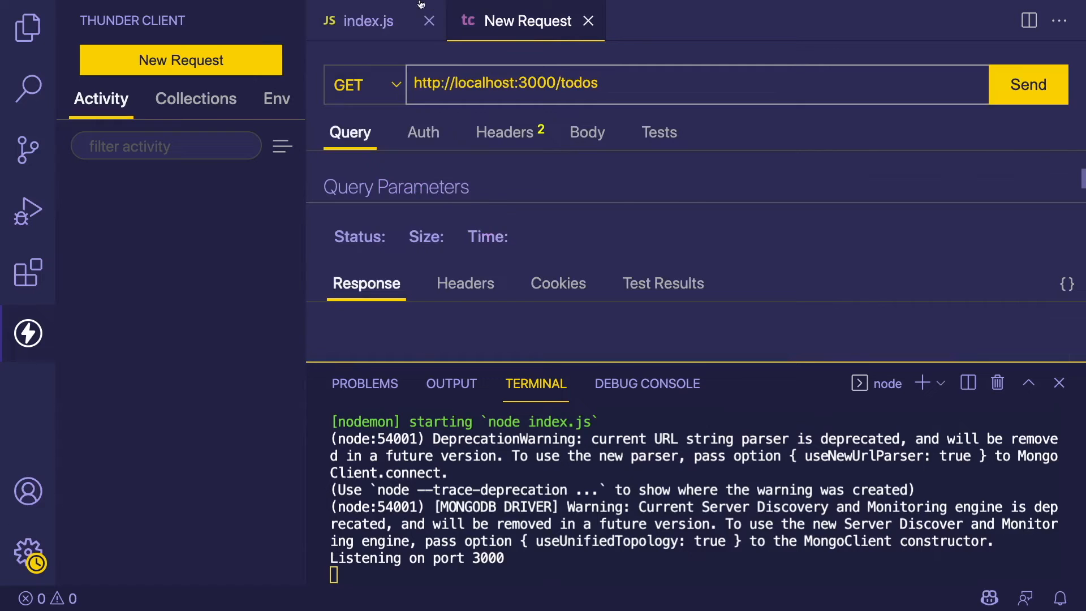
click(366, 20)
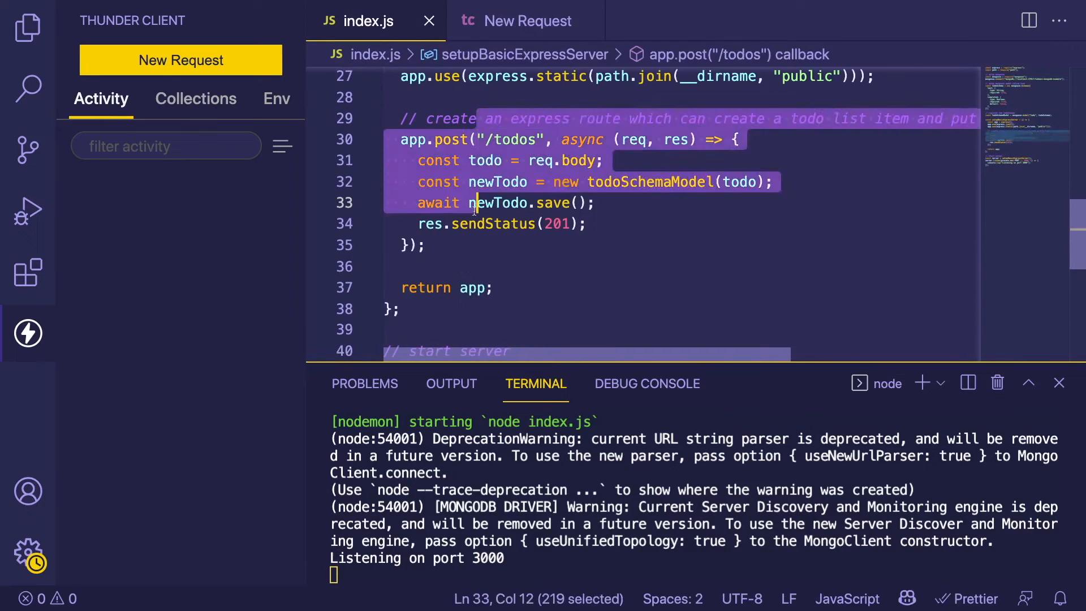
click(526, 21)
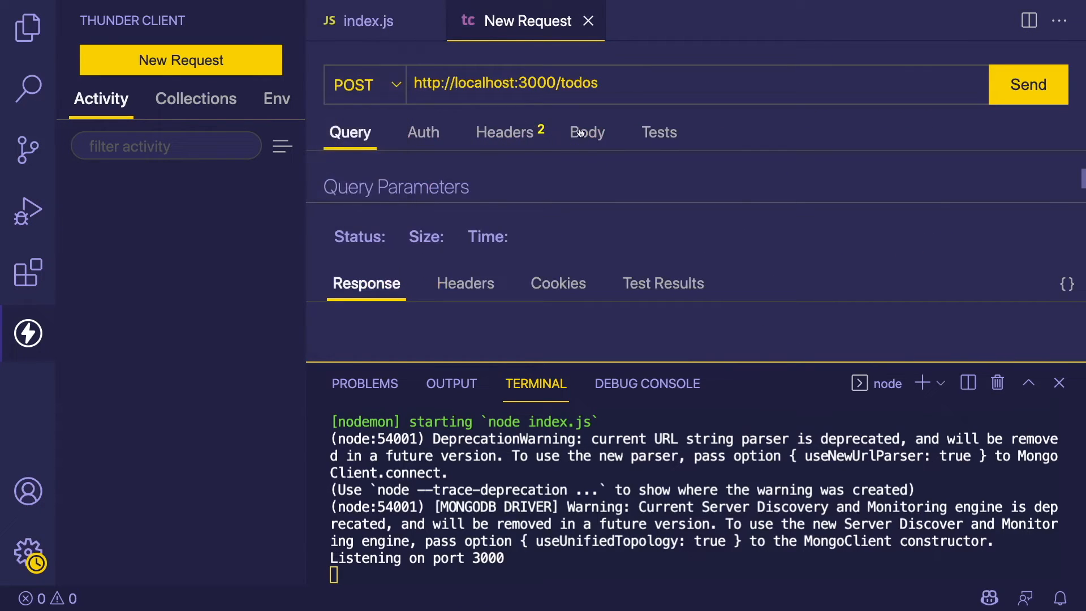
click(586, 132)
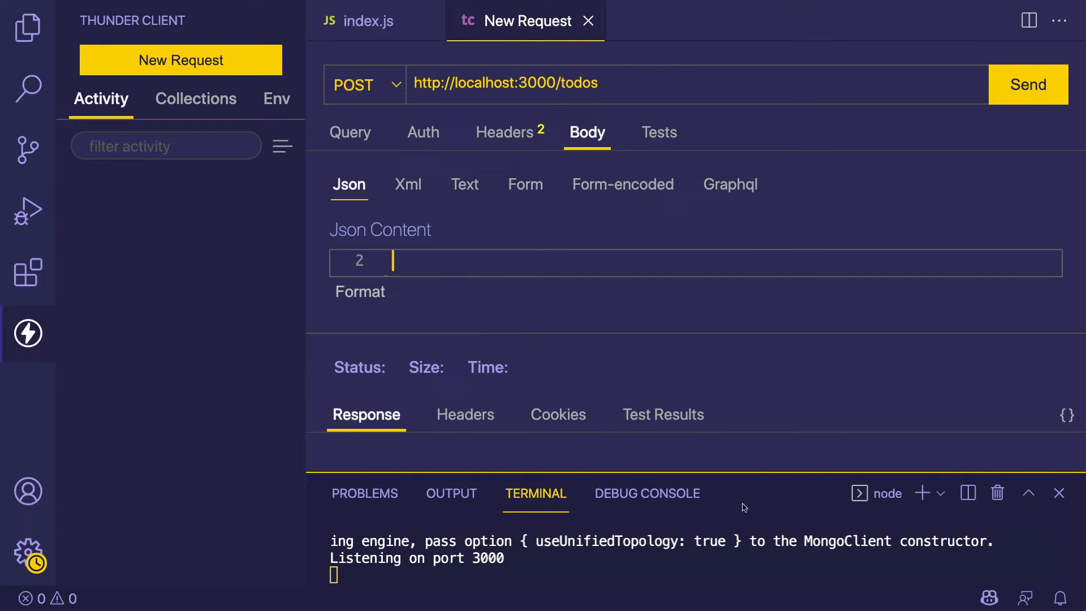
Add the body's closing brace and review the todo schema in index.js for the fields needed
text(})
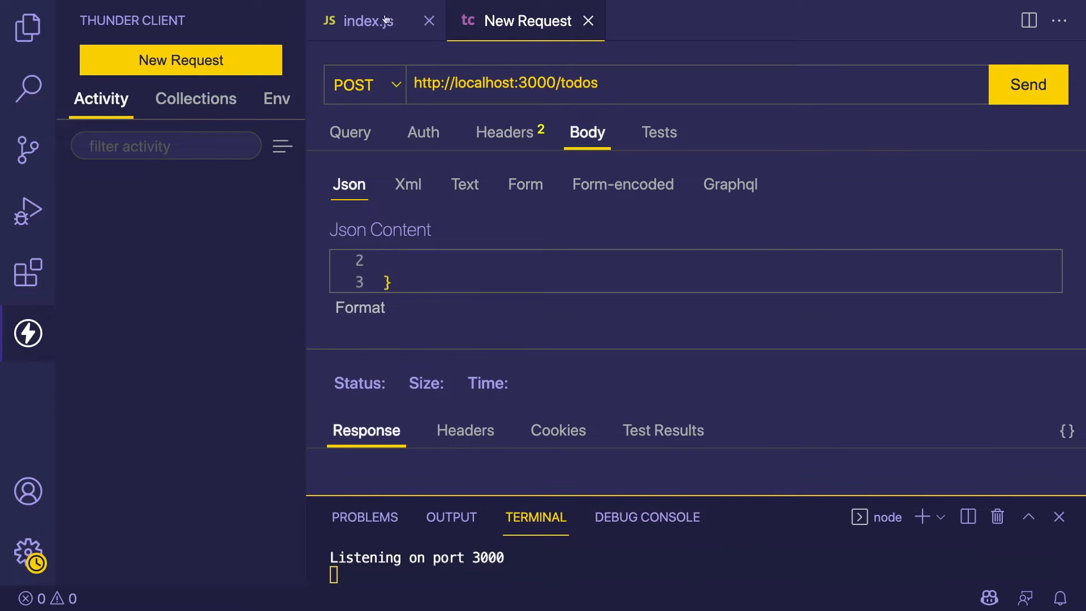
click(360, 20)
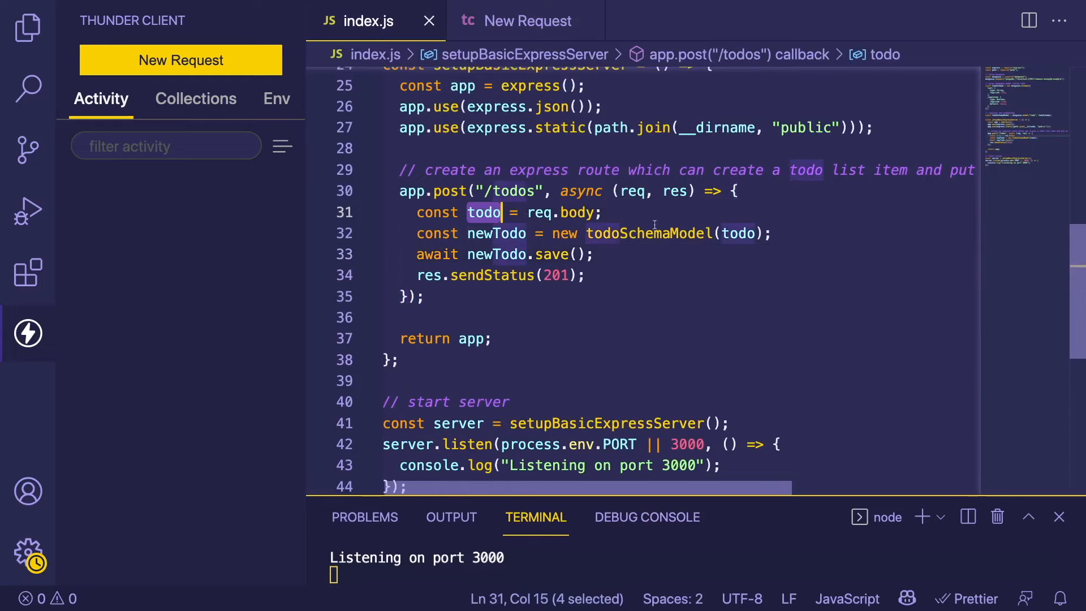
scroll(up, 3)
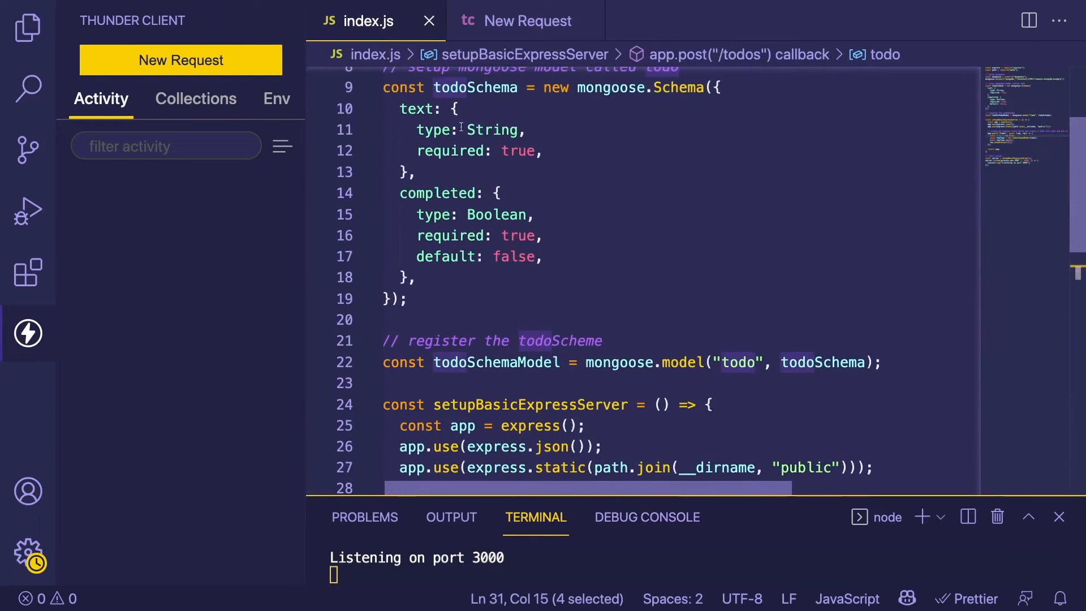
click(526, 20)
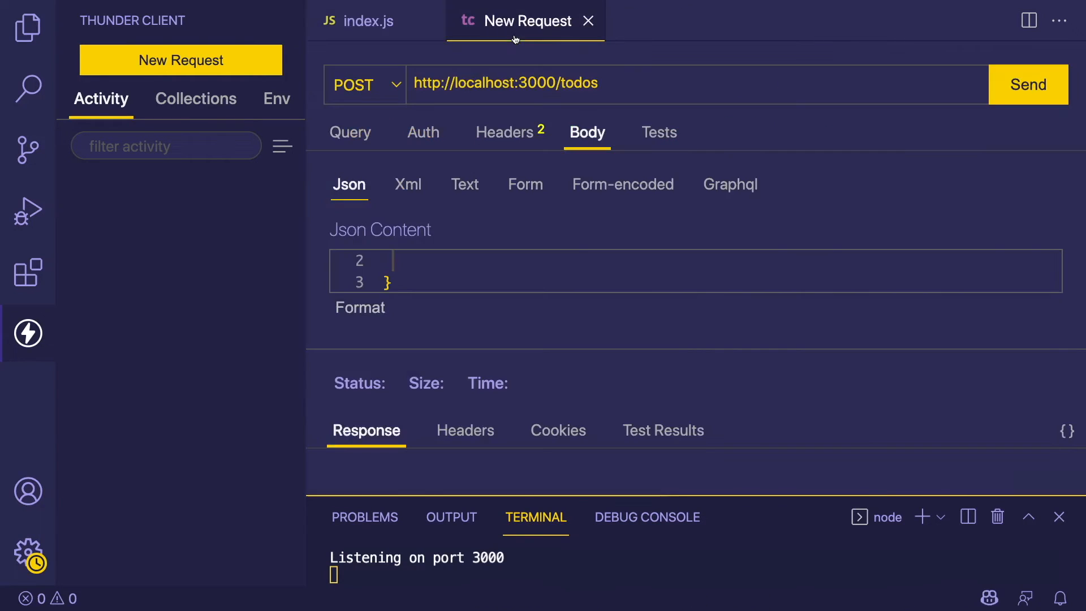
Add todo.completed = false below const todo = req.body in the POST /todos handler
click(367, 20)
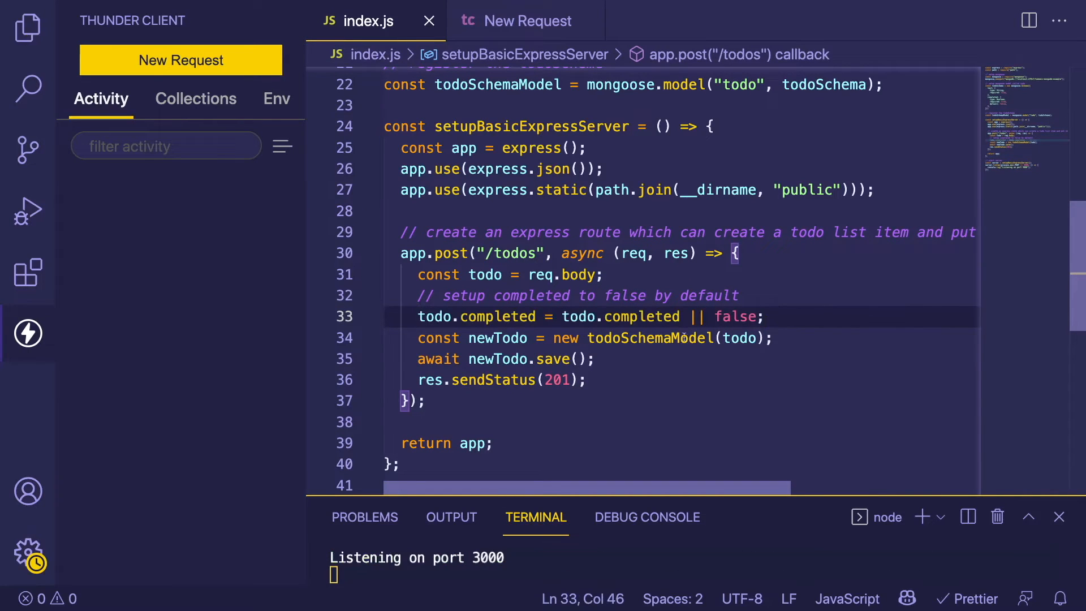
click(572, 317)
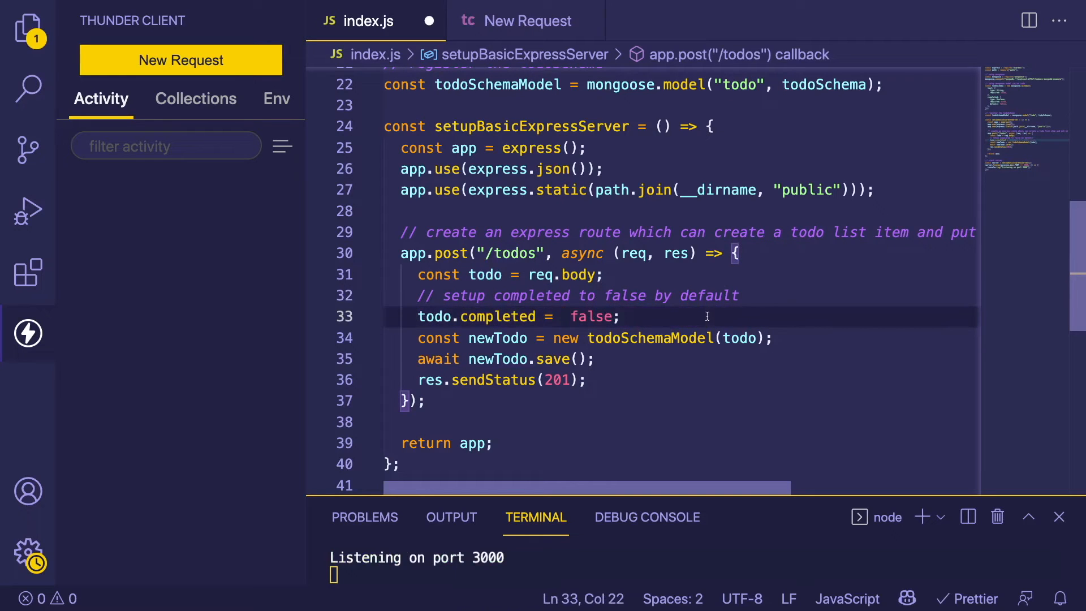
click(526, 21)
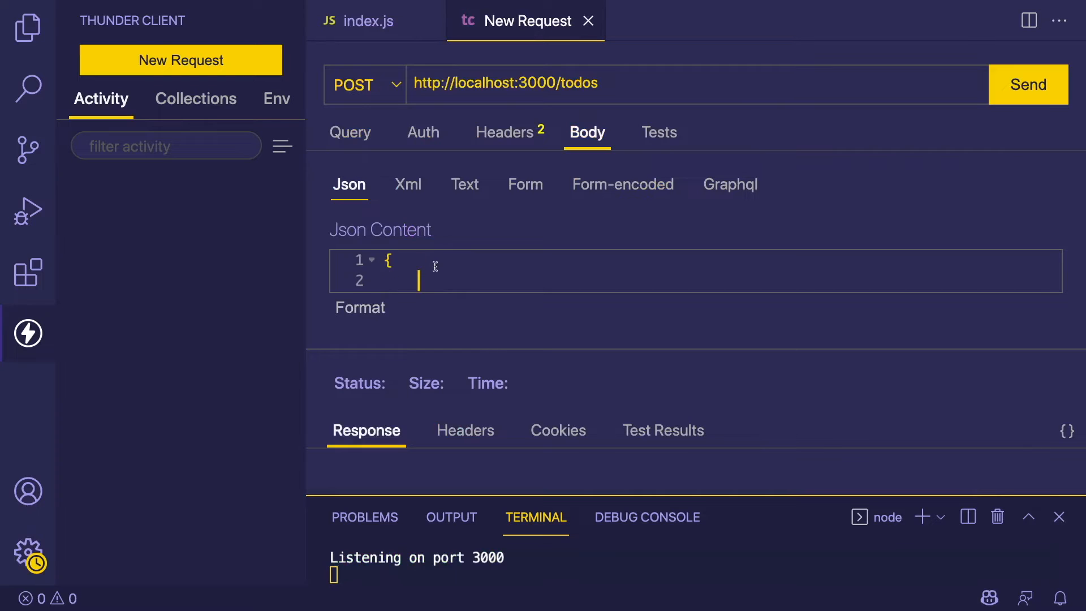
Send {"text": "hello copilot"} to POST /todos; it returns 400 Bad Request with a SyntaxError
text("text")
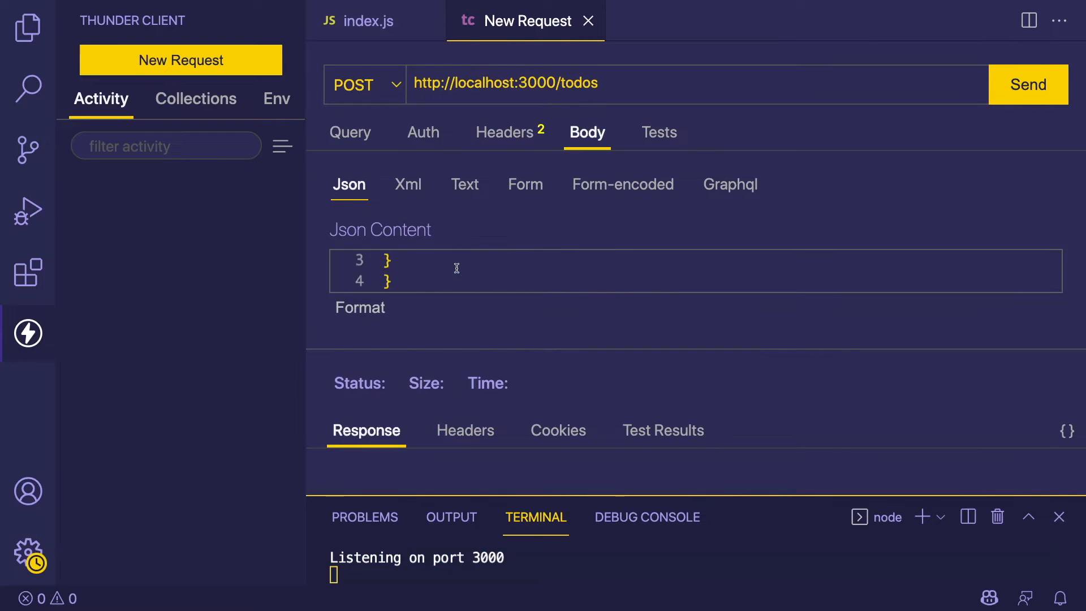
click(1028, 85)
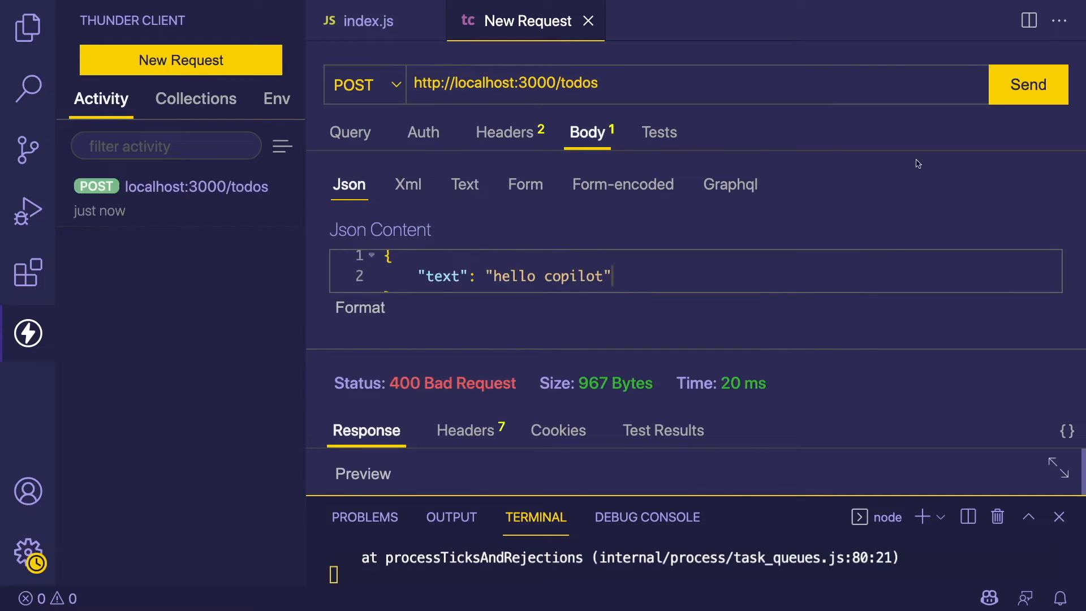
mouse_move(732, 500)
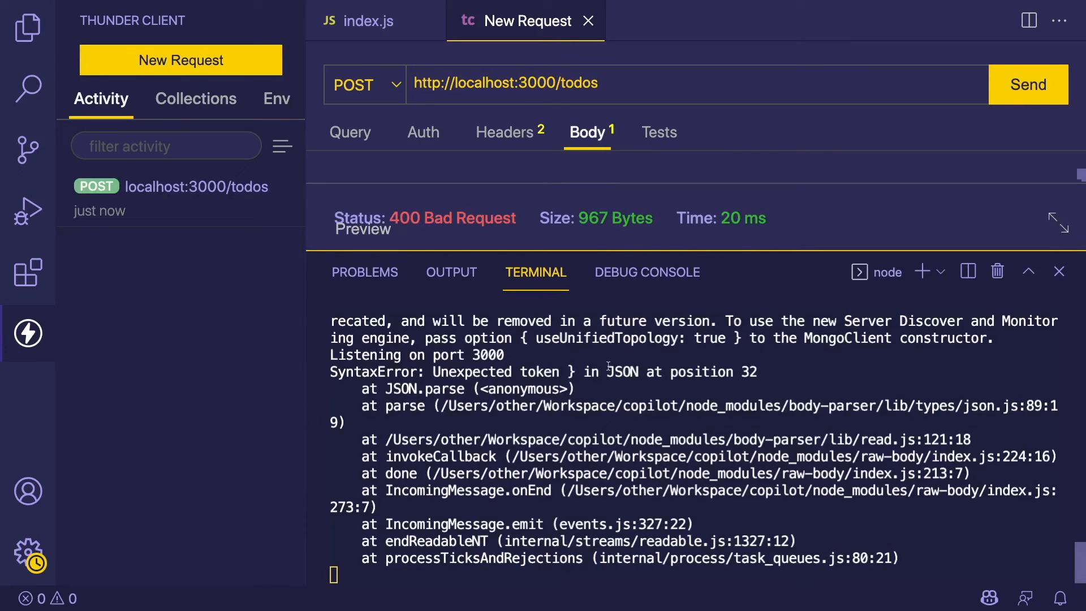
click(367, 21)
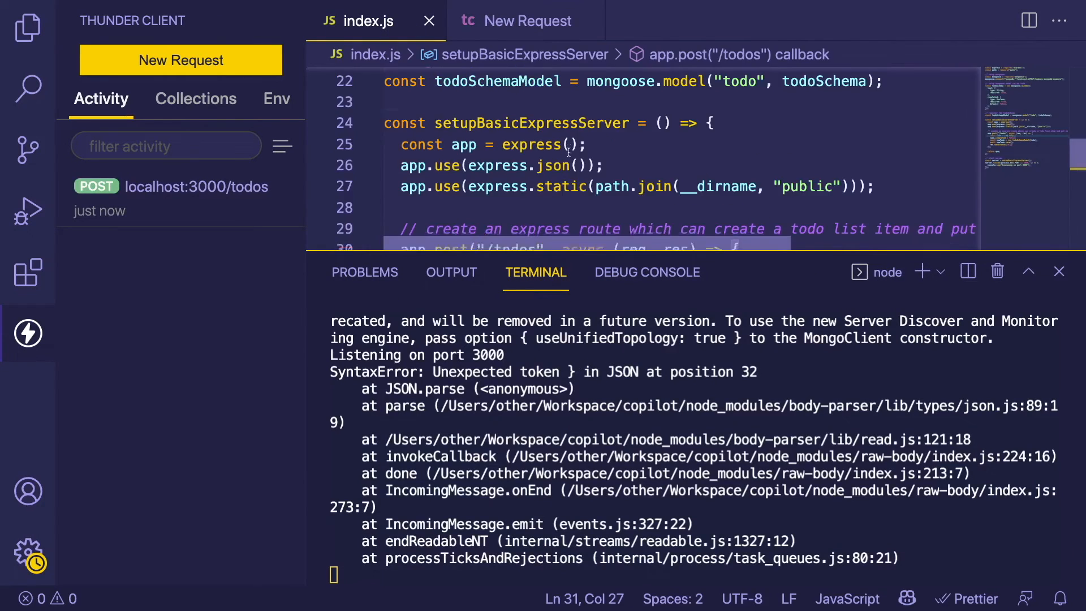
scroll(down, 3)
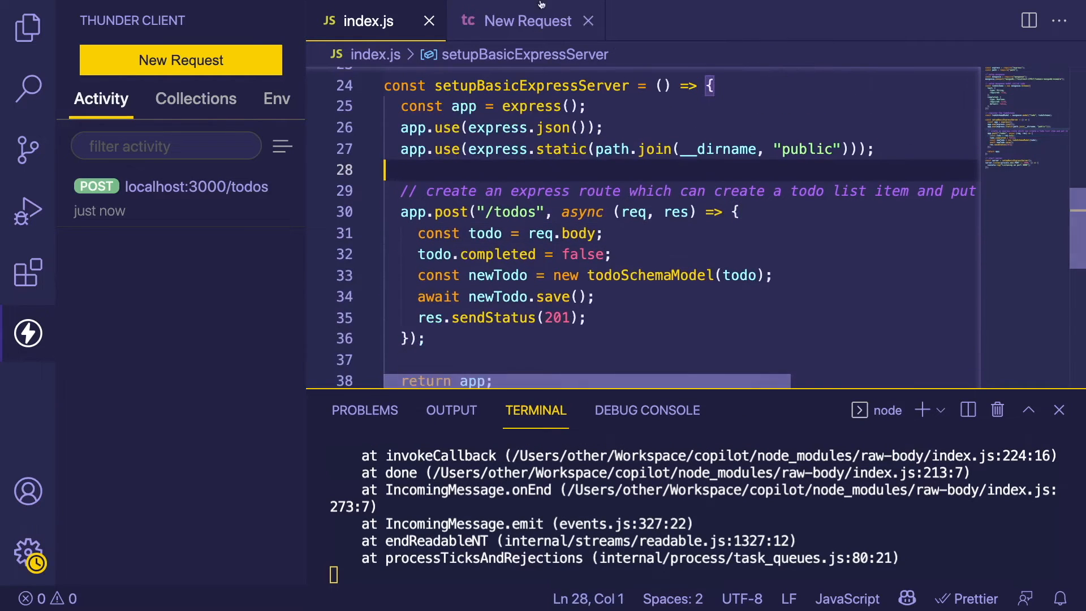
Remove the stray closing brace from the JSON body and resend, getting 201 Created
click(526, 20)
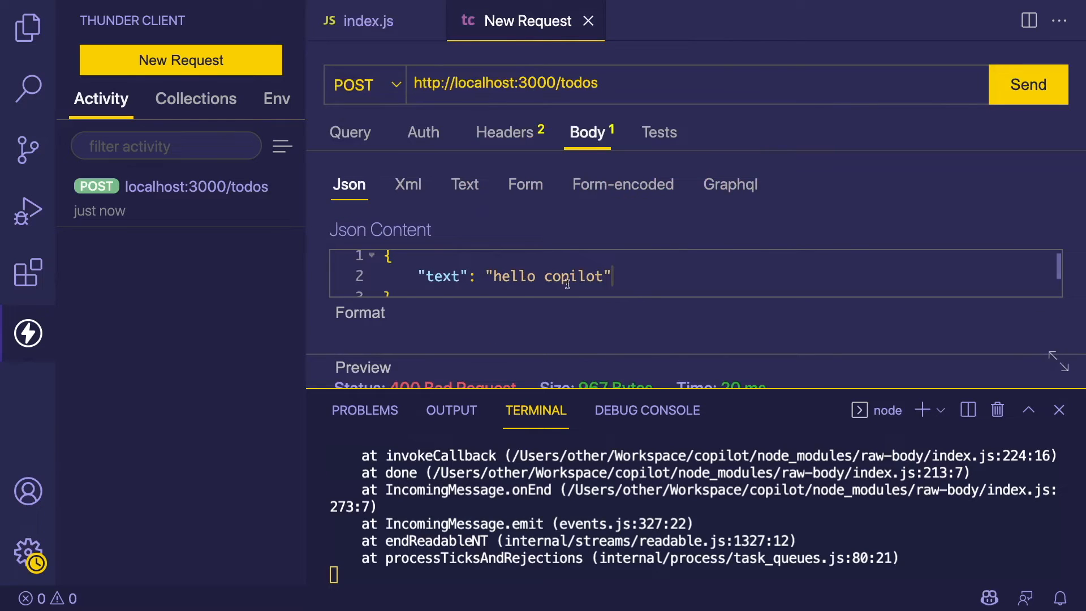
scroll(down, 3)
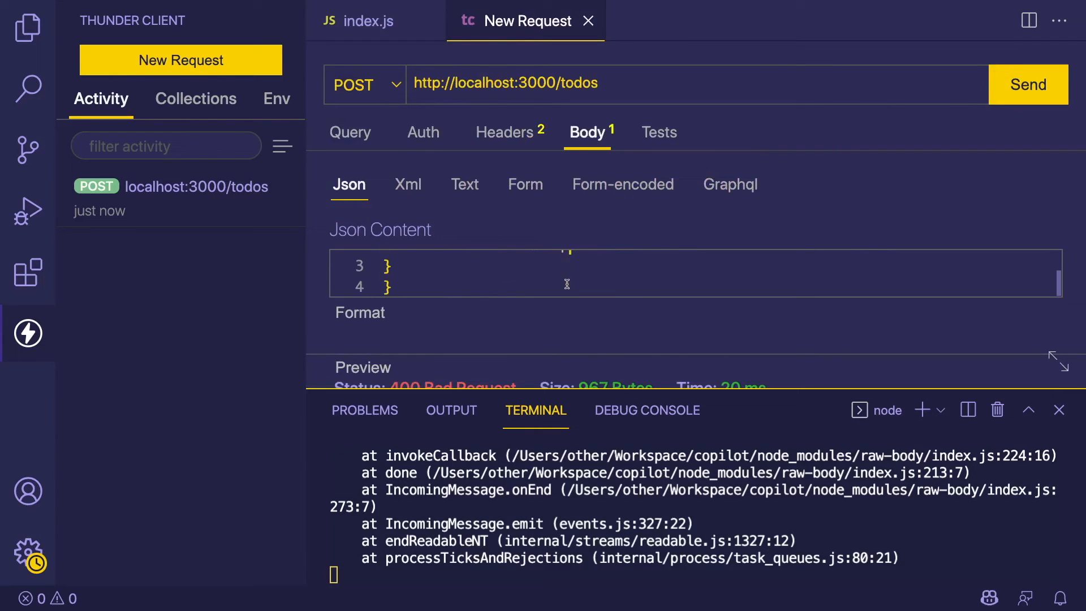
click(1028, 85)
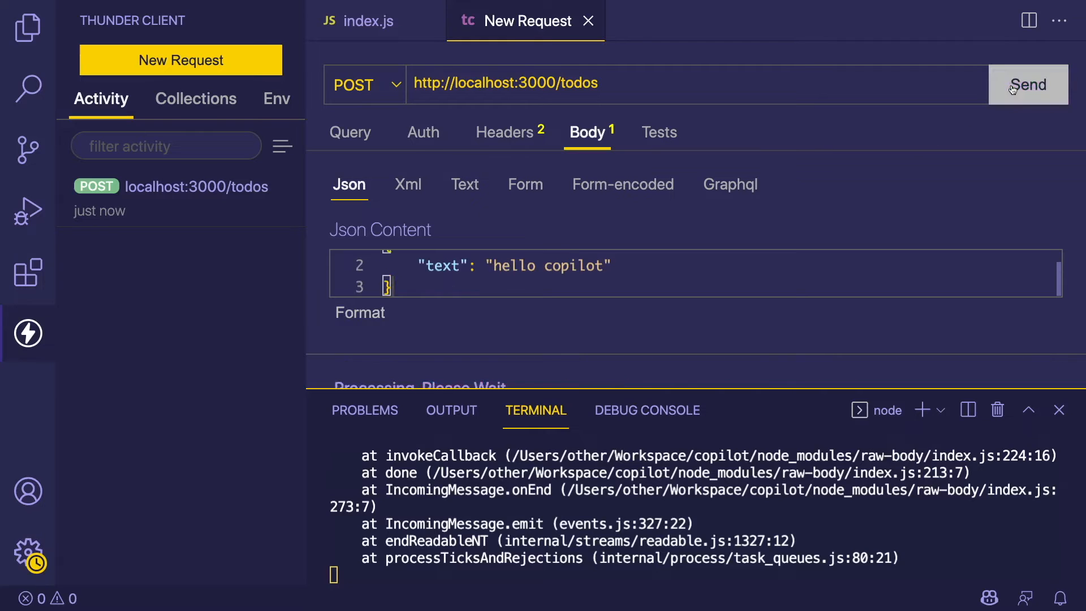
click(1029, 85)
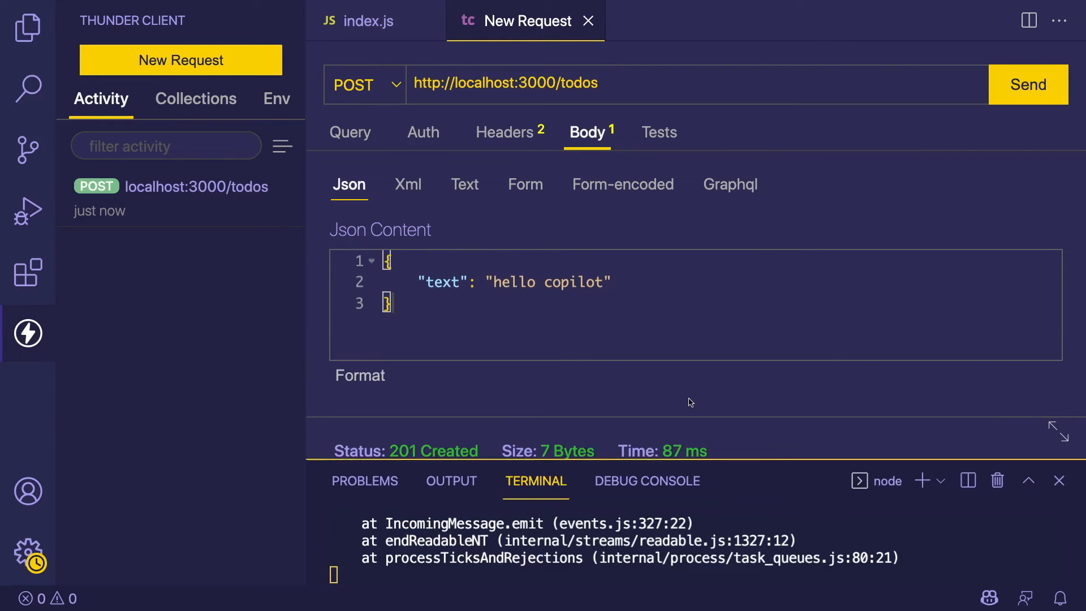
mouse_move(814, 464)
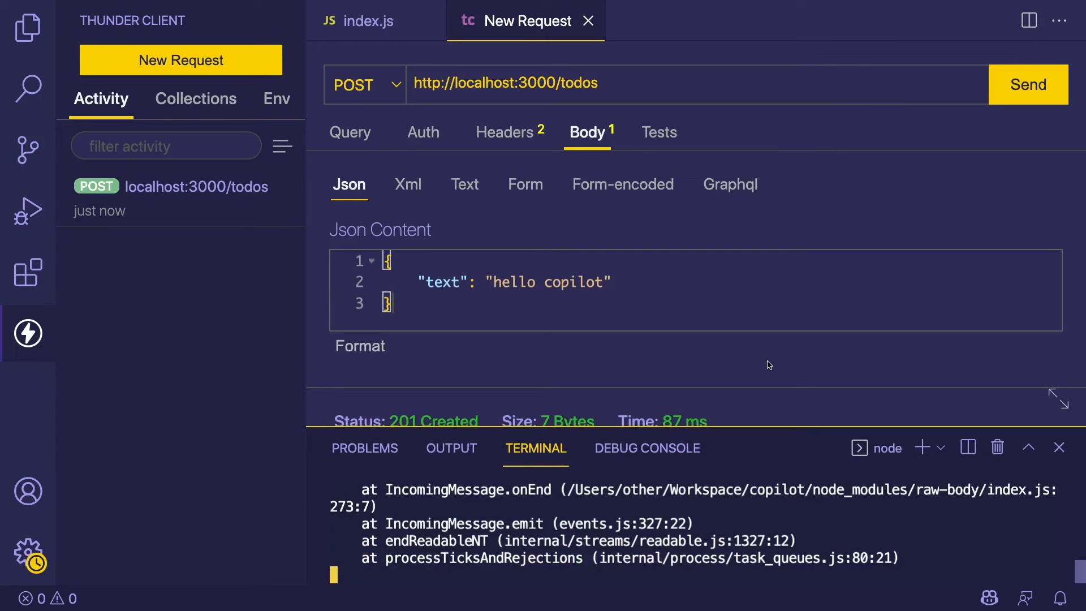
mouse_move(458, 277)
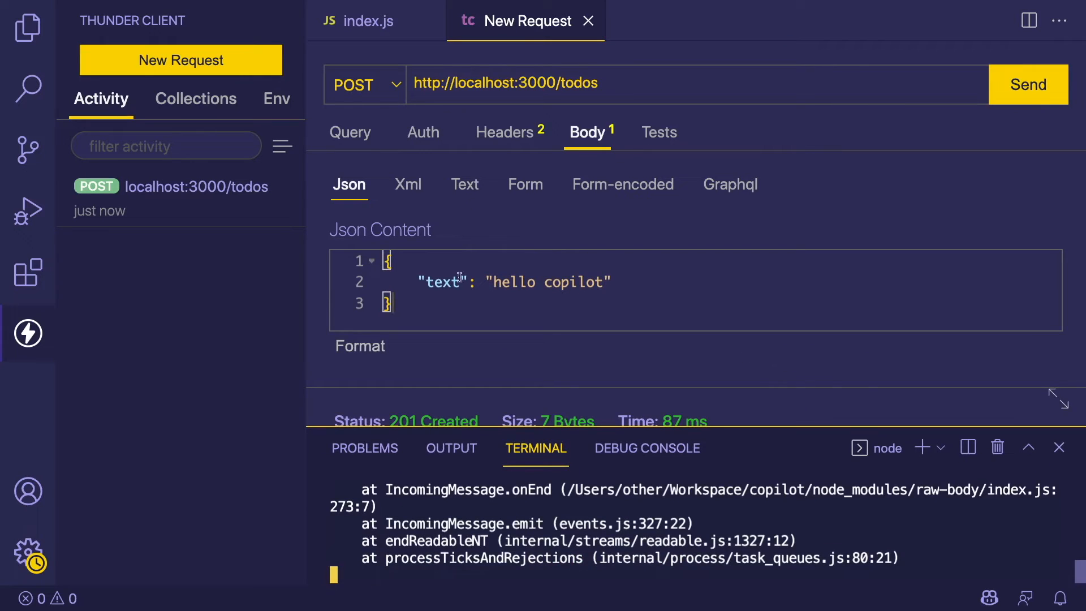
mouse_move(795, 306)
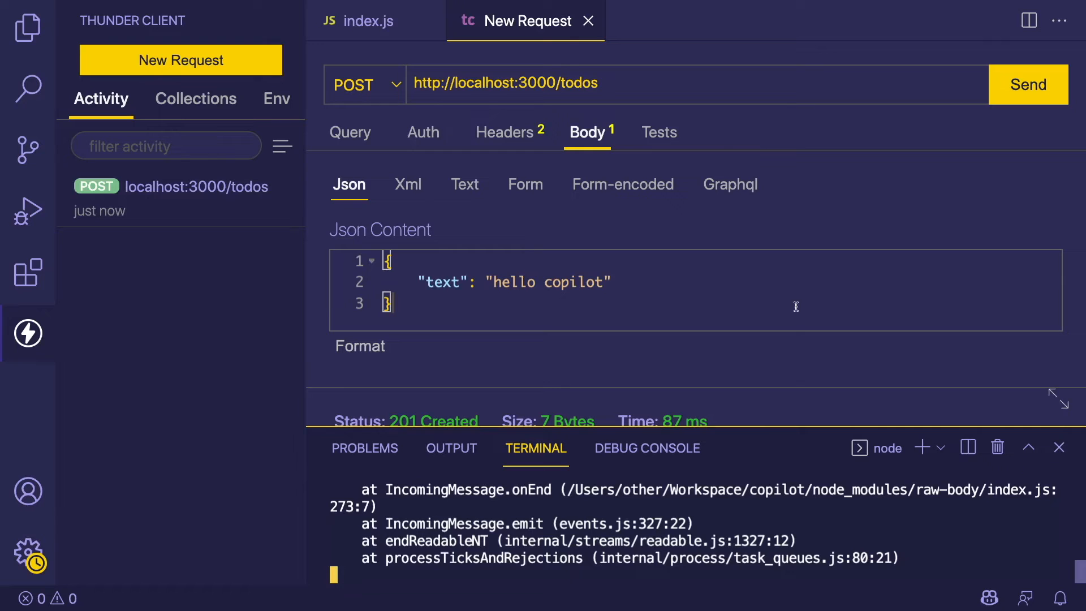
click(369, 20)
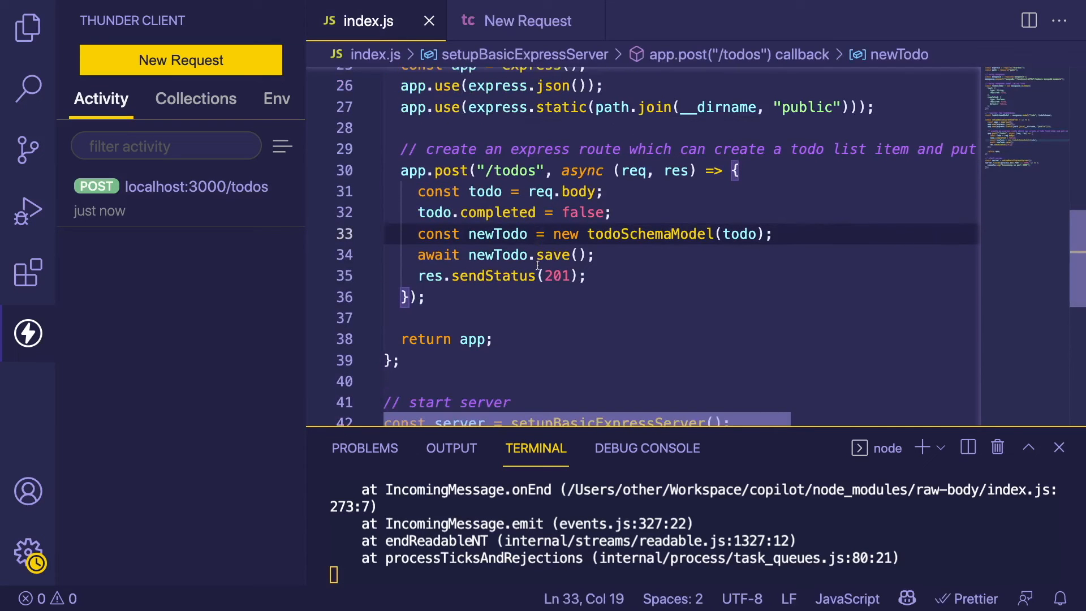
scroll(up, 3)
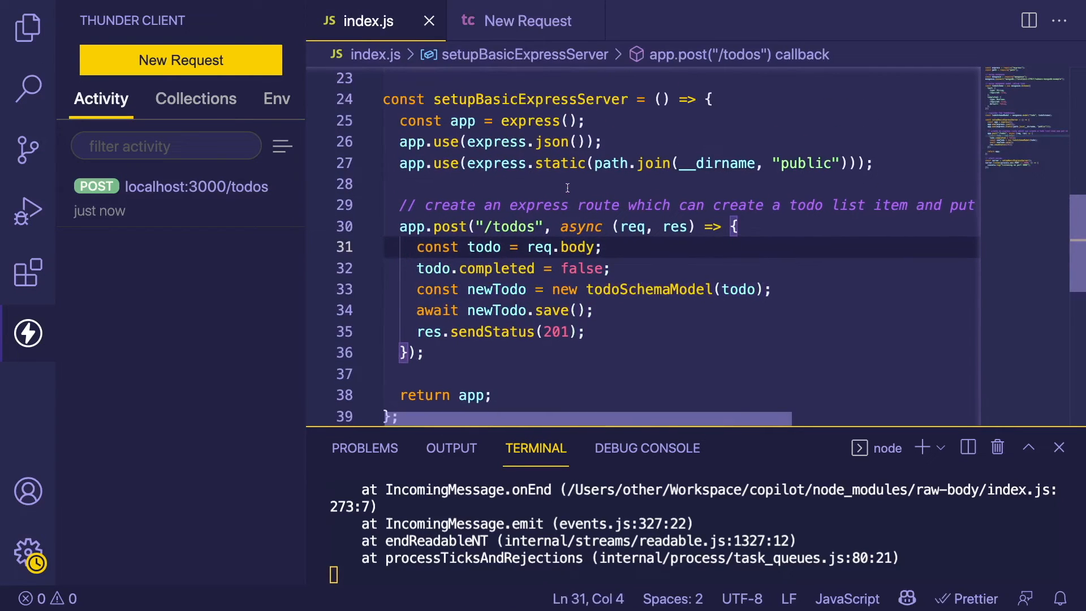
scroll(up, 3)
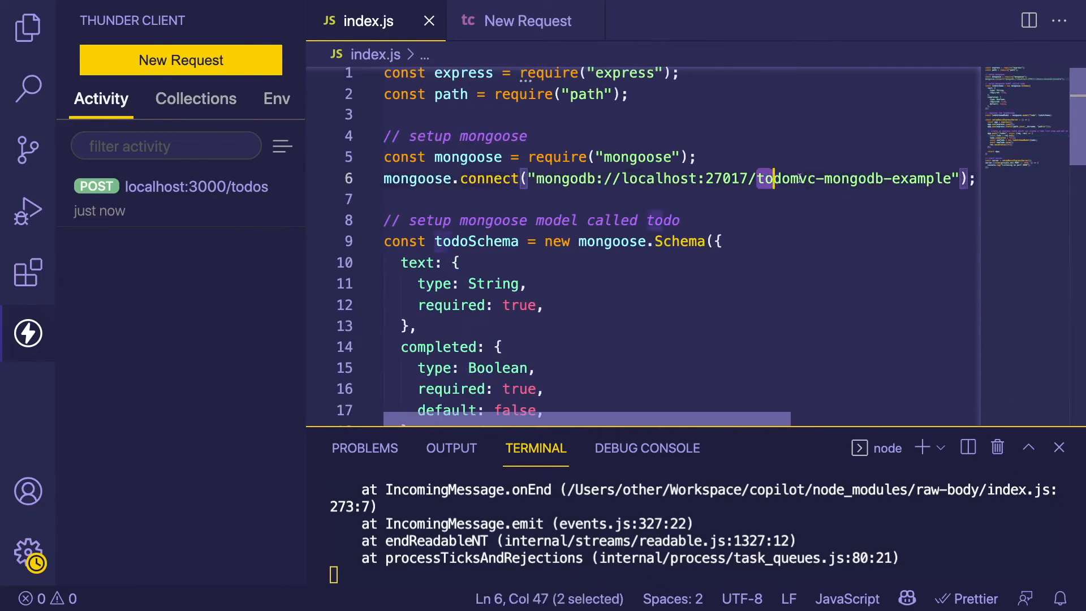
click(834, 179)
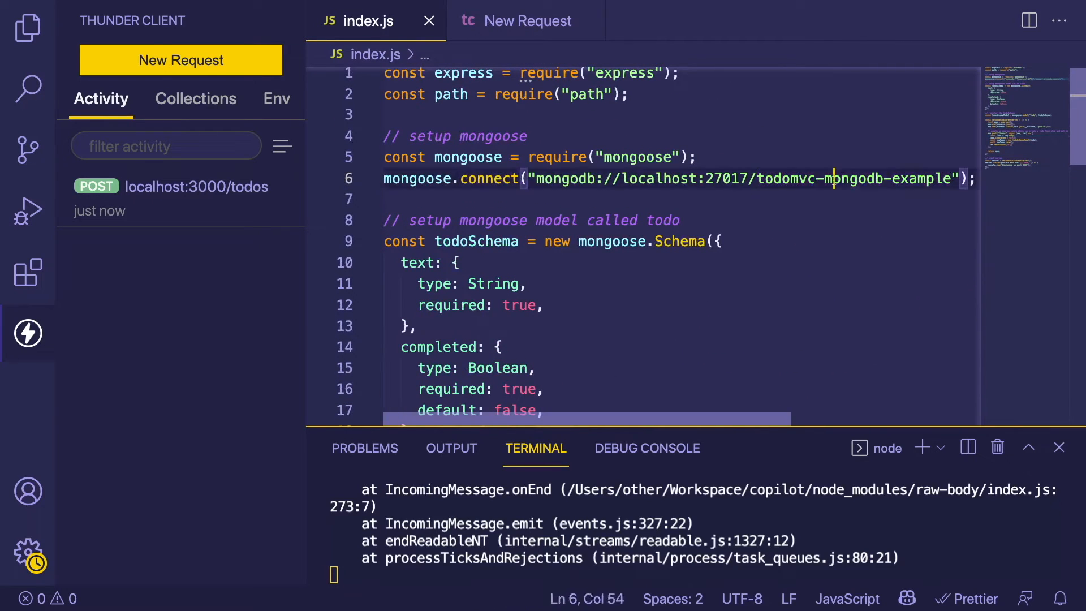
click(755, 179)
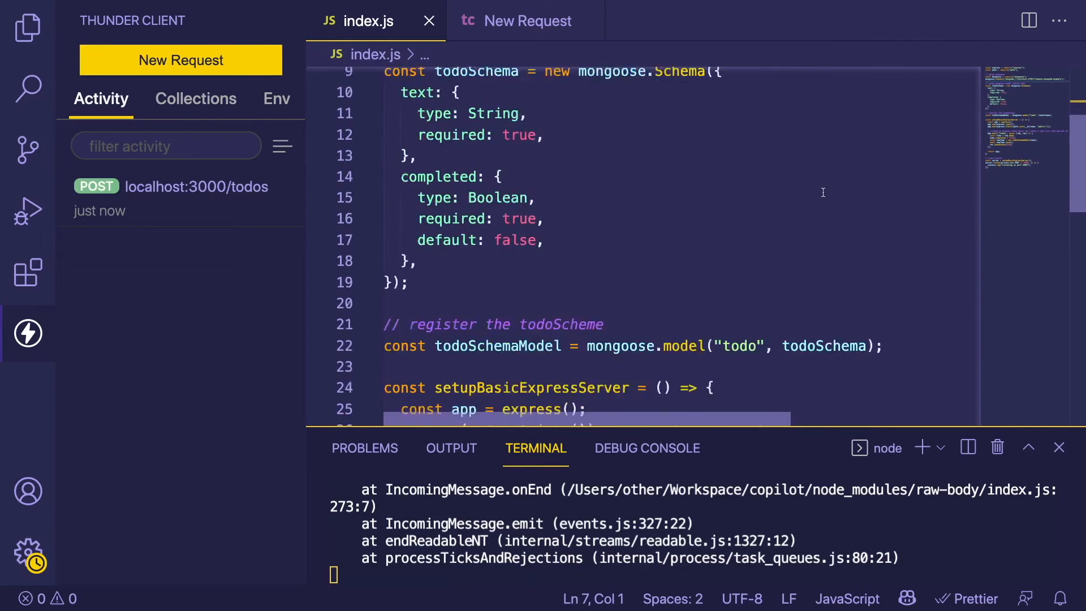
scroll(down, 3)
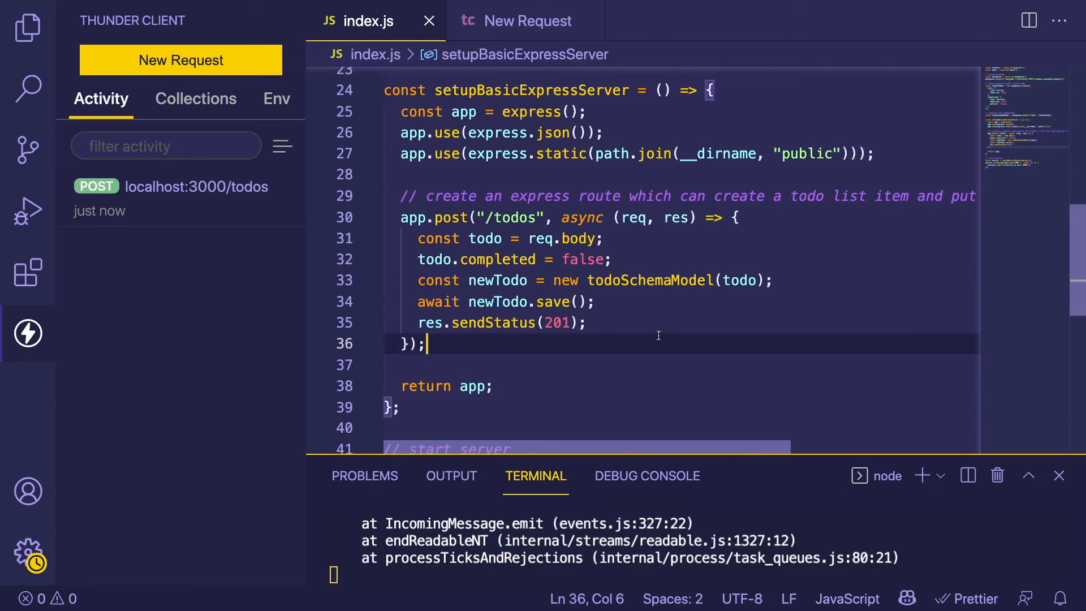
click(526, 20)
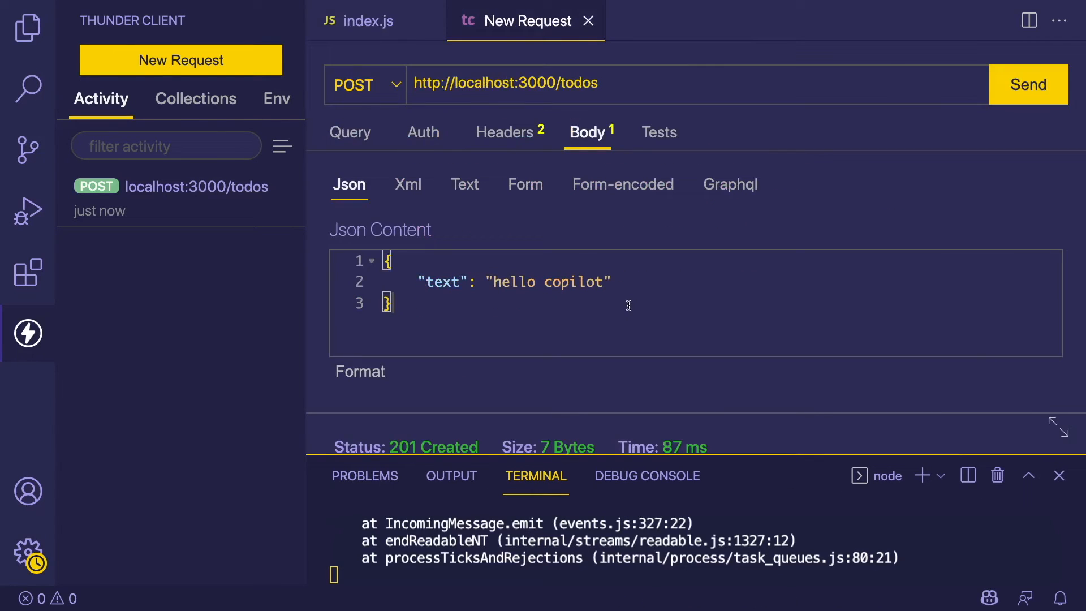
mouse_move(774, 415)
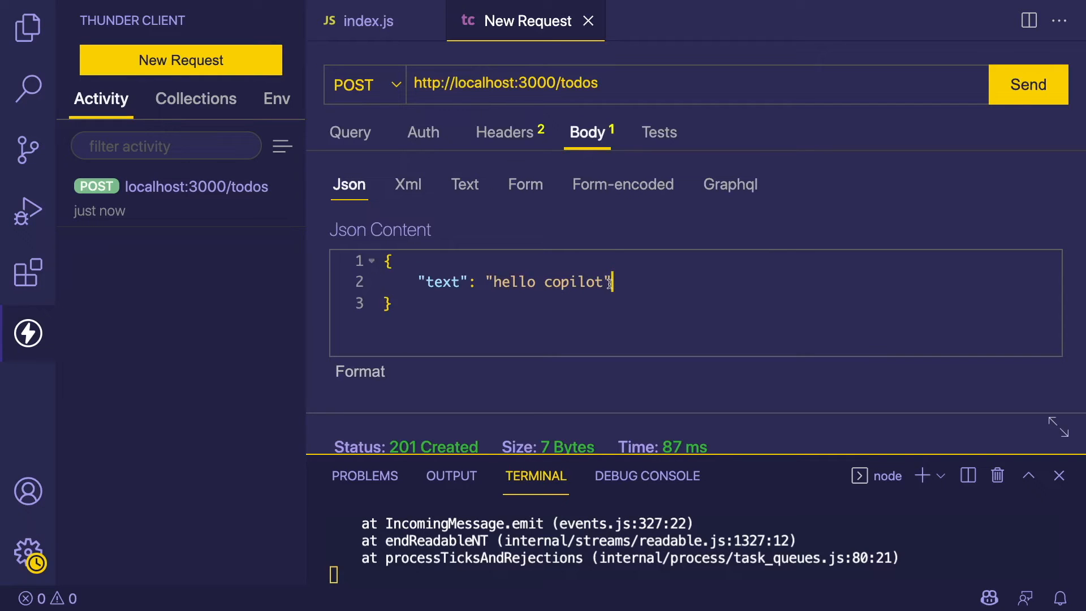
Have the POST /todos handler reply res.status(201).send(newTodo) and resend the request
click(366, 20)
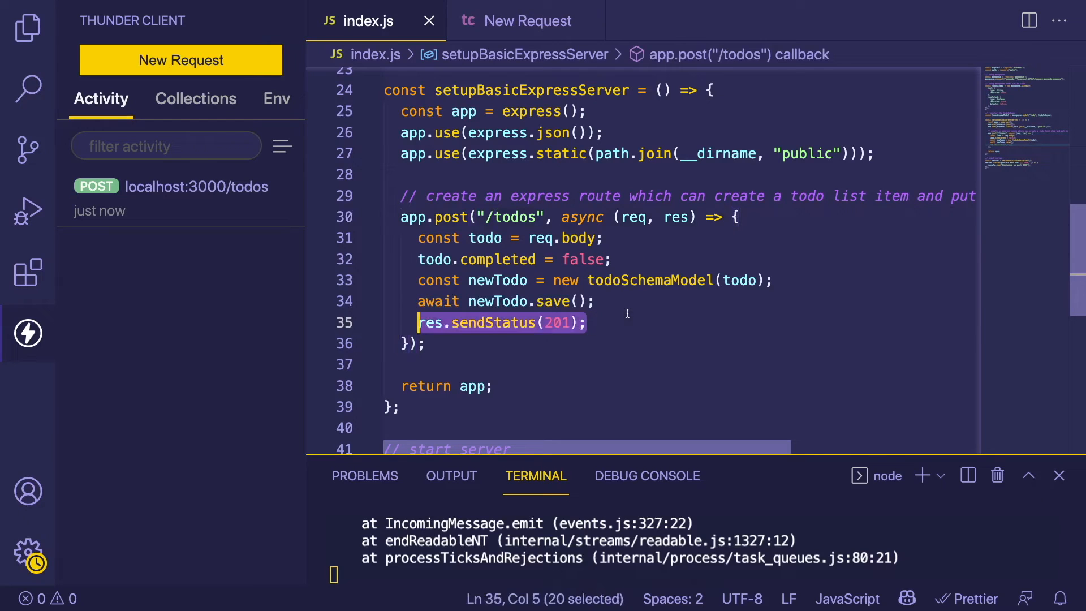
text(res.status(201).send(newTodo);)
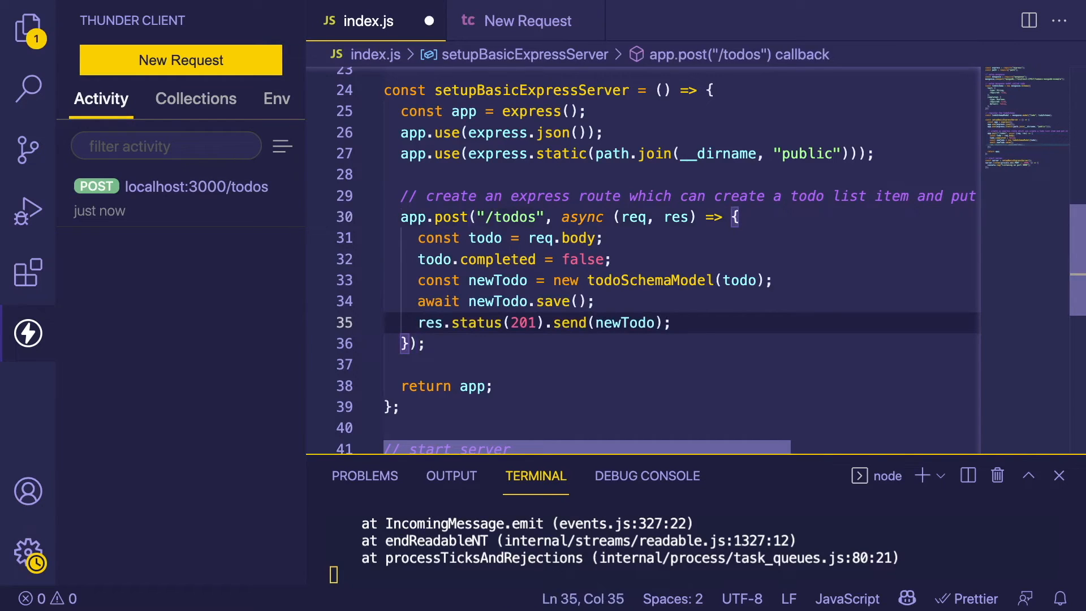
click(526, 20)
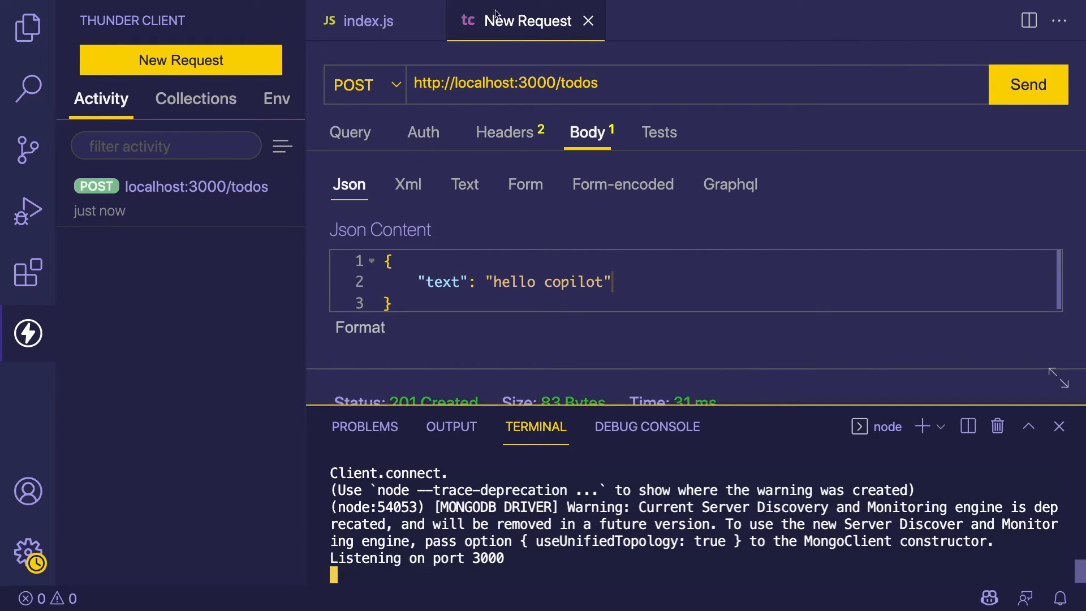
Check the 201 Created status and 83-byte response in Thunder Client, then go back to index.js
click(369, 20)
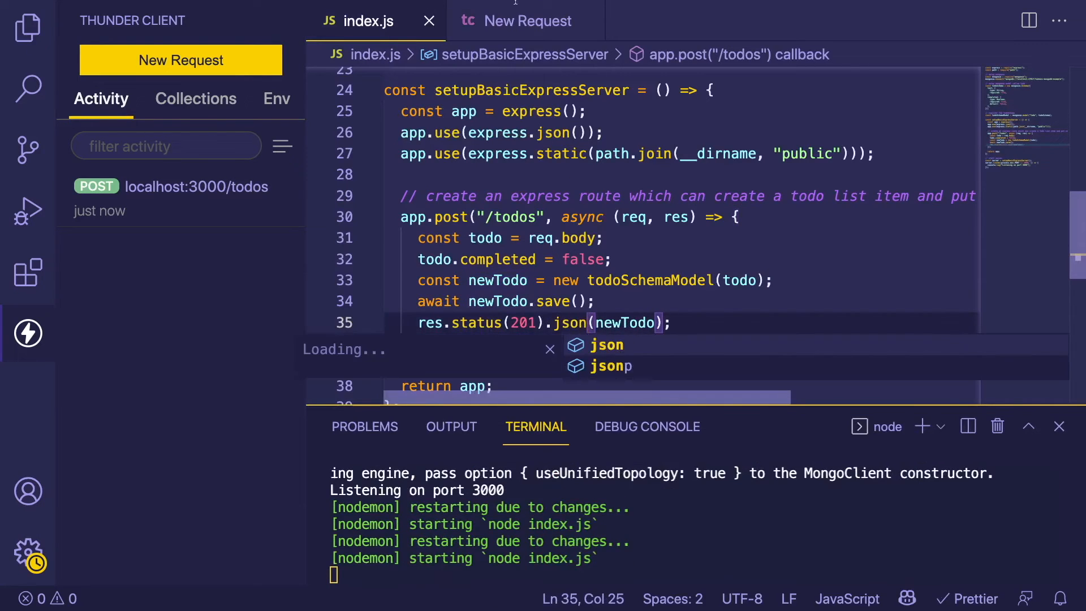
click(528, 20)
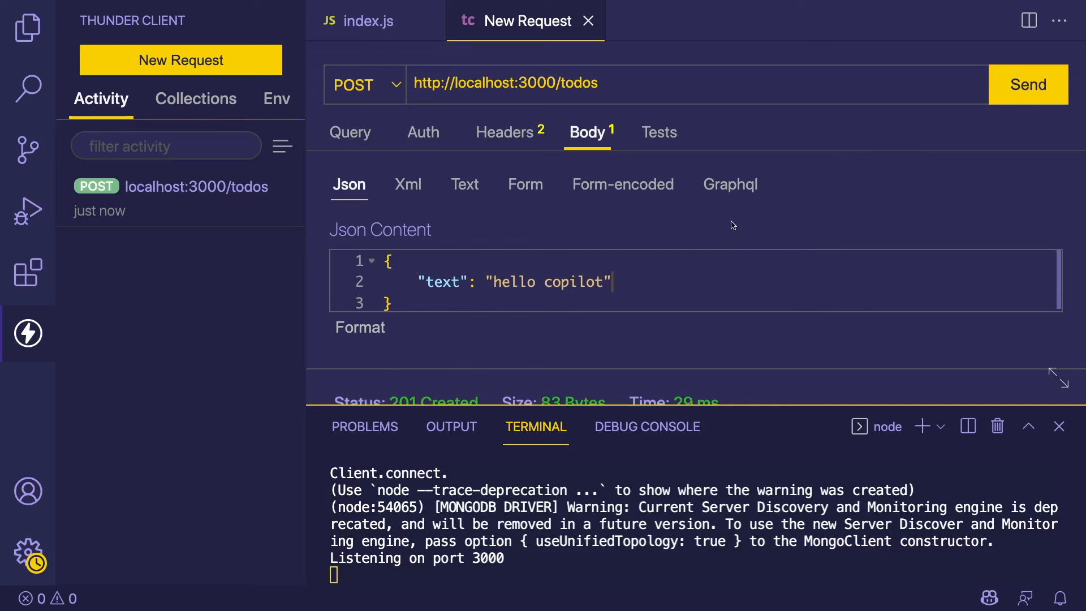
click(1059, 426)
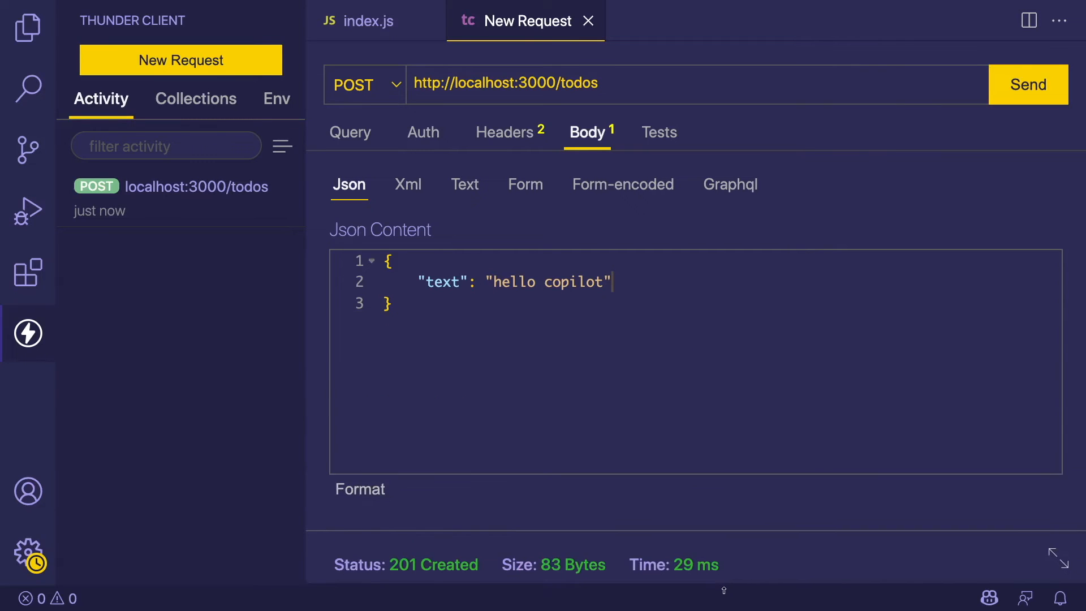
click(367, 21)
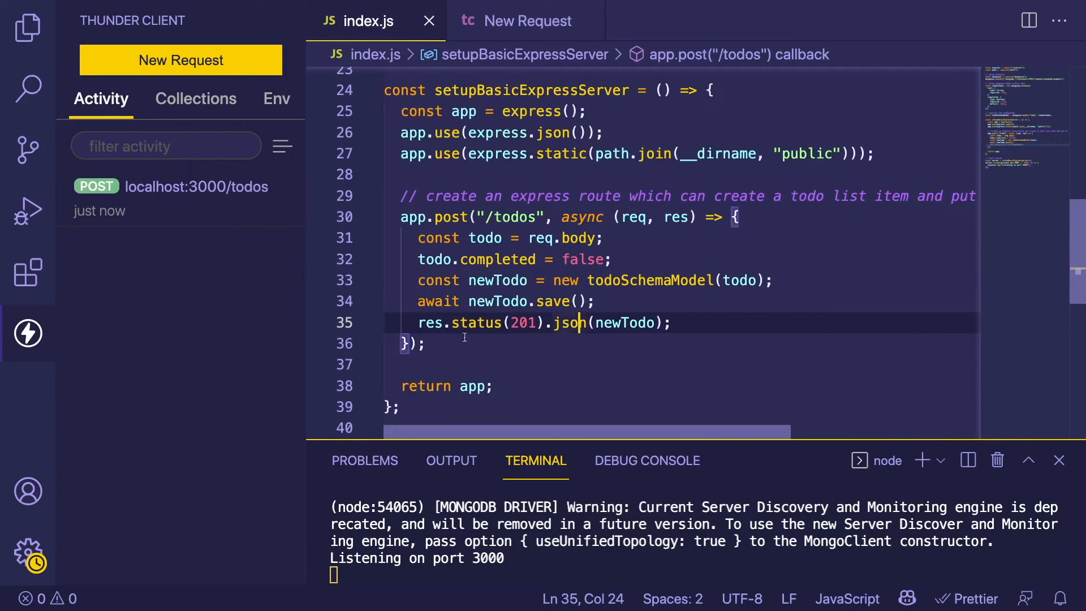
Store await newTodo.save() in savedTodo, return and console.log it, then resend the POST request
double_click(625, 323)
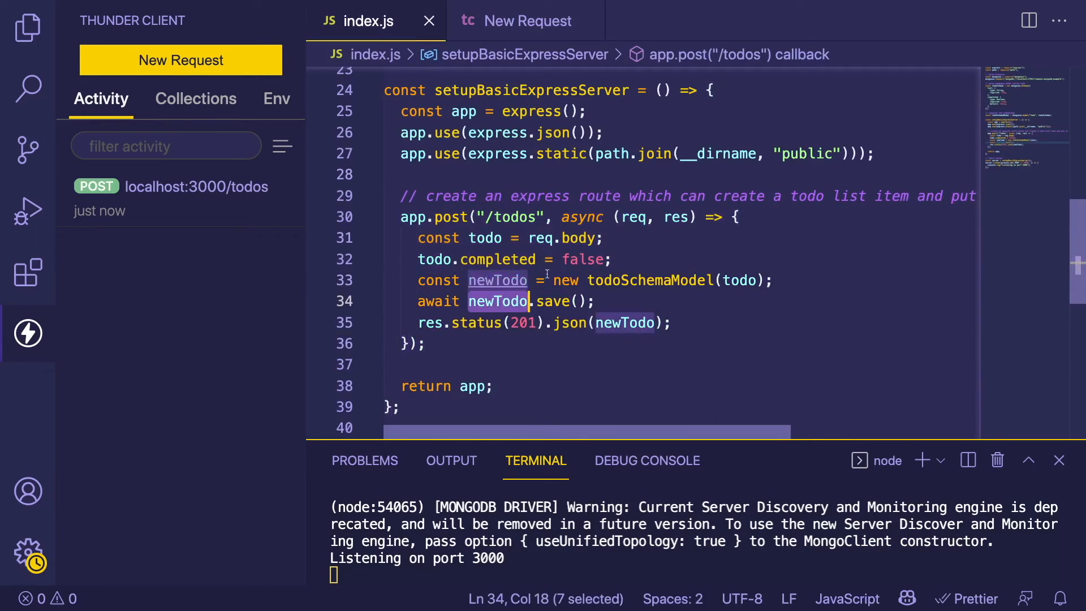
click(597, 301)
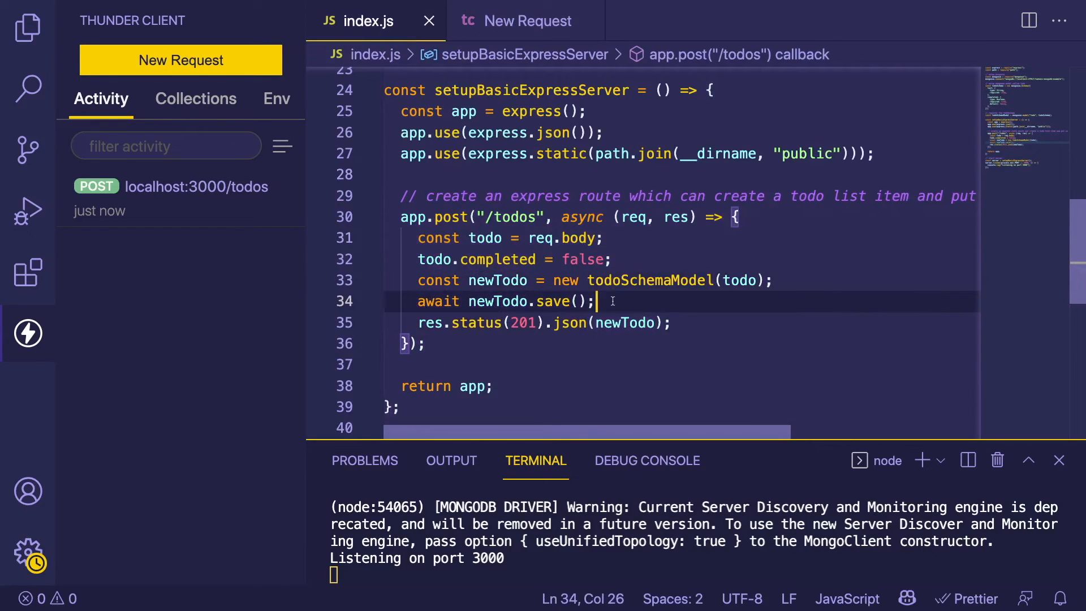
text(const savedTodo =)
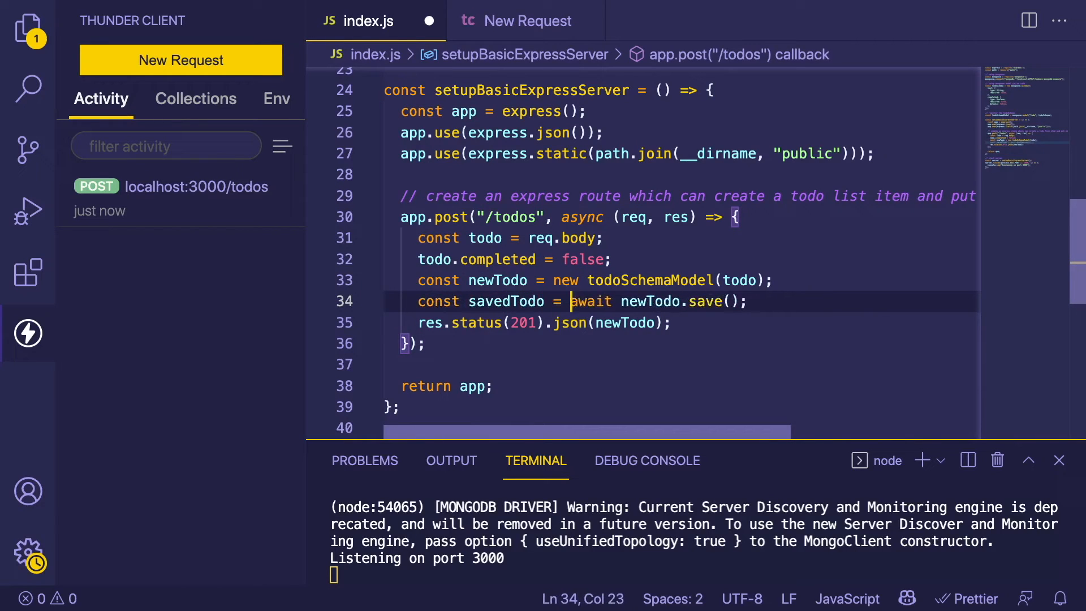
double_click(624, 323)
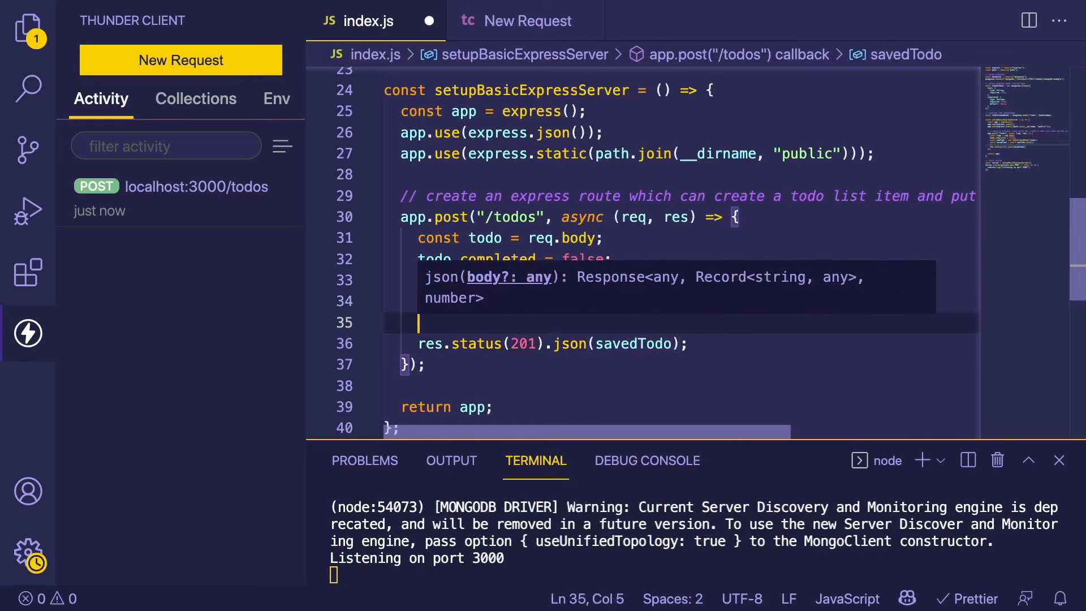
text(console.log))
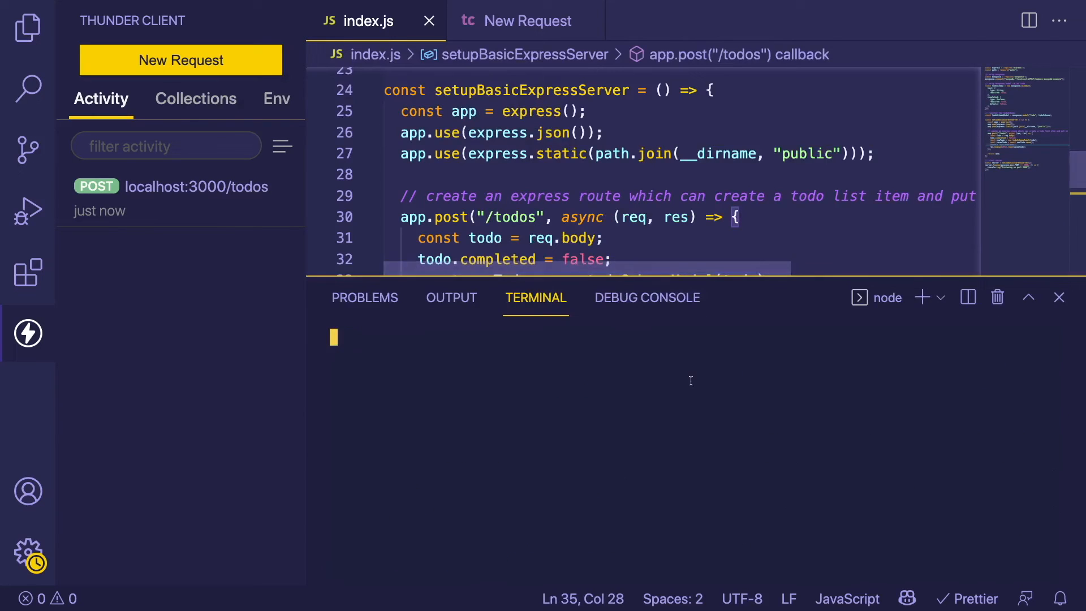
click(525, 20)
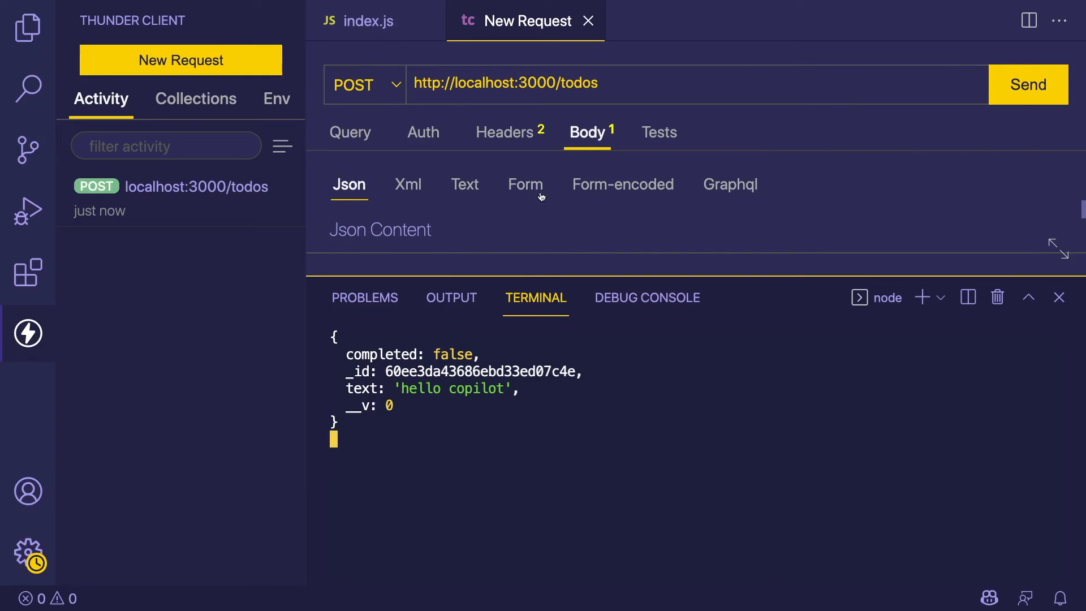
mouse_move(447, 232)
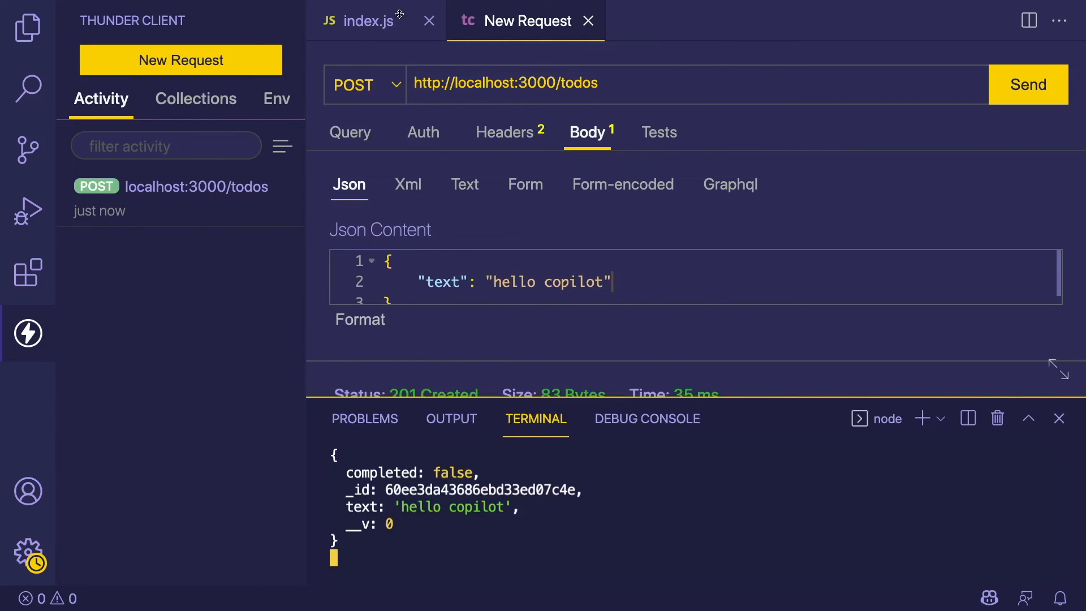
Save index.js and write a comment describing an express route that returns a todo
click(360, 21)
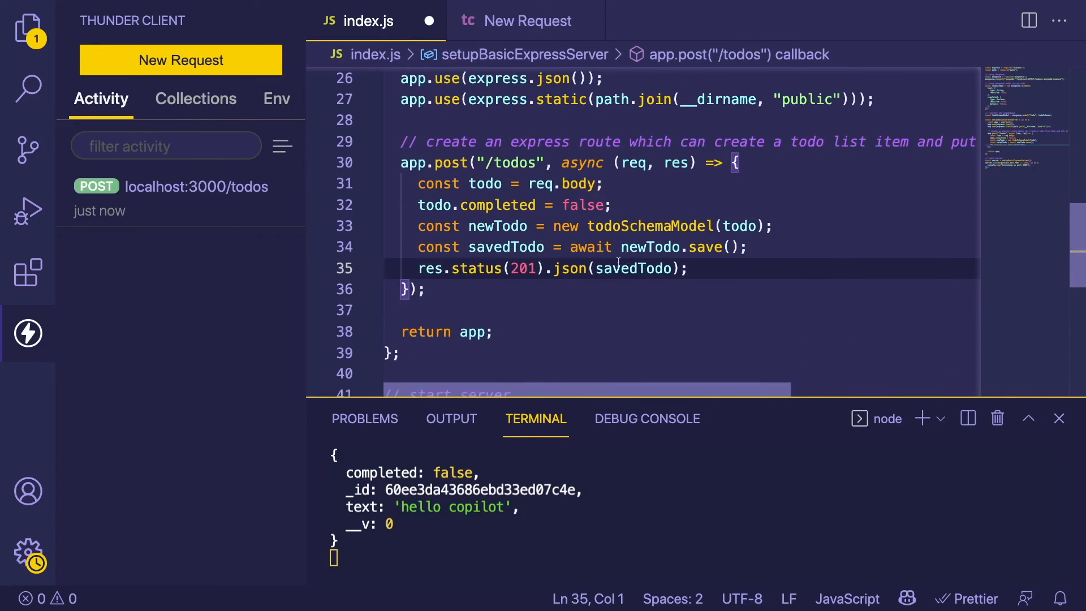
key(ctrl+s)
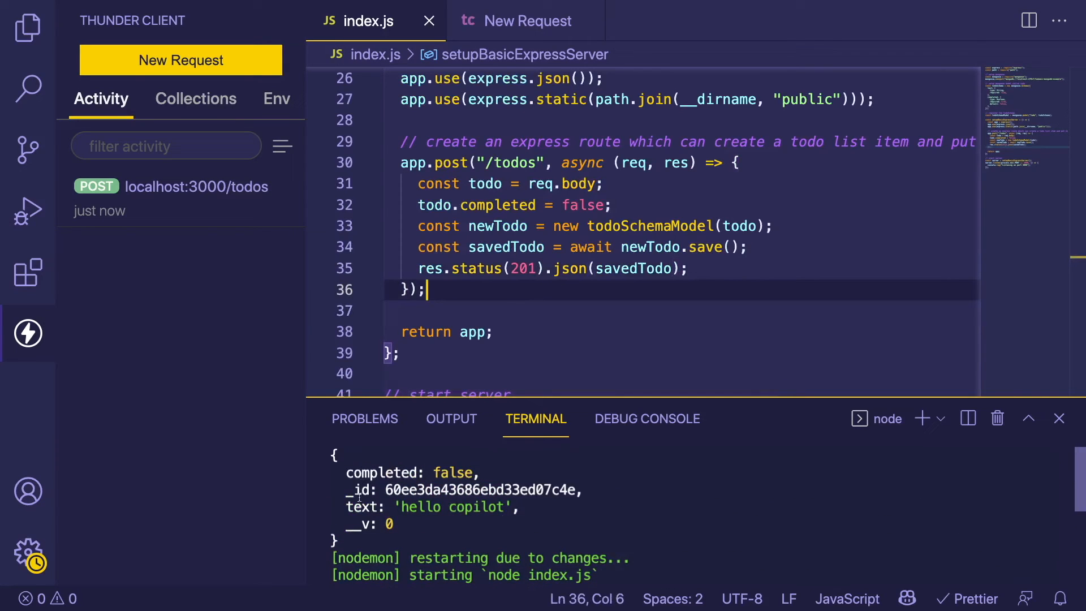
text(// create a)
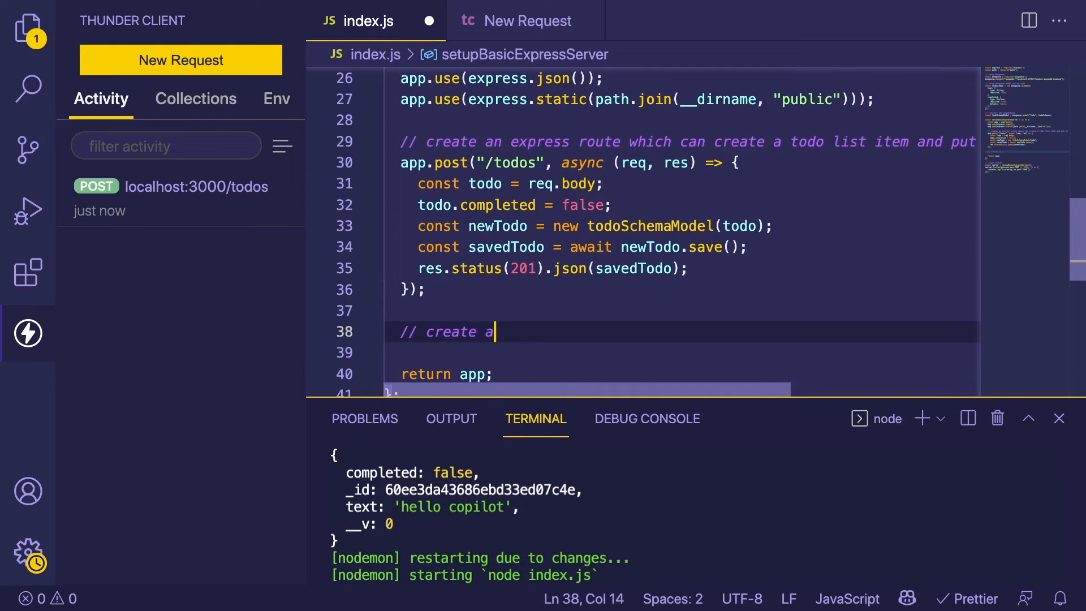
text(n express route which)
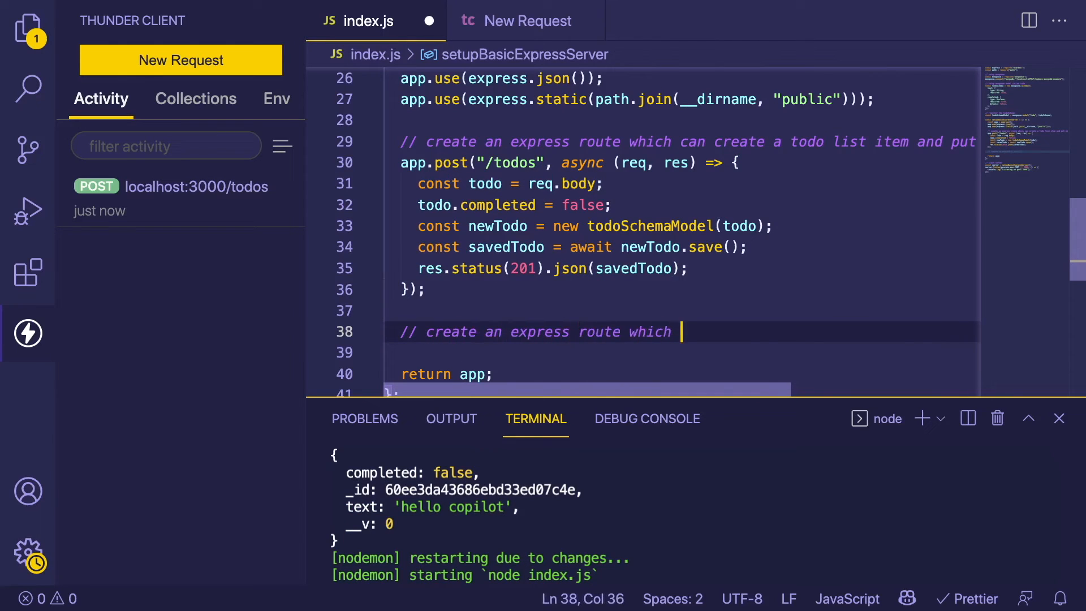
text(returns a todo list item given)
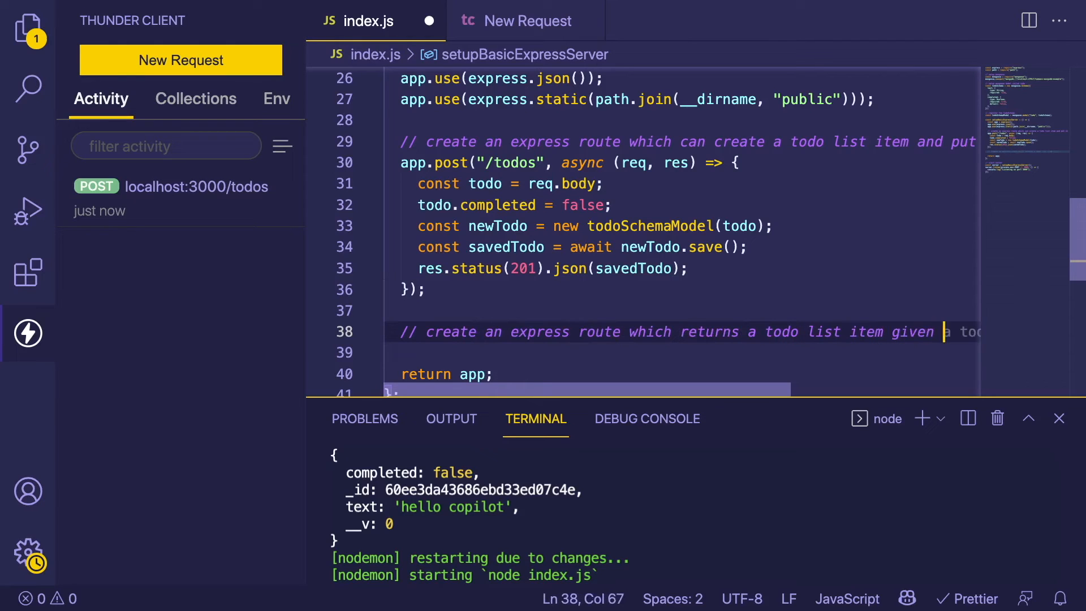
text(mor)
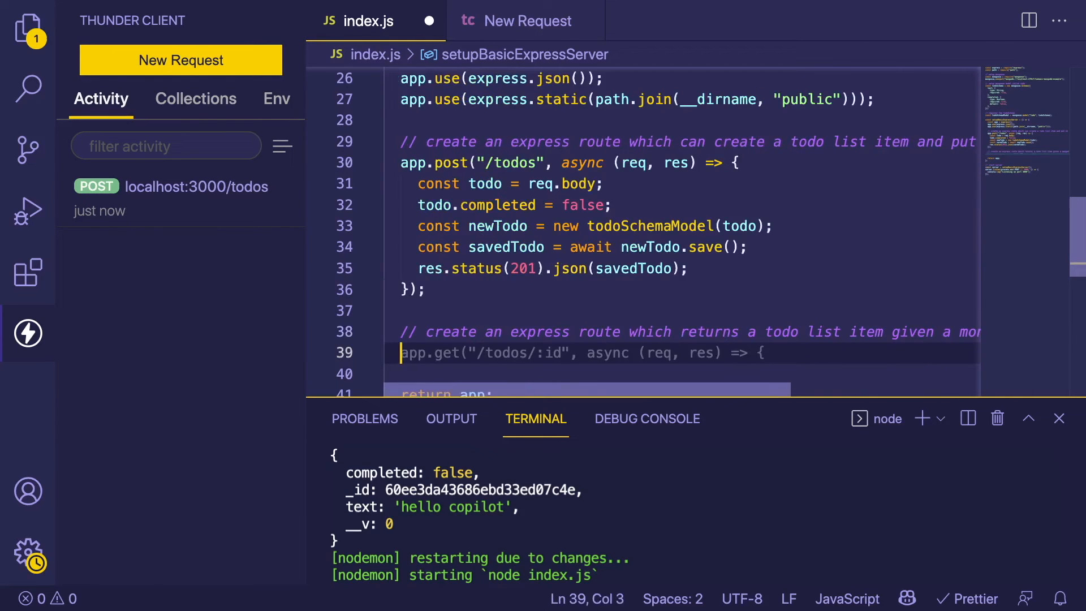
Write GET /todos/:id using todoSchemaModel.findById(req.params.id).exec() returning status 200, and save
text(const todo = await todoSchemaModel.findById(req.params.id).exec();)
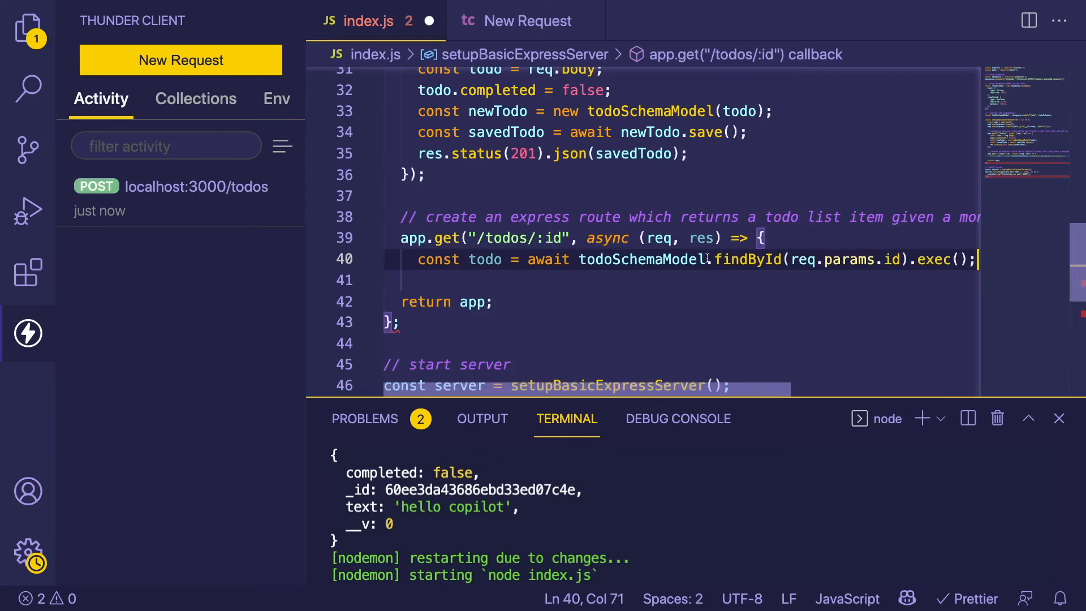
mouse_move(679, 271)
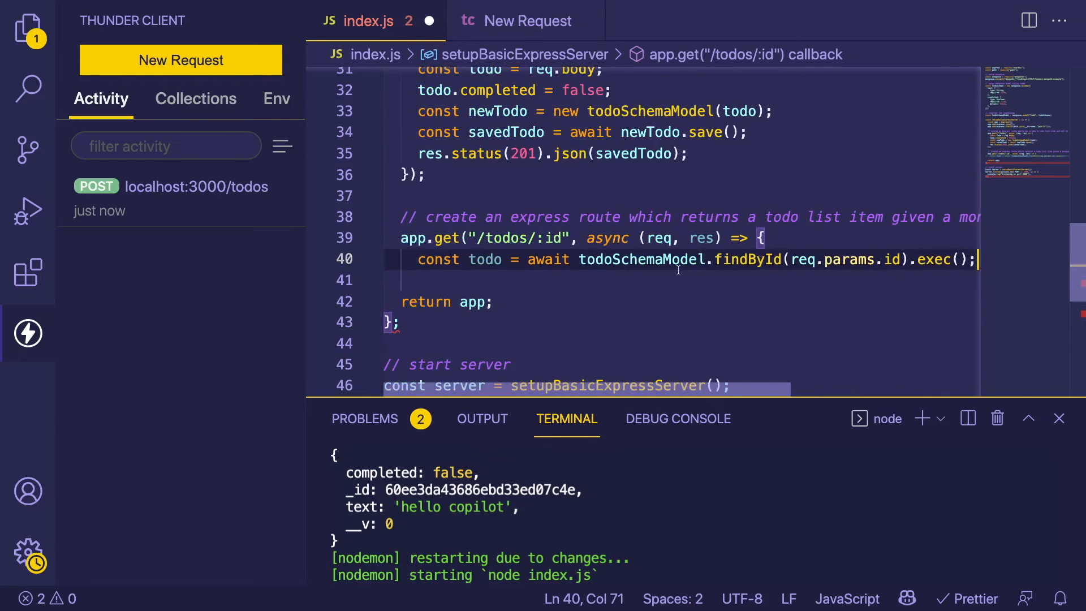
text(res.status(200).json(todo);)
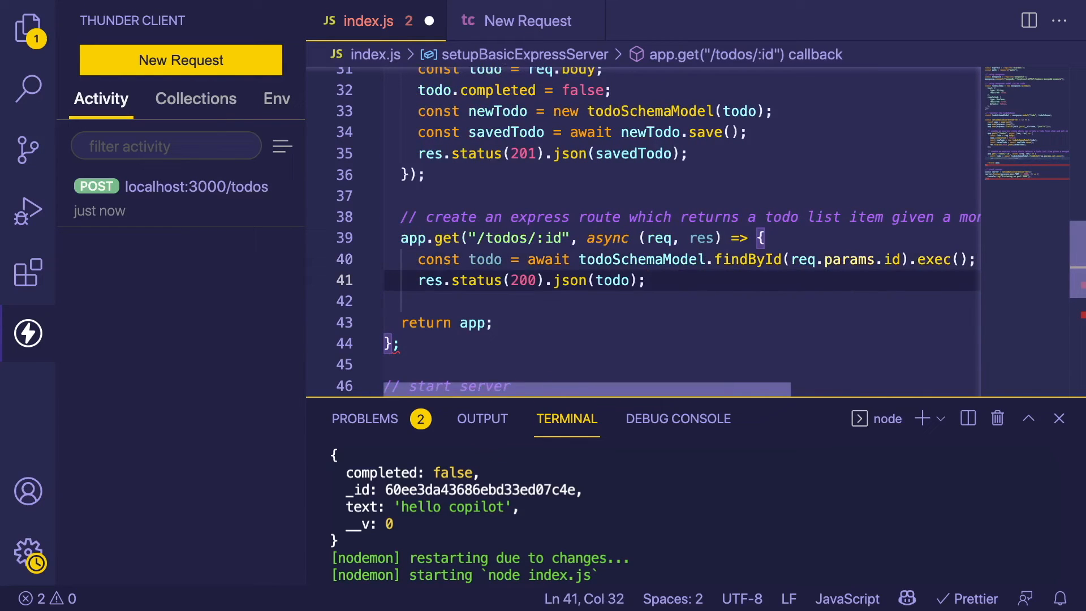
key(ctrl+s)
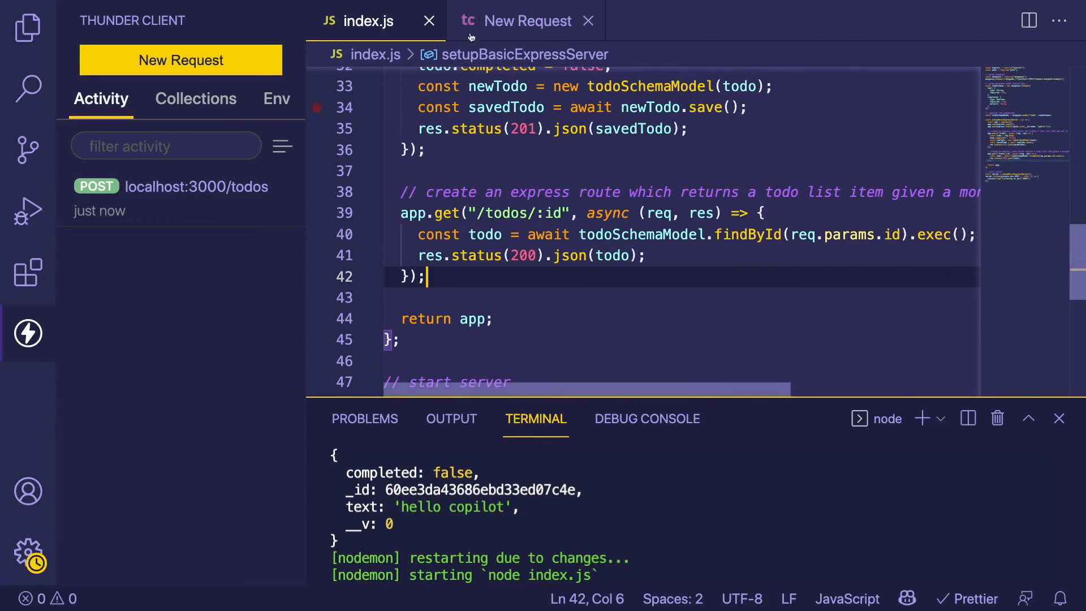
click(526, 20)
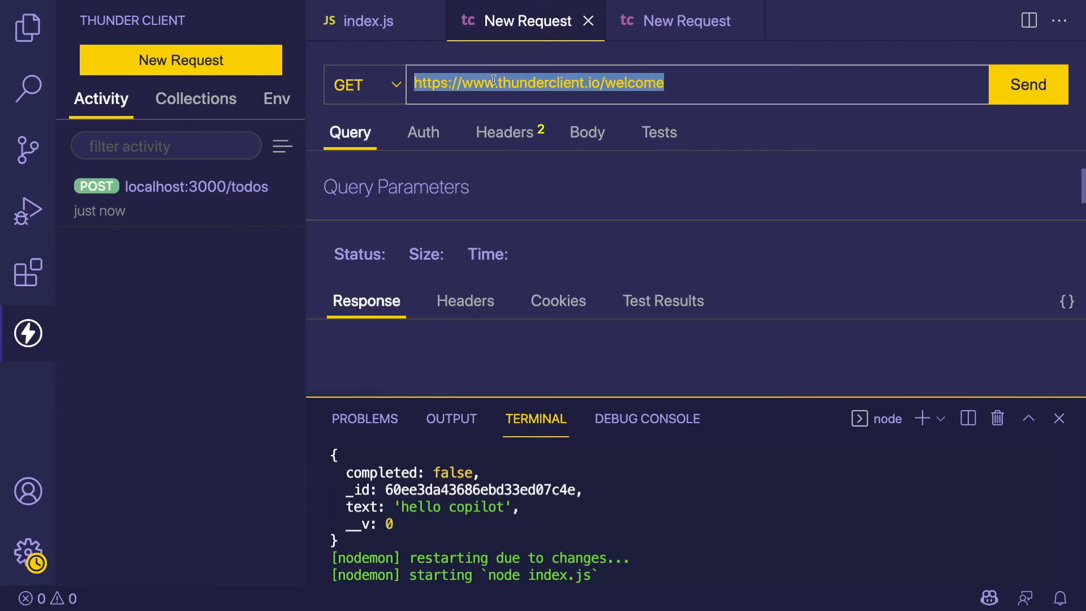
text(http://localhost:)
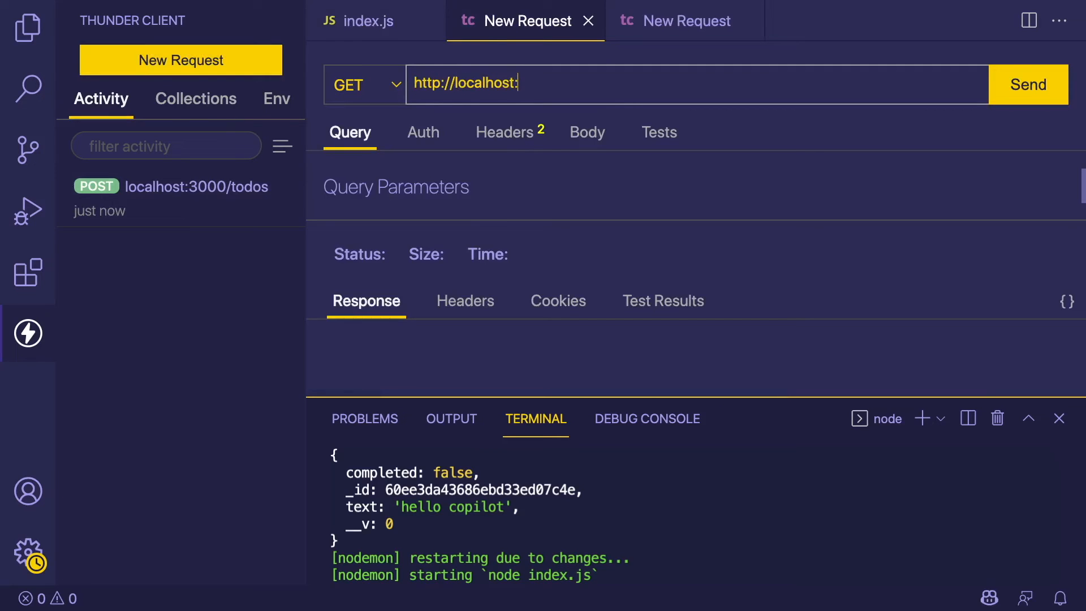
text(3000/todos/)
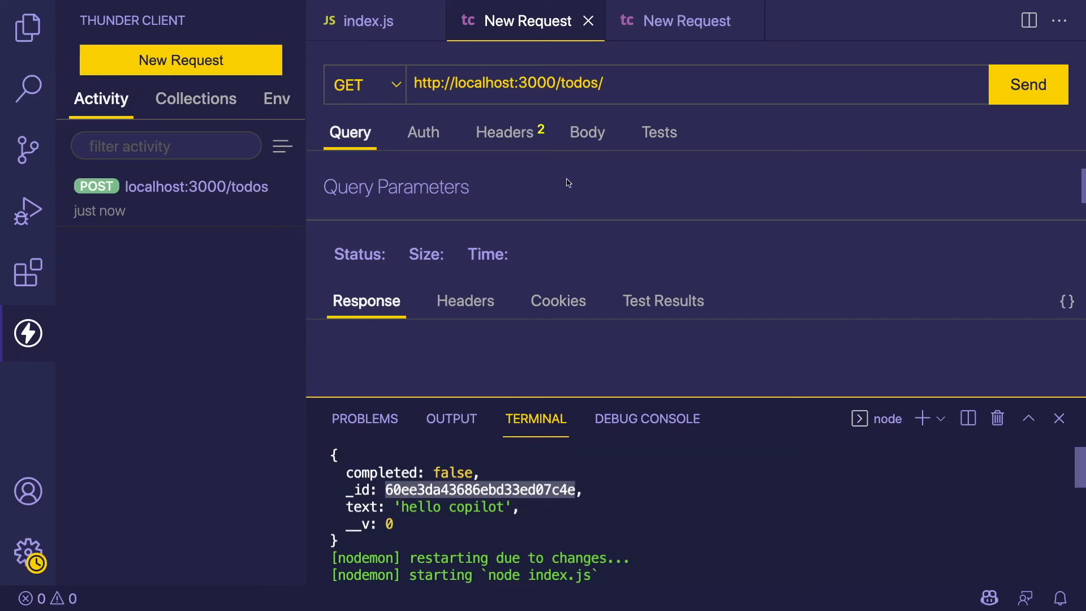
click(1029, 85)
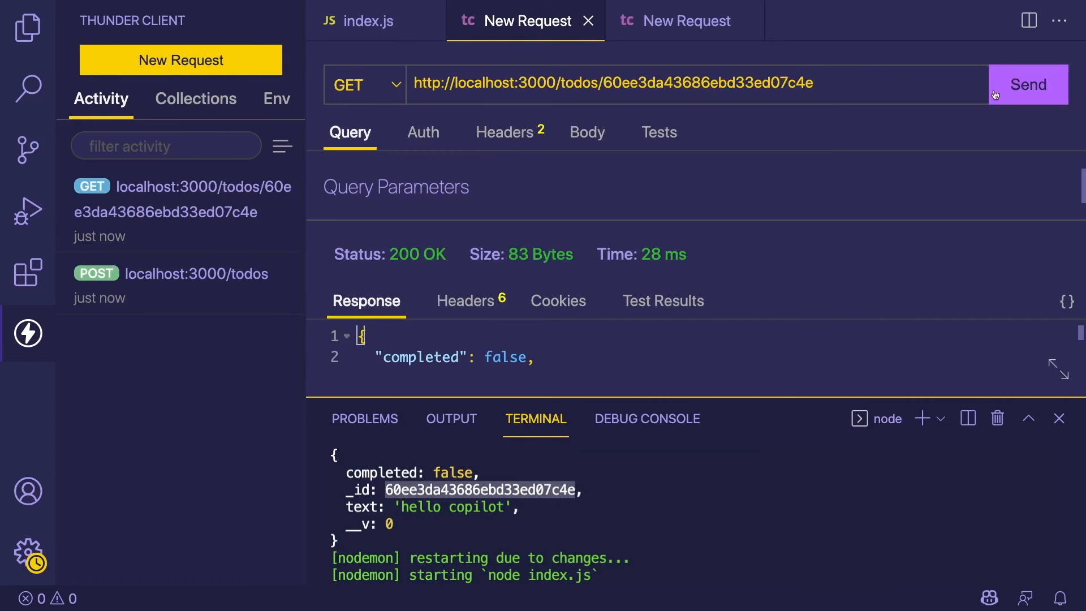
scroll(down, 3)
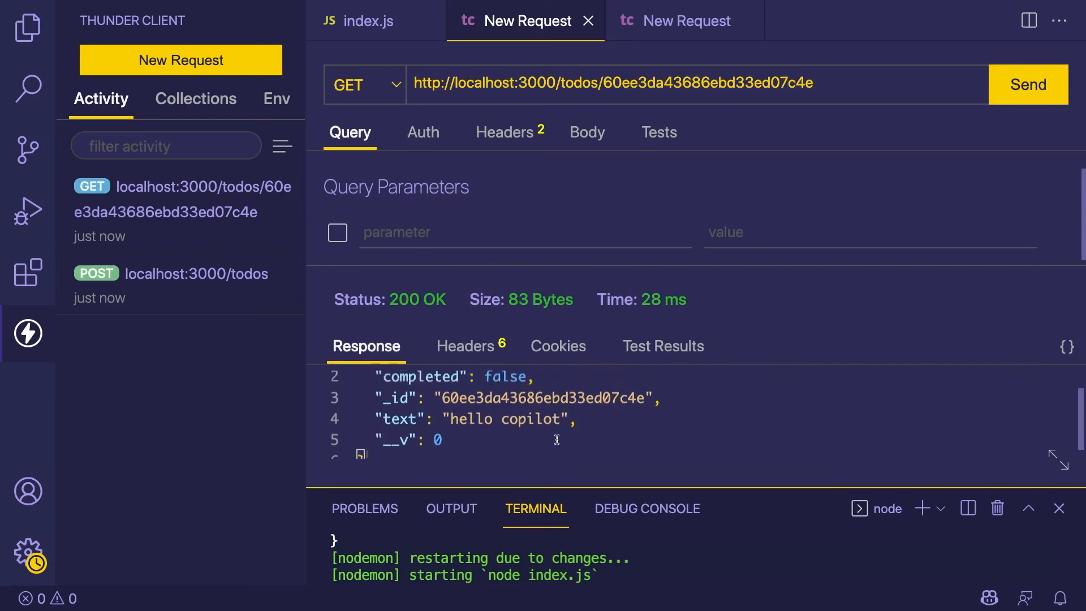
click(360, 20)
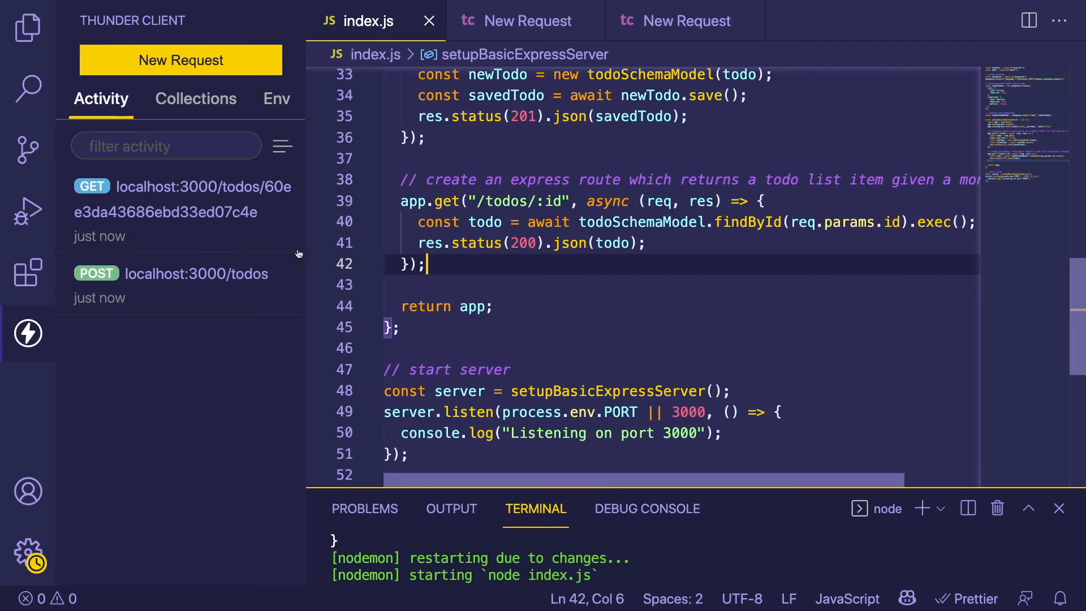
Reword the route comment to describe fetching the todo list items in the MongoDB
scroll(up, 3)
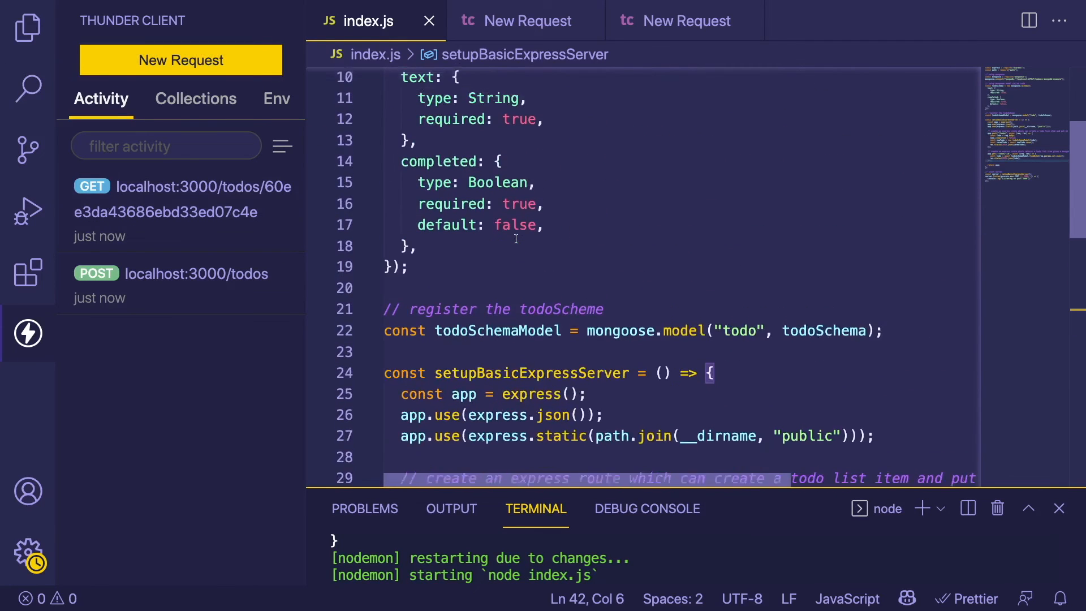
scroll(down, 3)
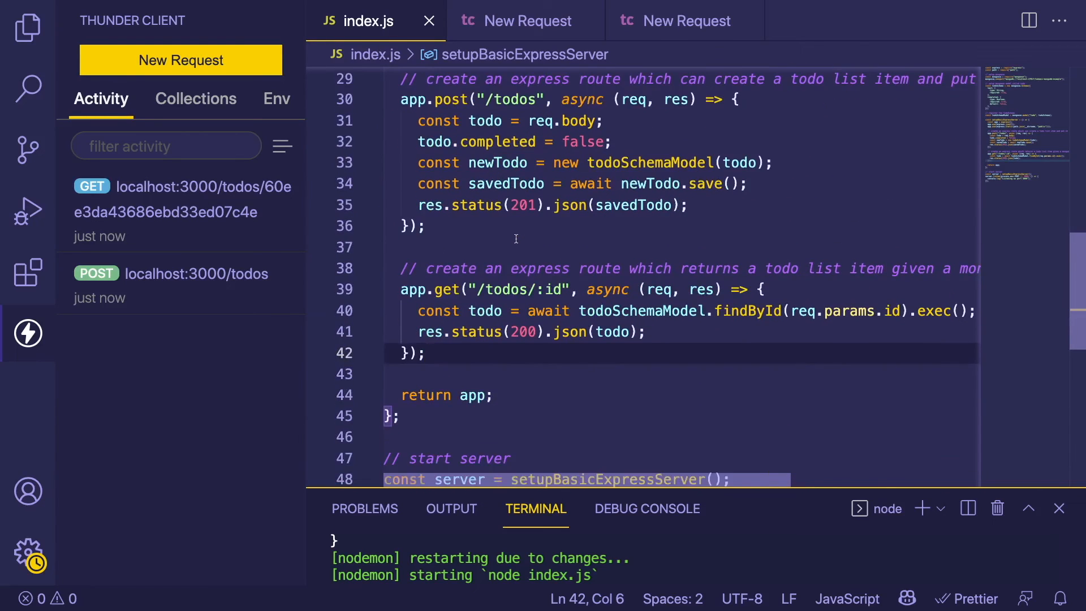
scroll(down, 3)
text(//)
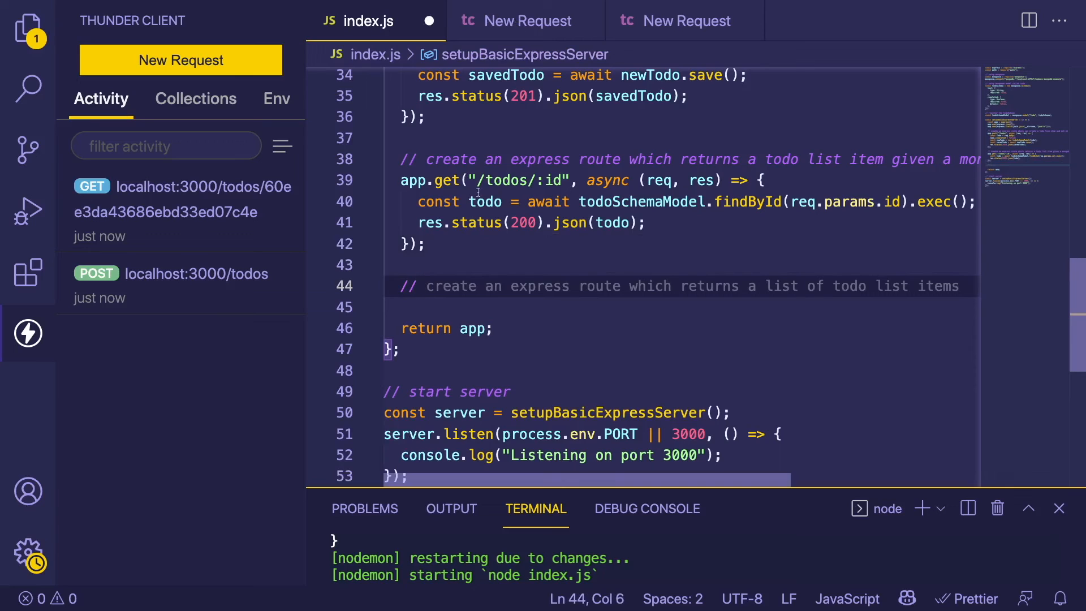
click(603, 286)
text( create an express route which returns all o)
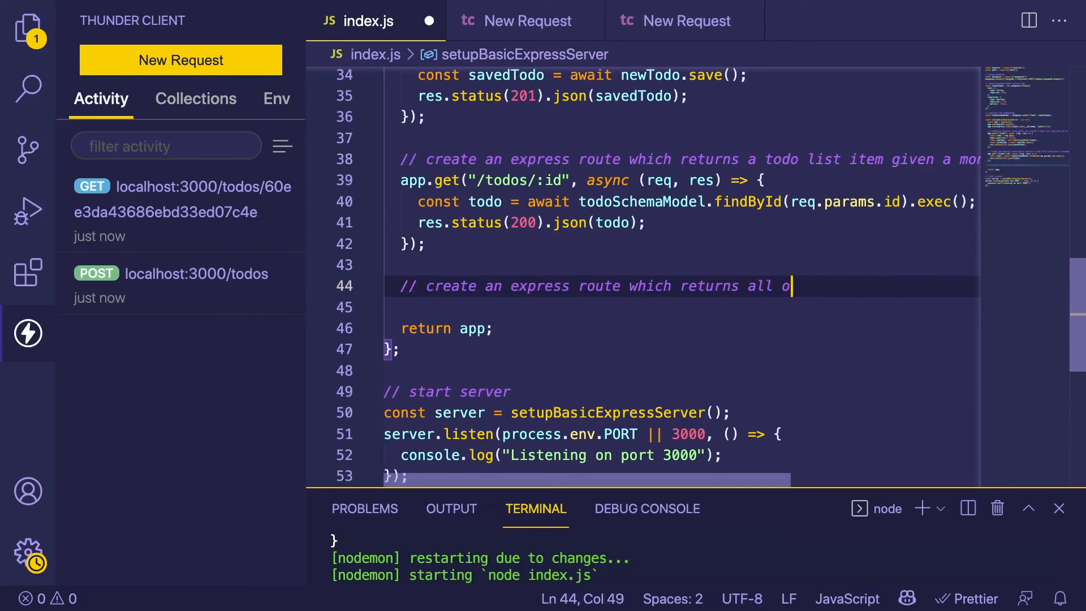
text(f the todo list items)
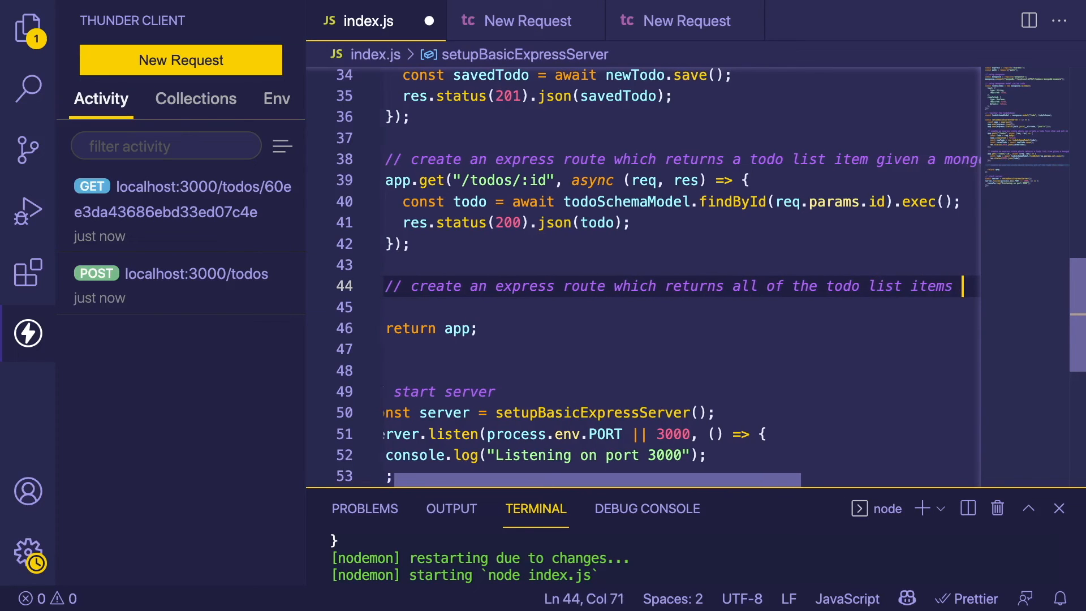
text(in the mongo d)
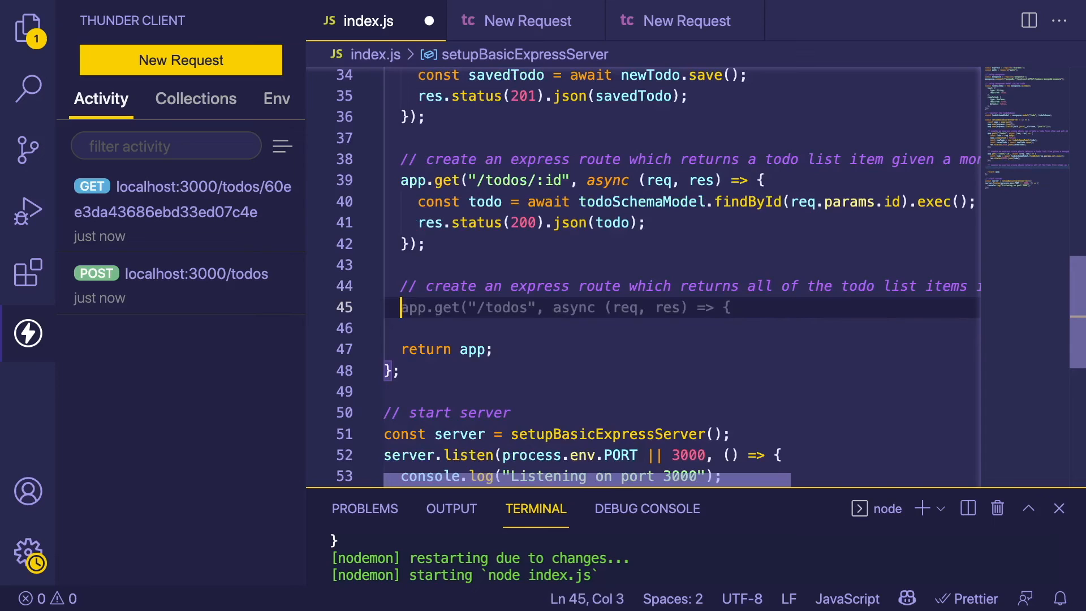
Fetch all todos with todoSchemaModel.find().exec(), respond status 200 with them, and save index.js
text(const todos = await todoSchemaModel.find().exec();)
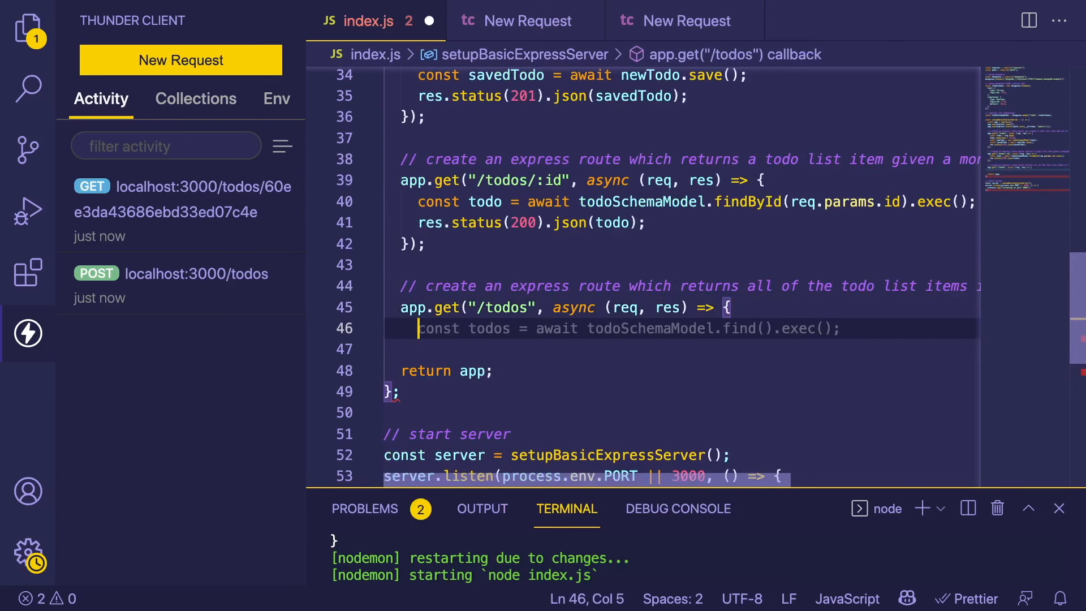
text(res.status(200).json(todos);)
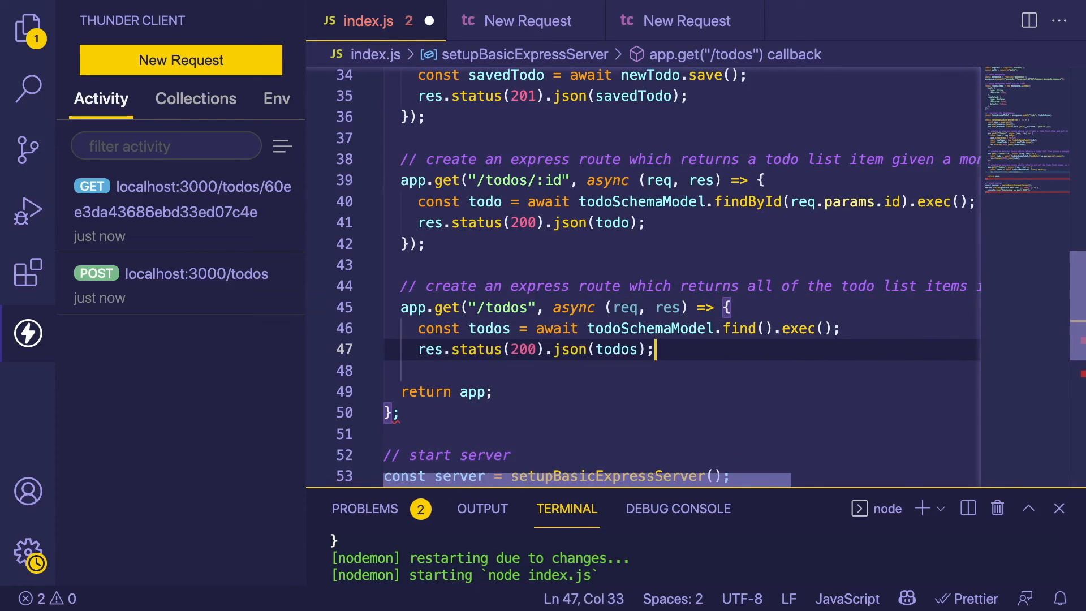
key(ctrl+s)
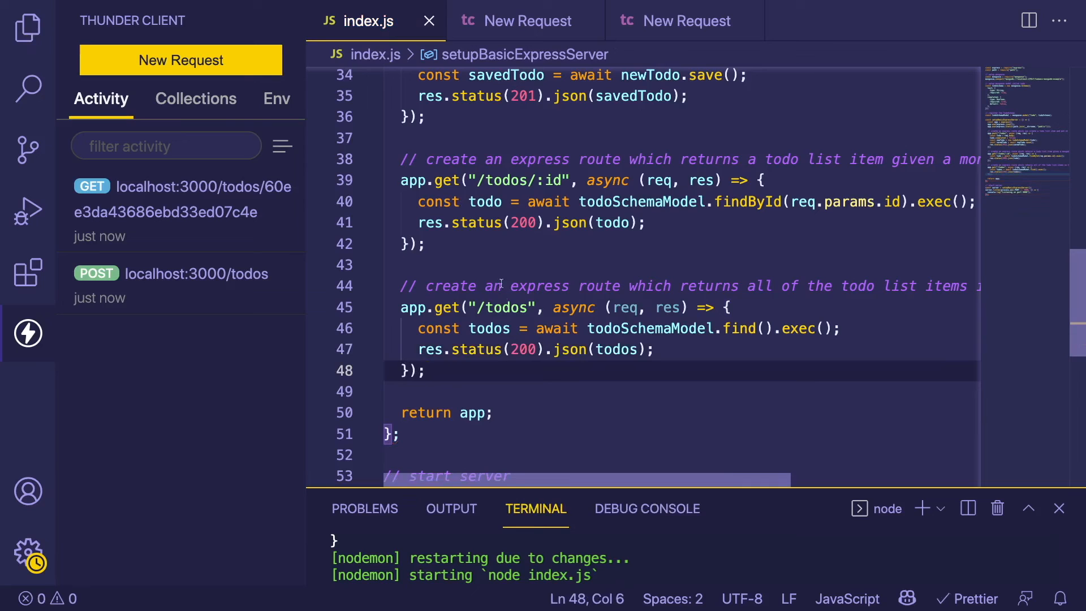
Send a GET to localhost:3000/todos in Thunder Client, view the four returned todos, and return to index.js
click(684, 20)
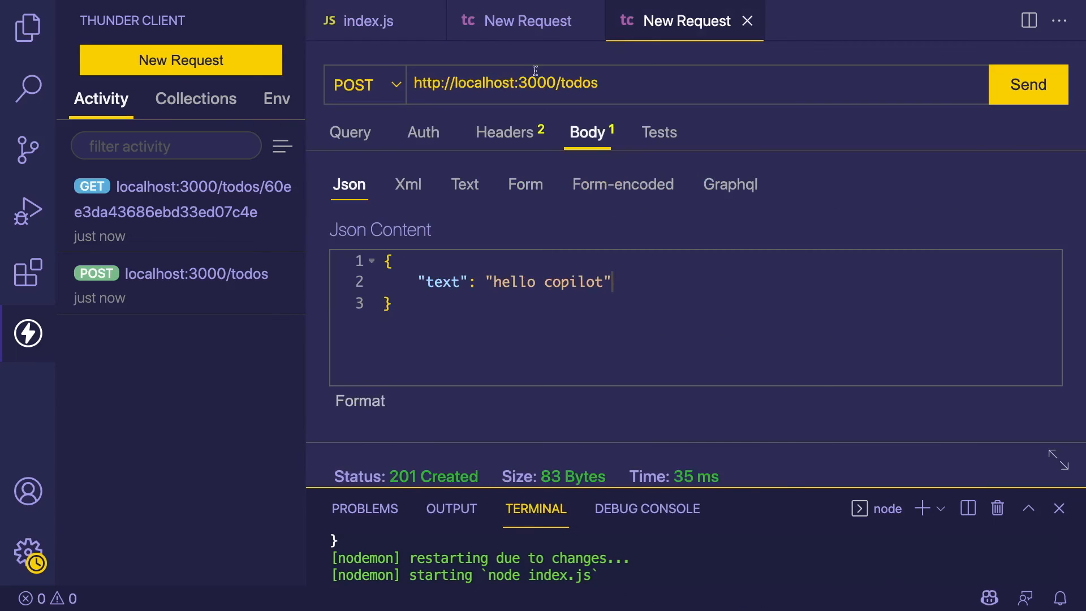
click(364, 84)
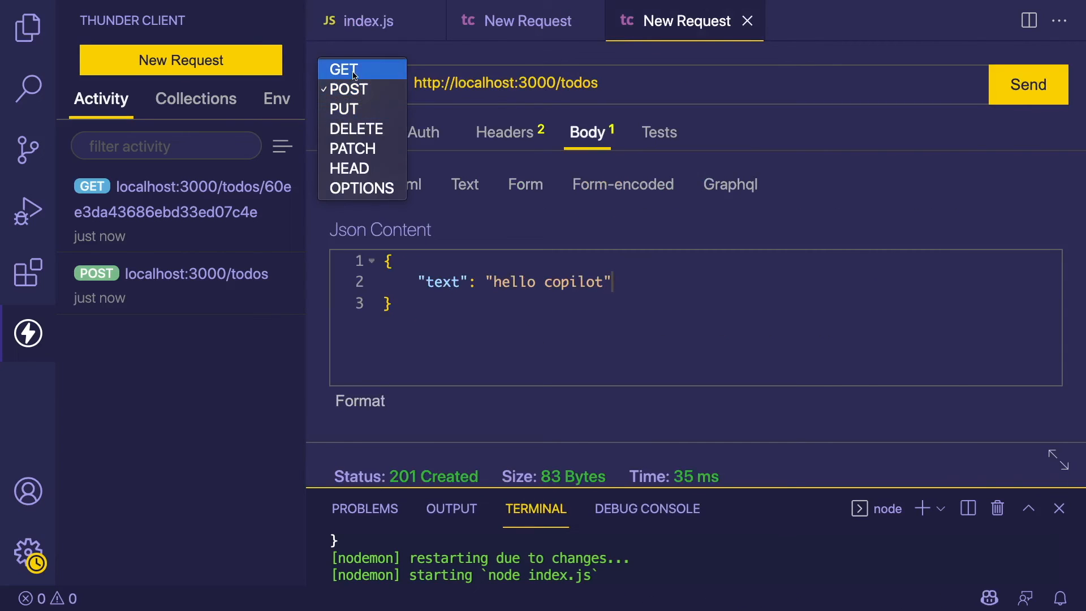
click(341, 69)
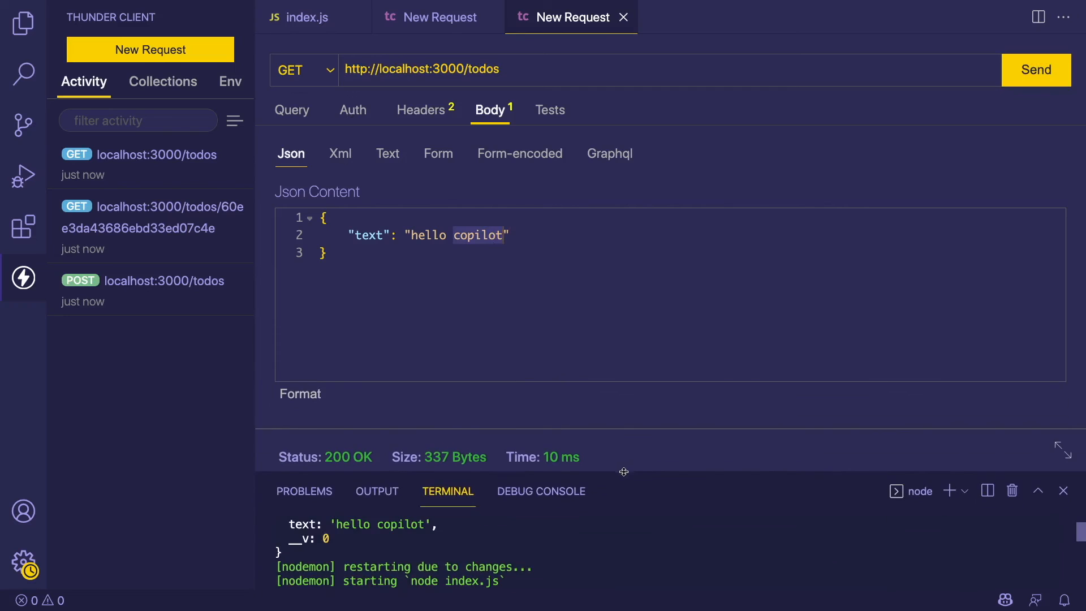
click(1036, 69)
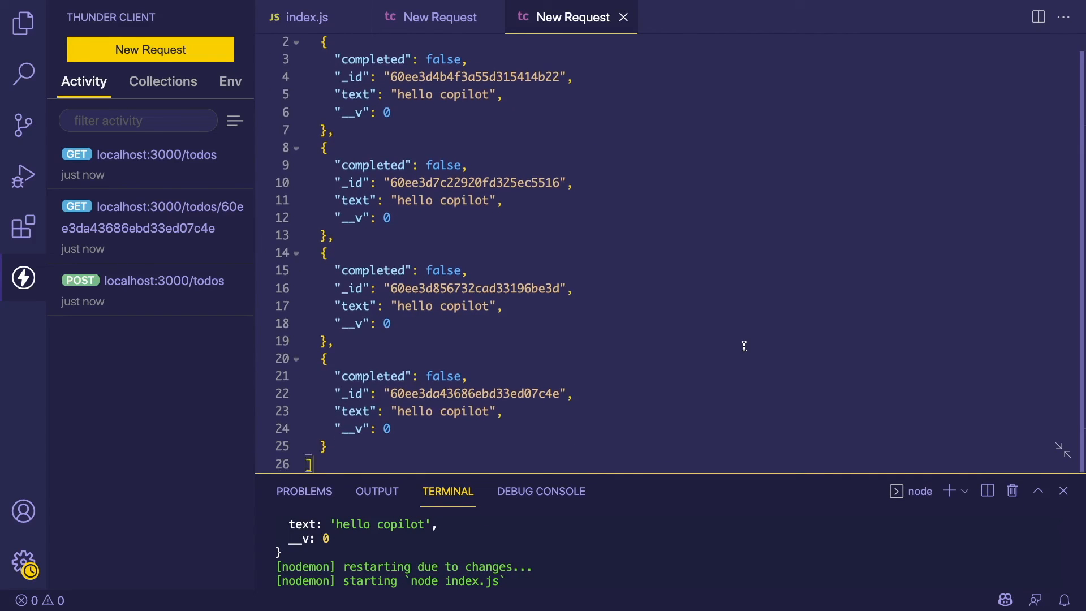
mouse_move(780, 319)
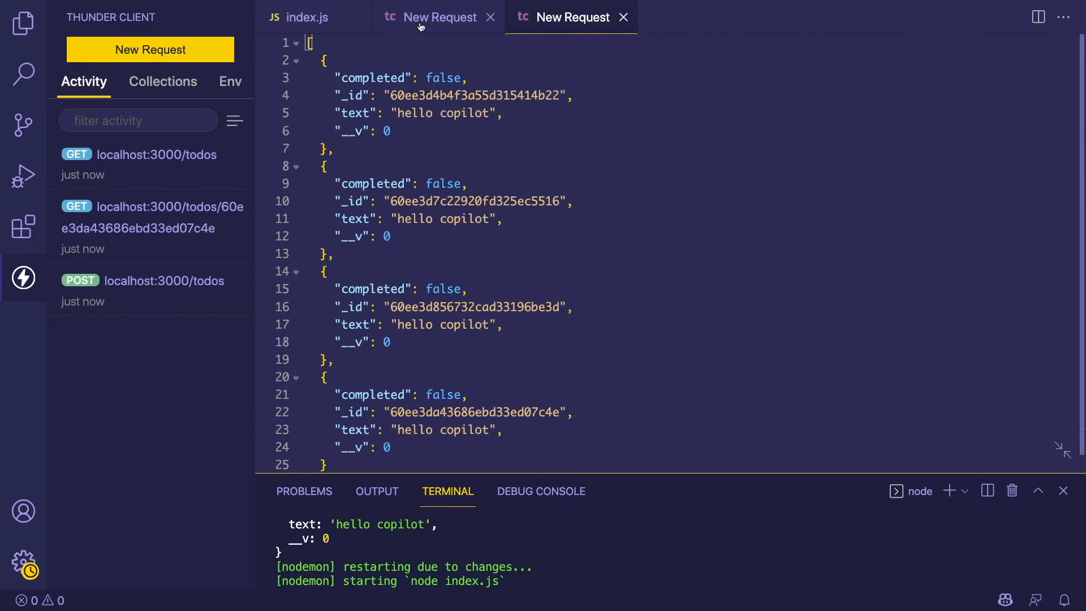
click(308, 17)
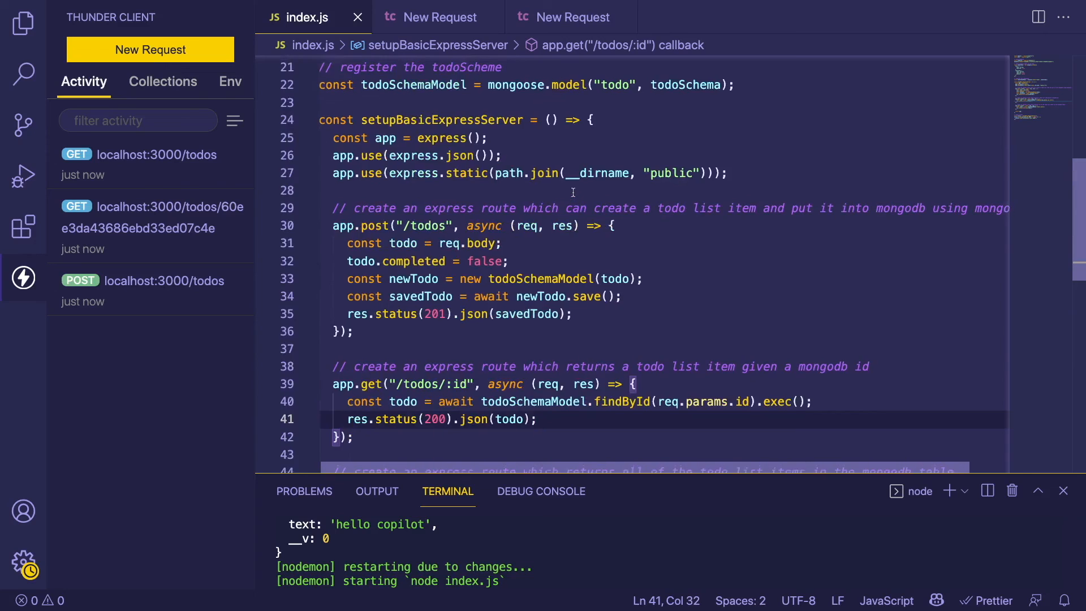
scroll(up, 3)
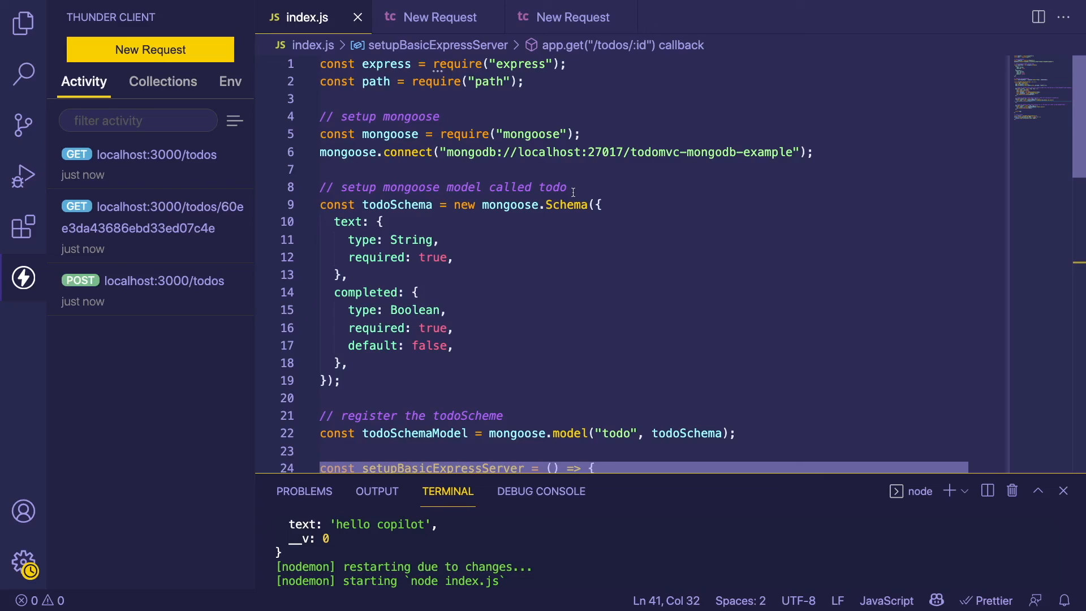
mouse_move(545, 111)
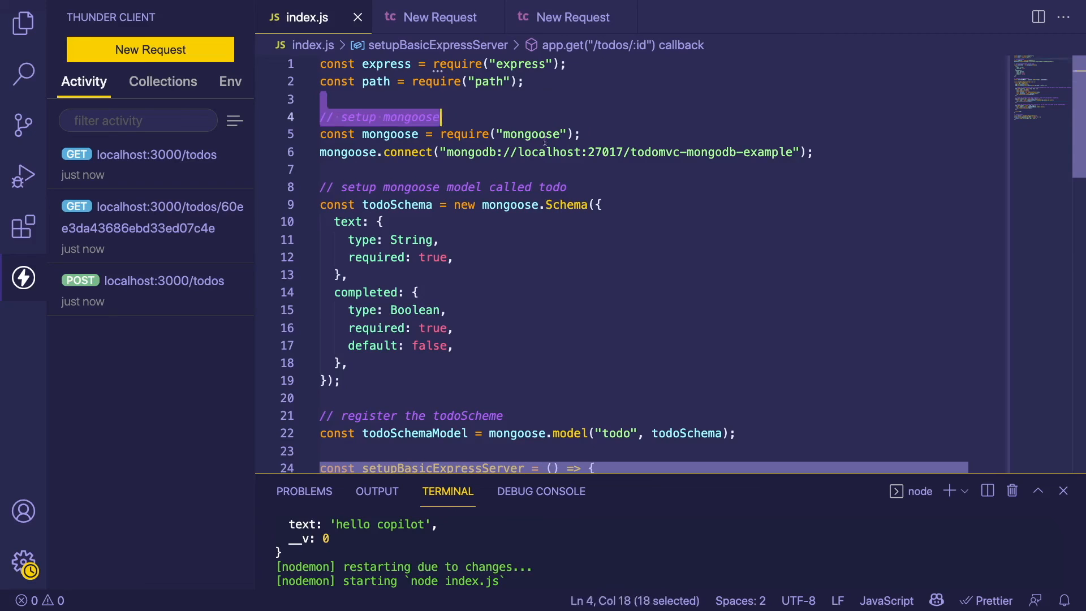
click(612, 186)
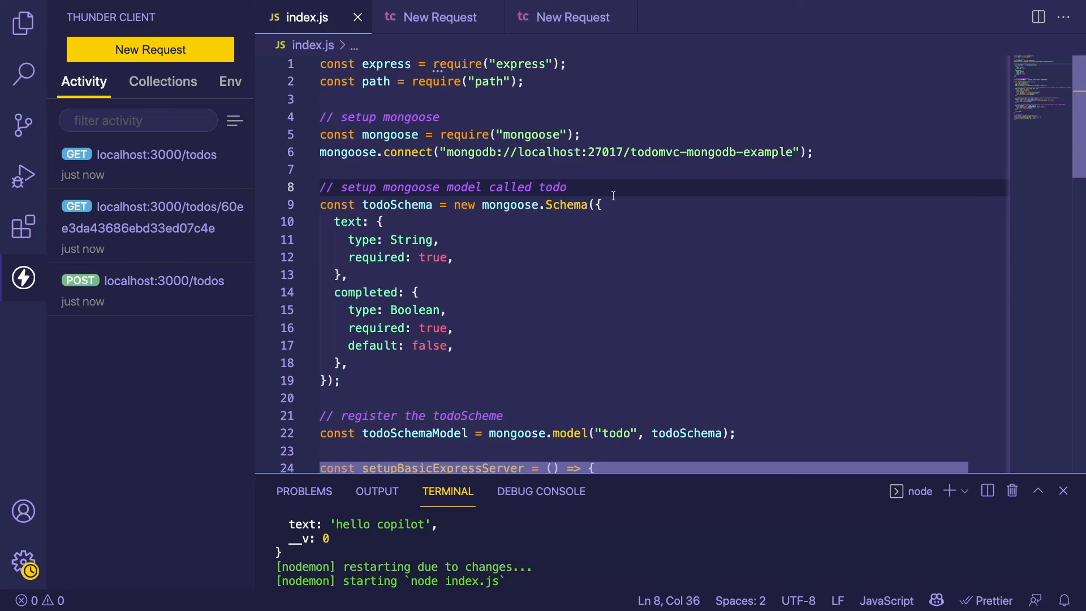
scroll(down, 3)
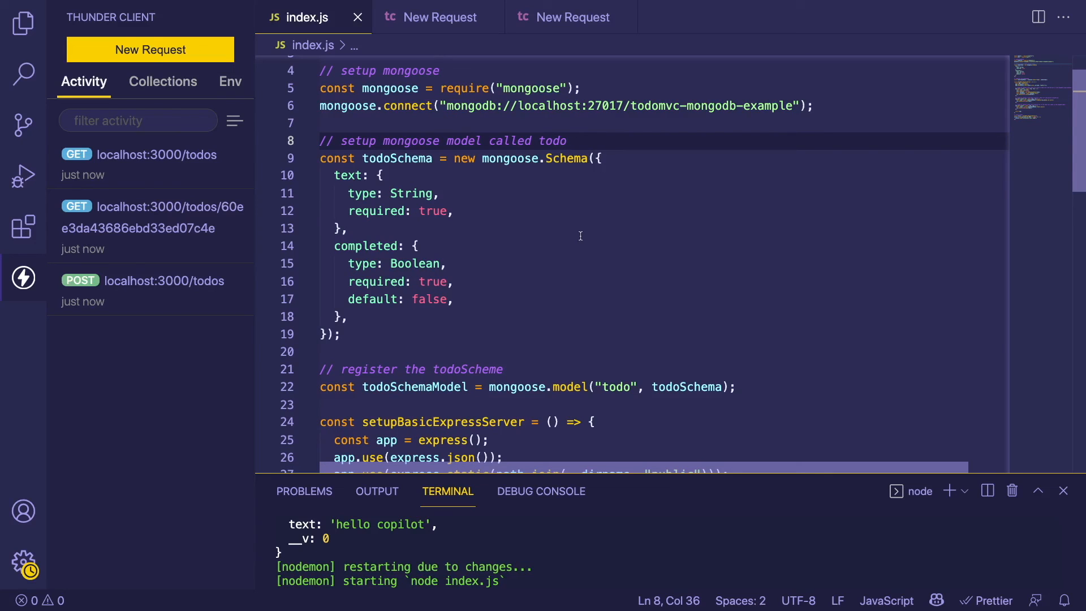
mouse_move(486, 356)
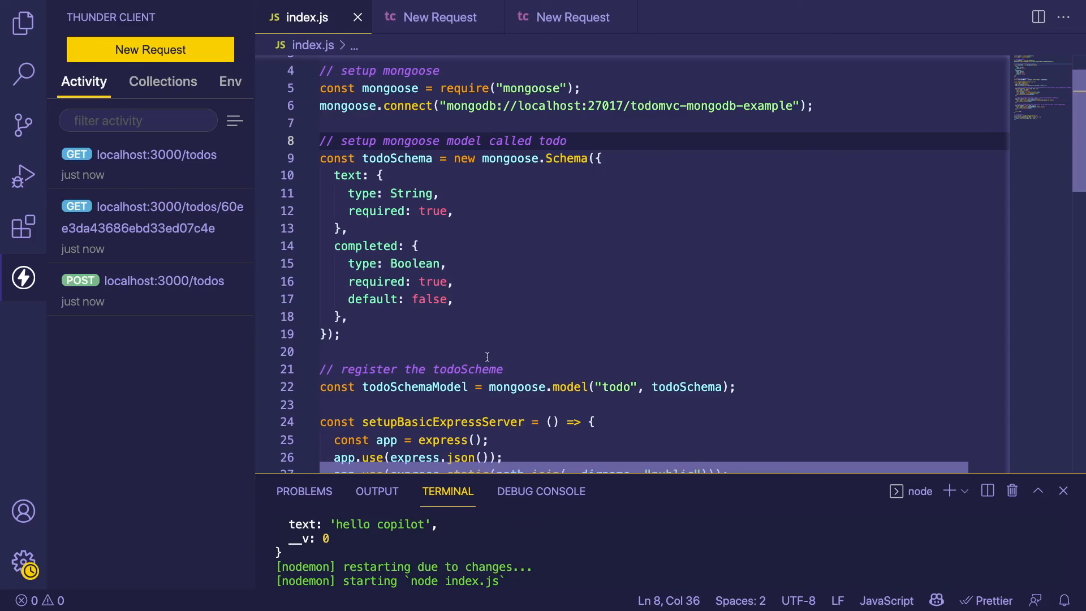
scroll(down, 3)
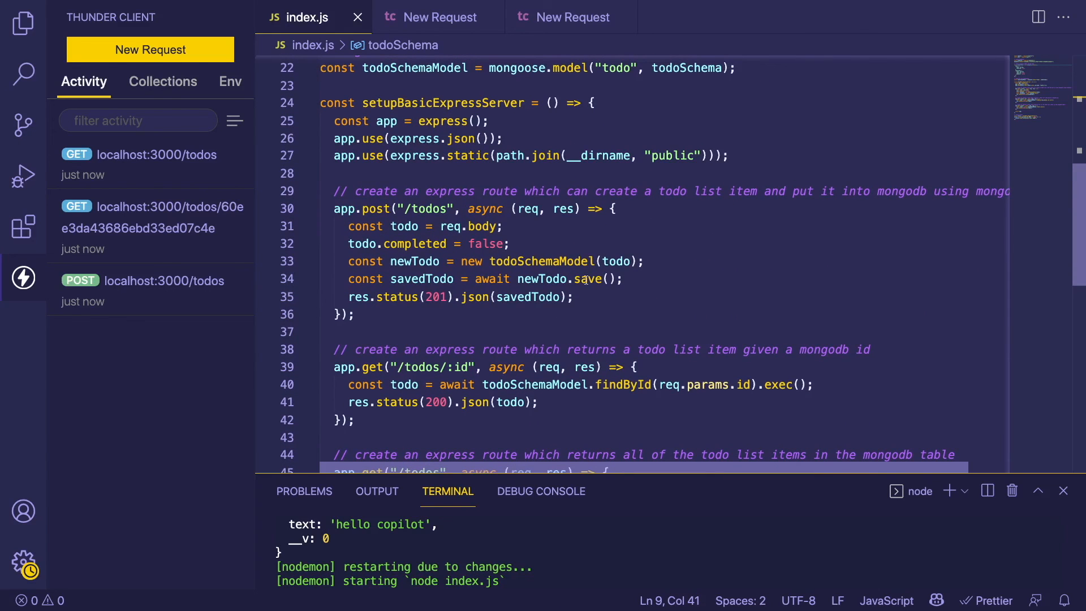
mouse_move(540, 279)
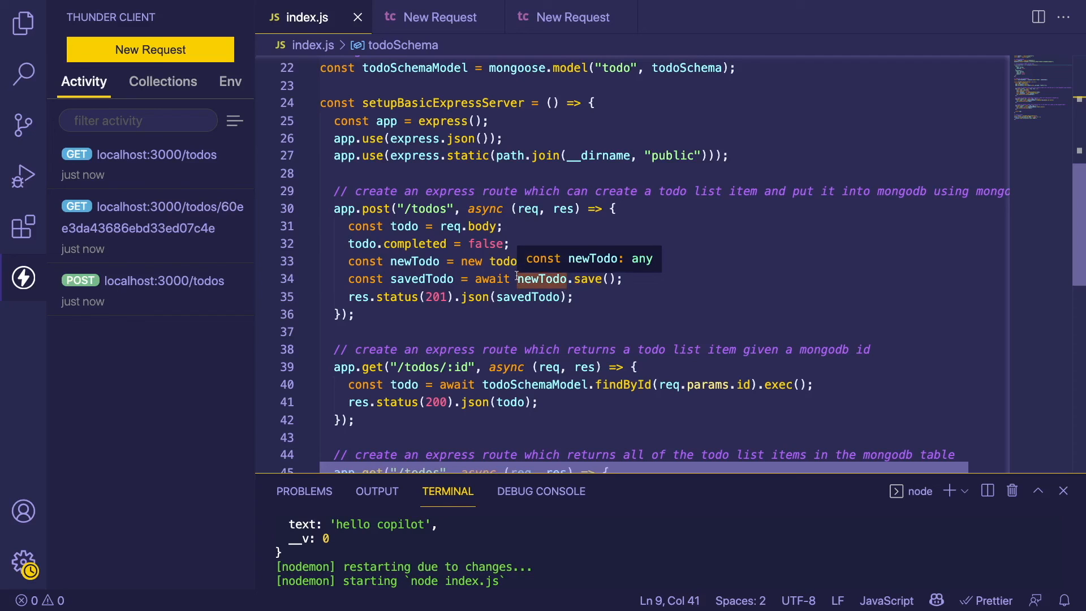
click(479, 297)
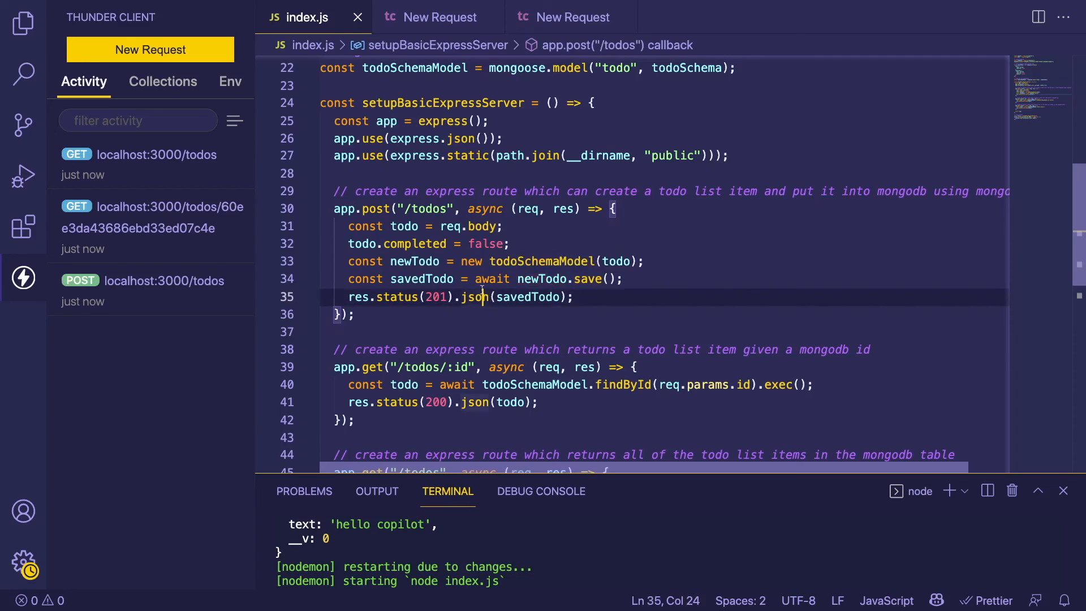
click(422, 279)
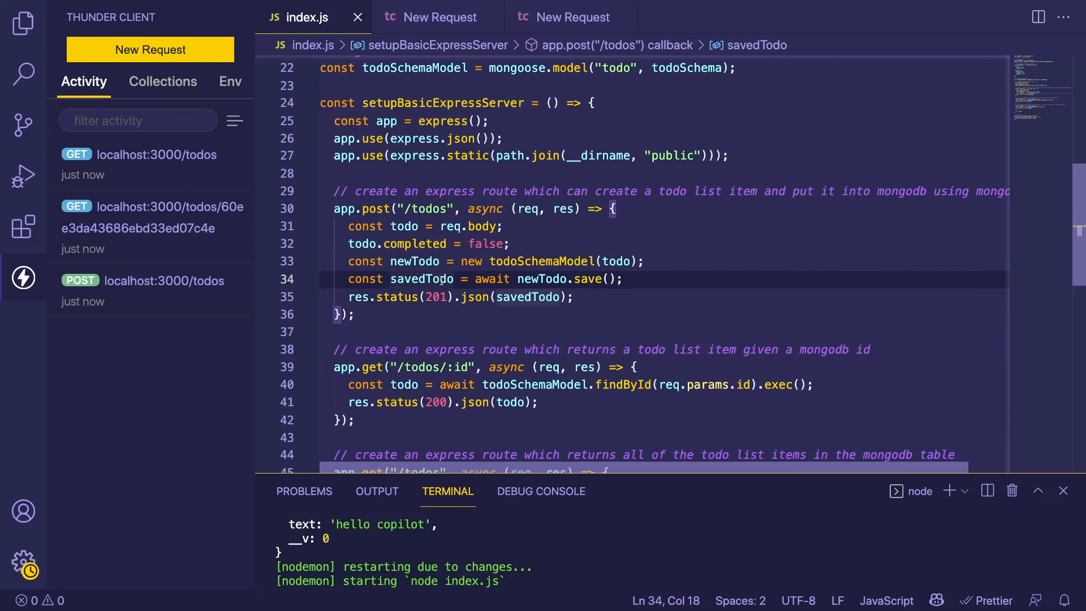
scroll(up, 3)
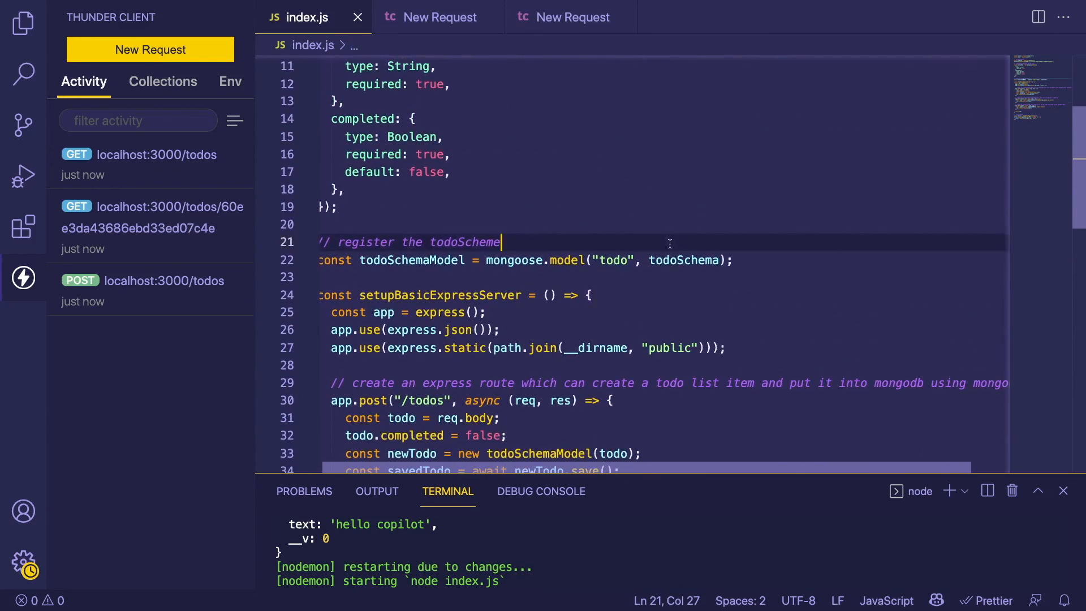
scroll(up, 3)
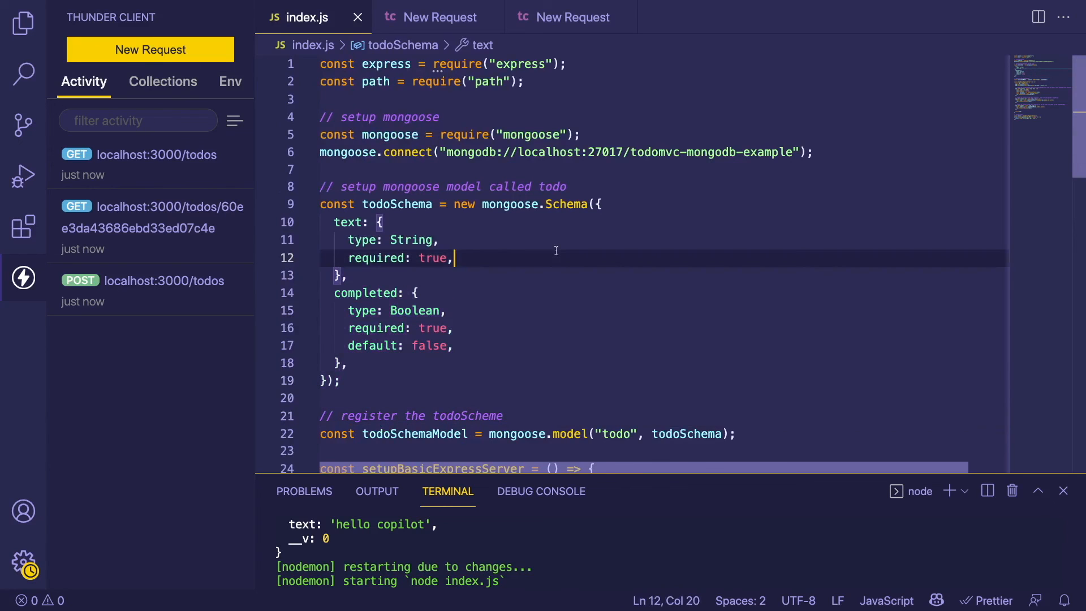
mouse_move(498, 293)
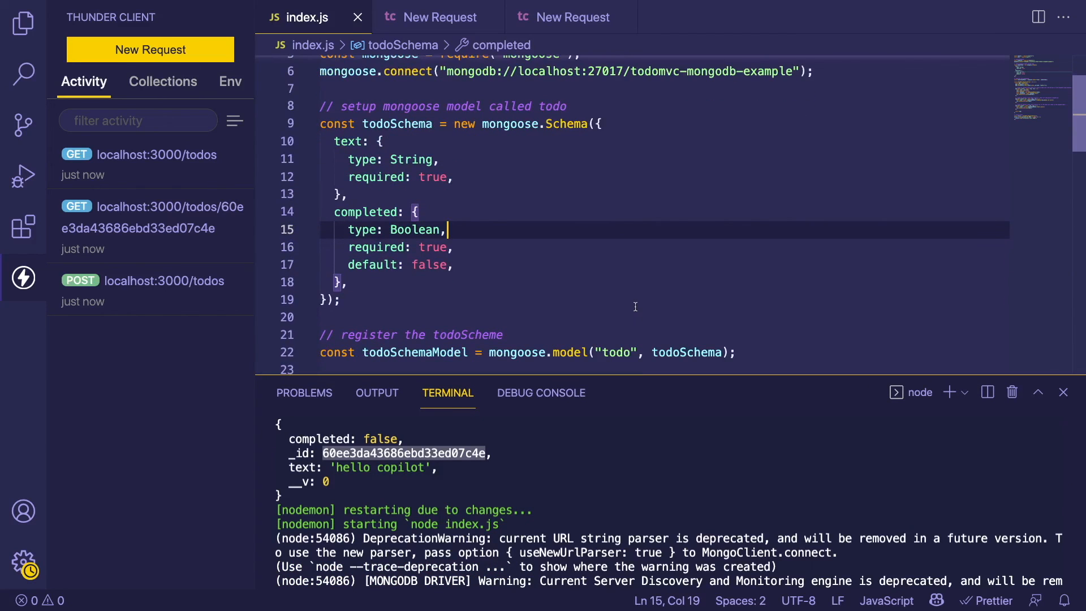
scroll(down, 3)
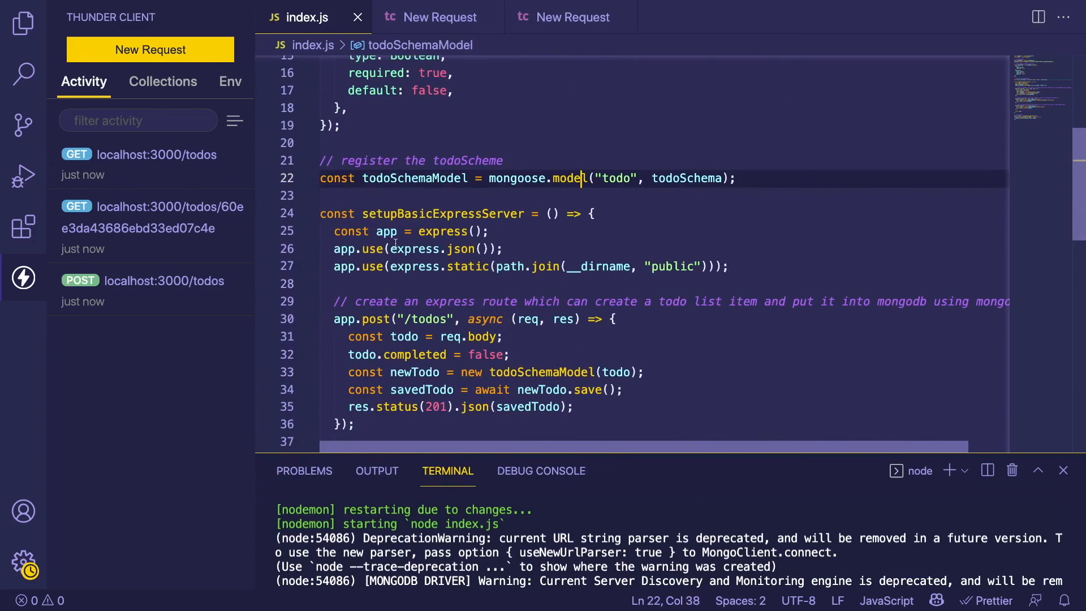
mouse_move(415, 249)
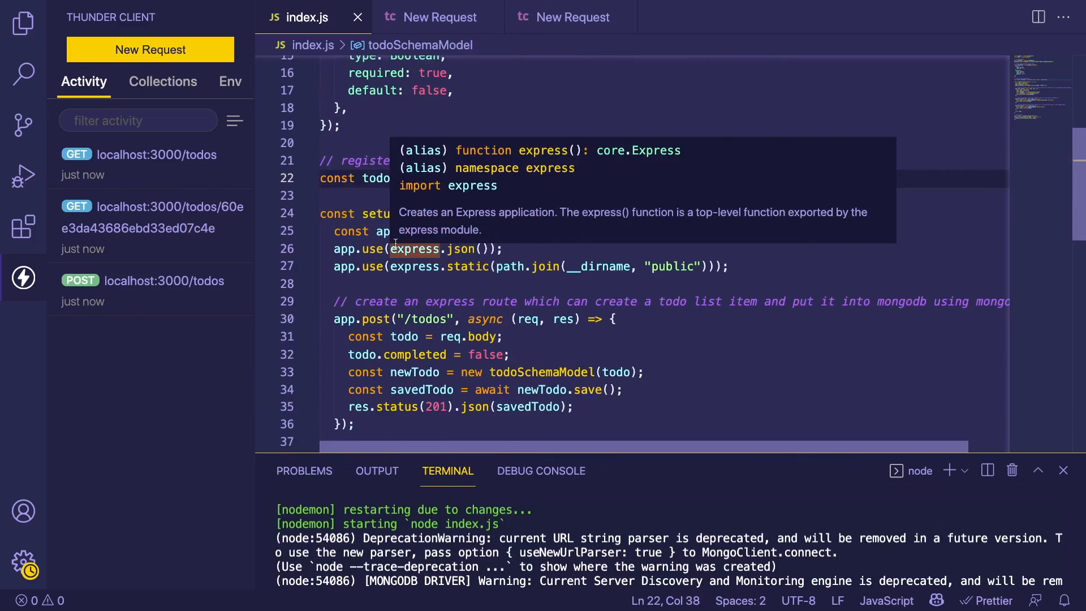
click(400, 267)
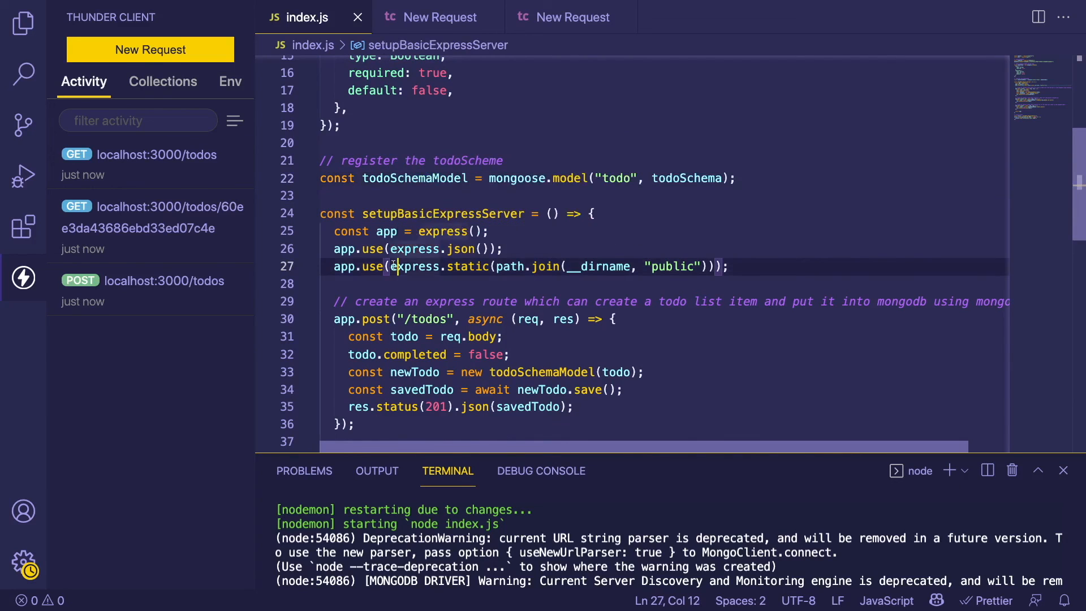
mouse_move(416, 266)
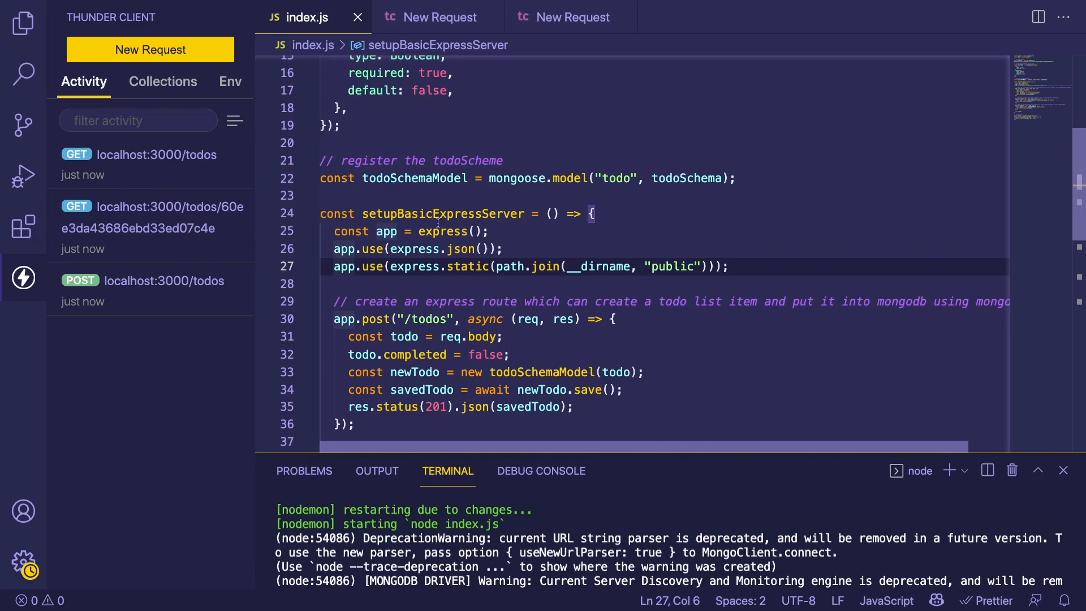
scroll(down, 3)
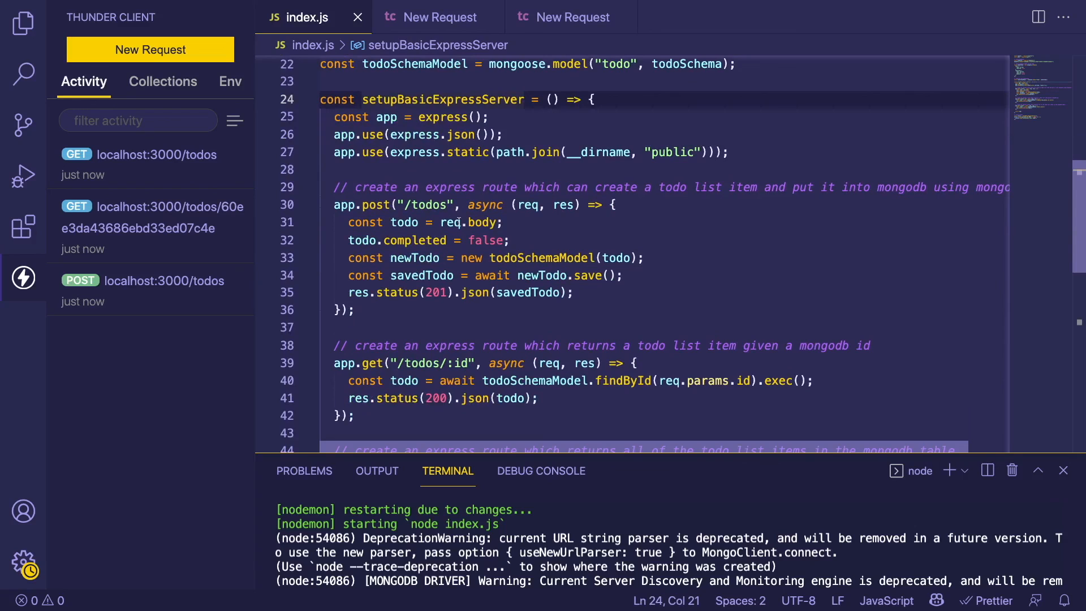